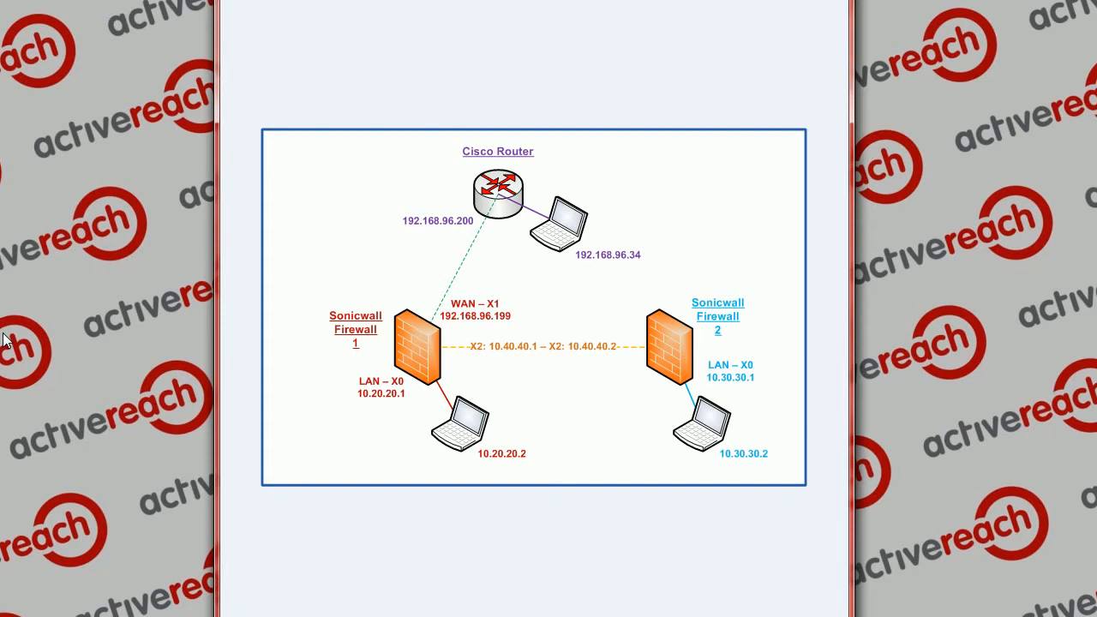
mouse_move(523, 423)
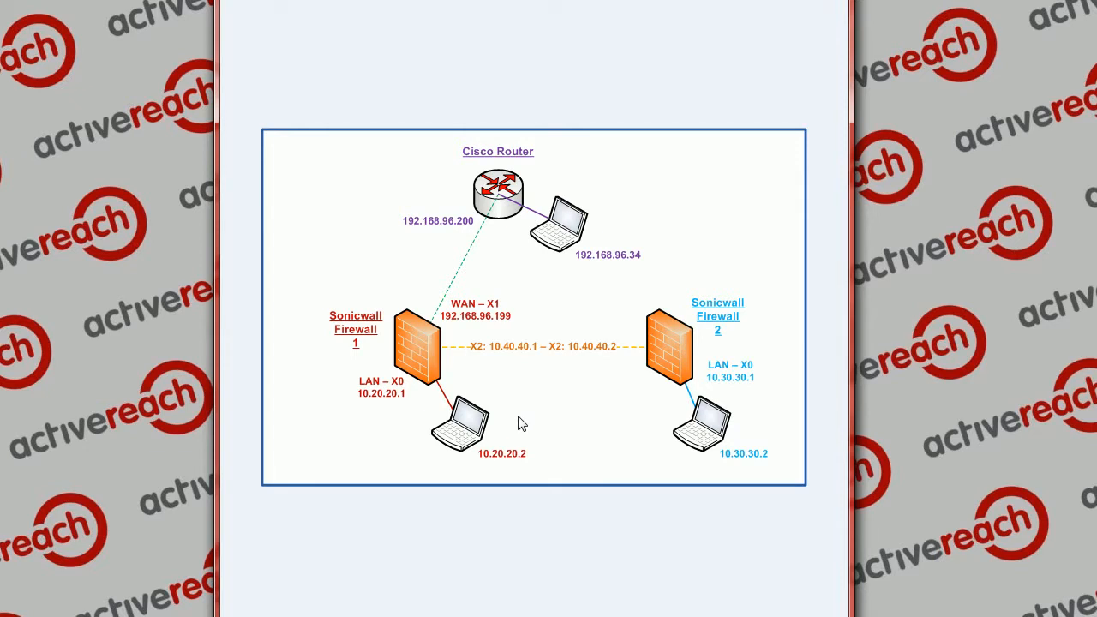
mouse_move(420, 386)
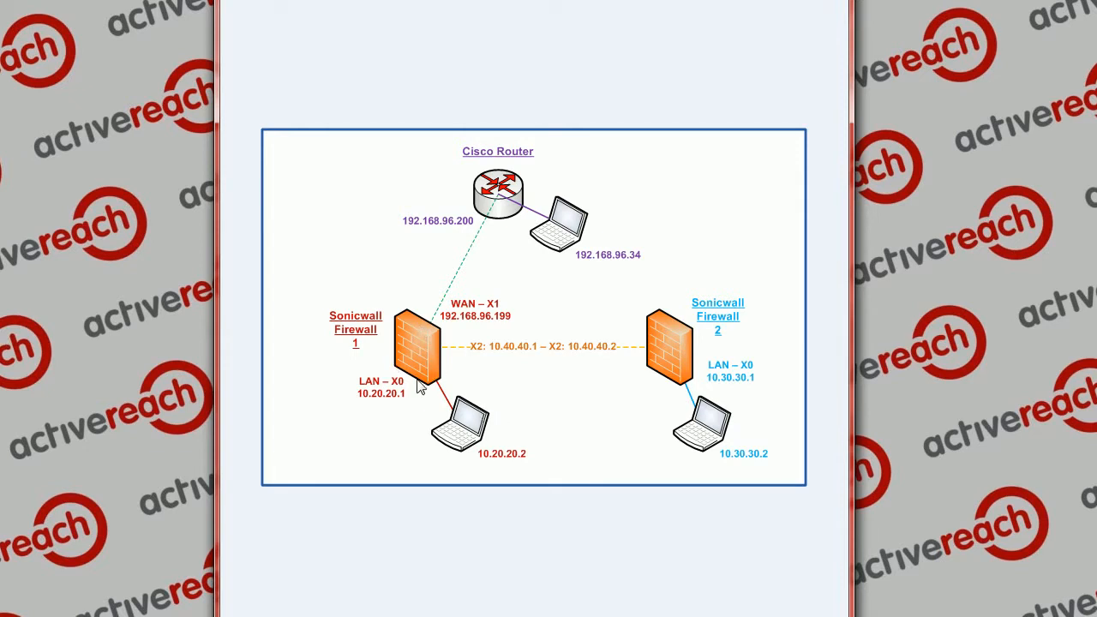
mouse_move(416, 362)
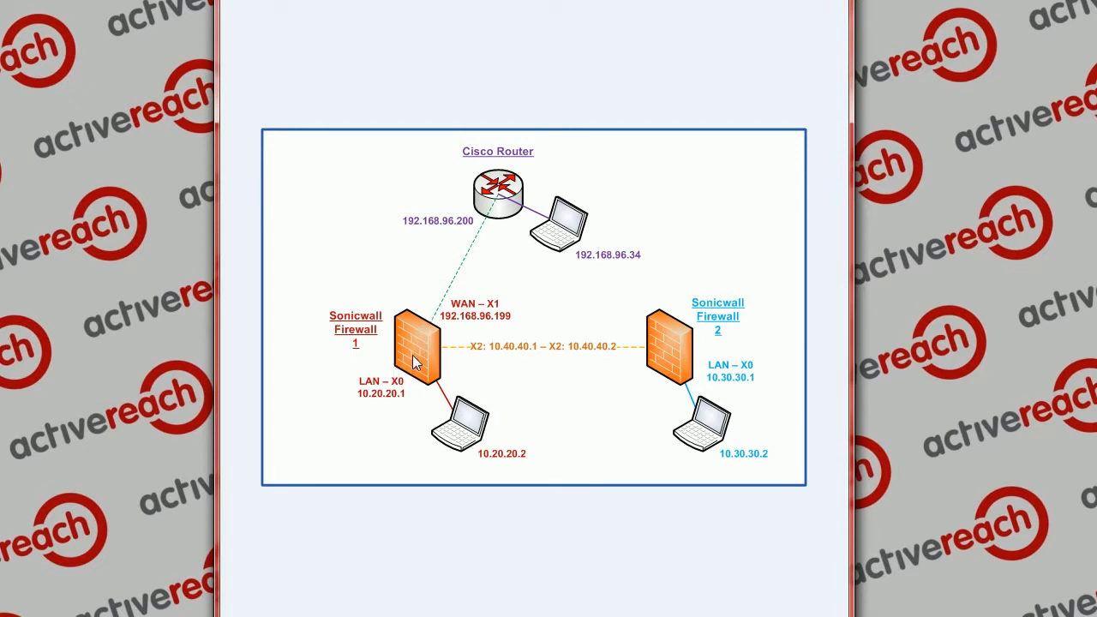
mouse_move(459, 420)
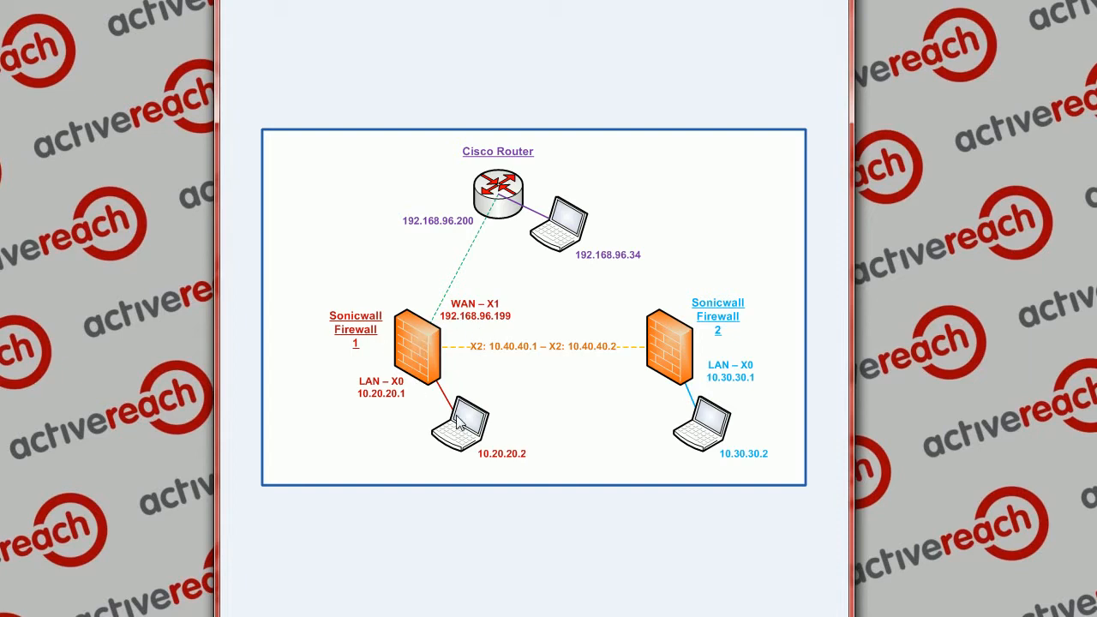
mouse_move(474, 456)
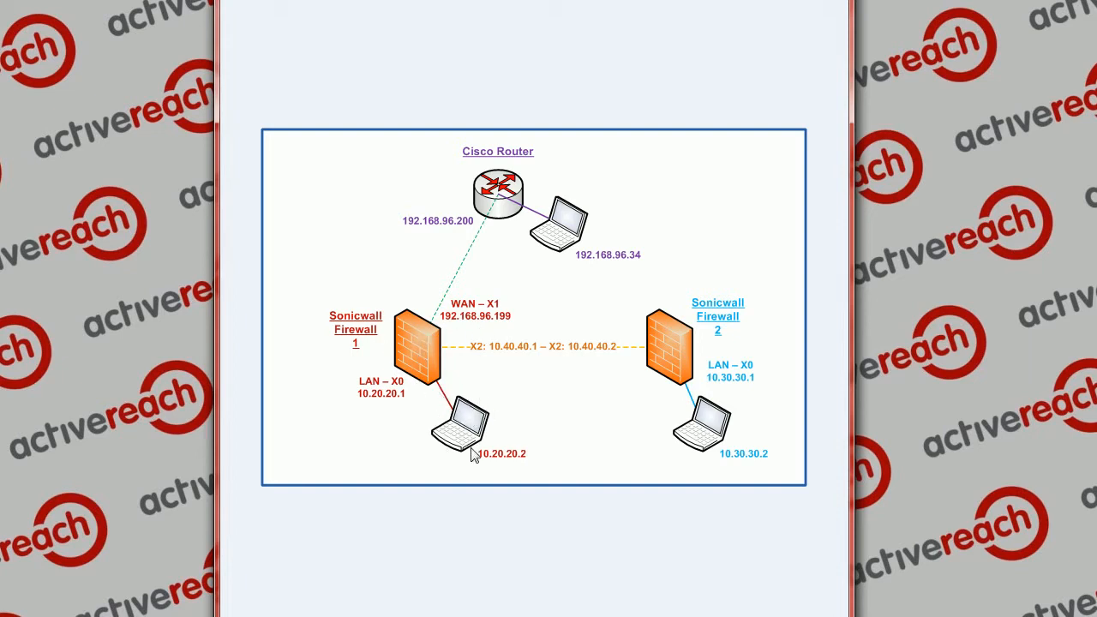
mouse_move(441, 441)
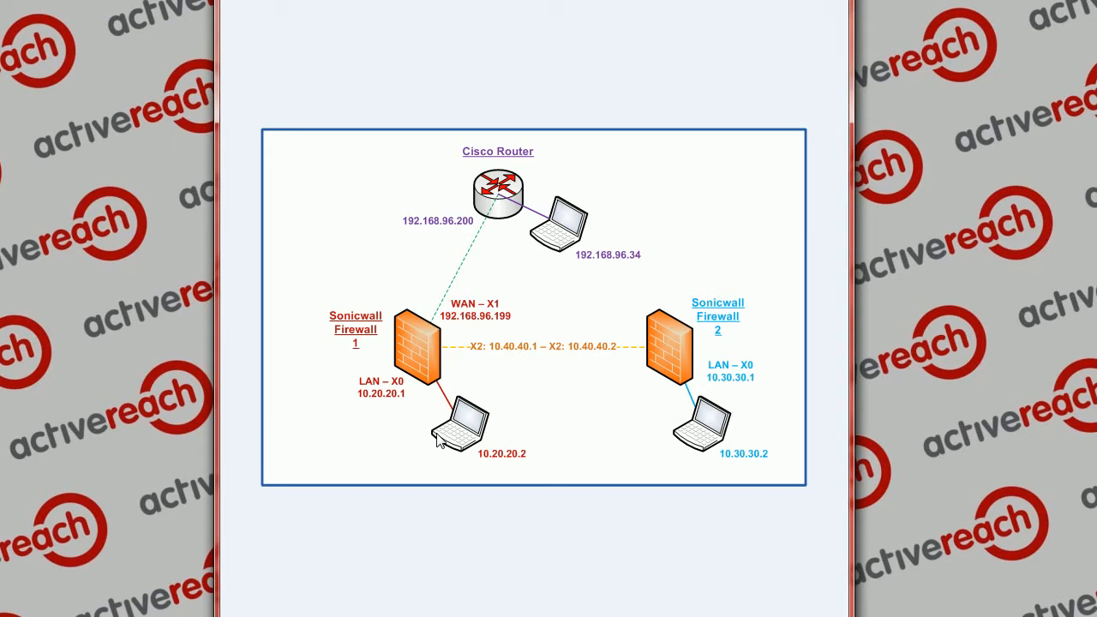
mouse_move(437, 443)
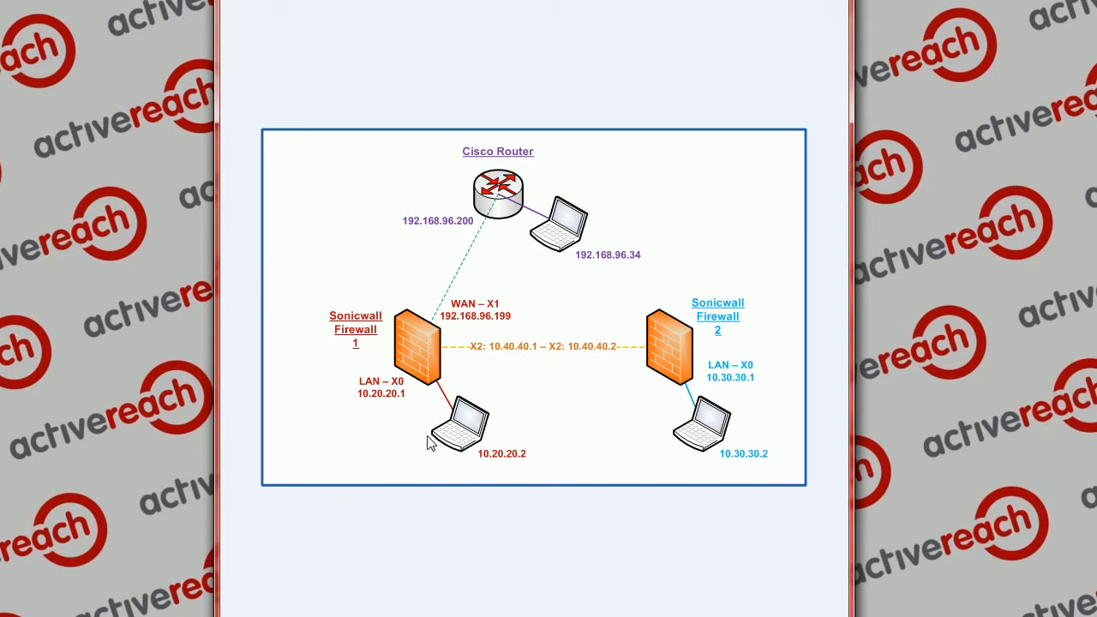
mouse_move(427, 441)
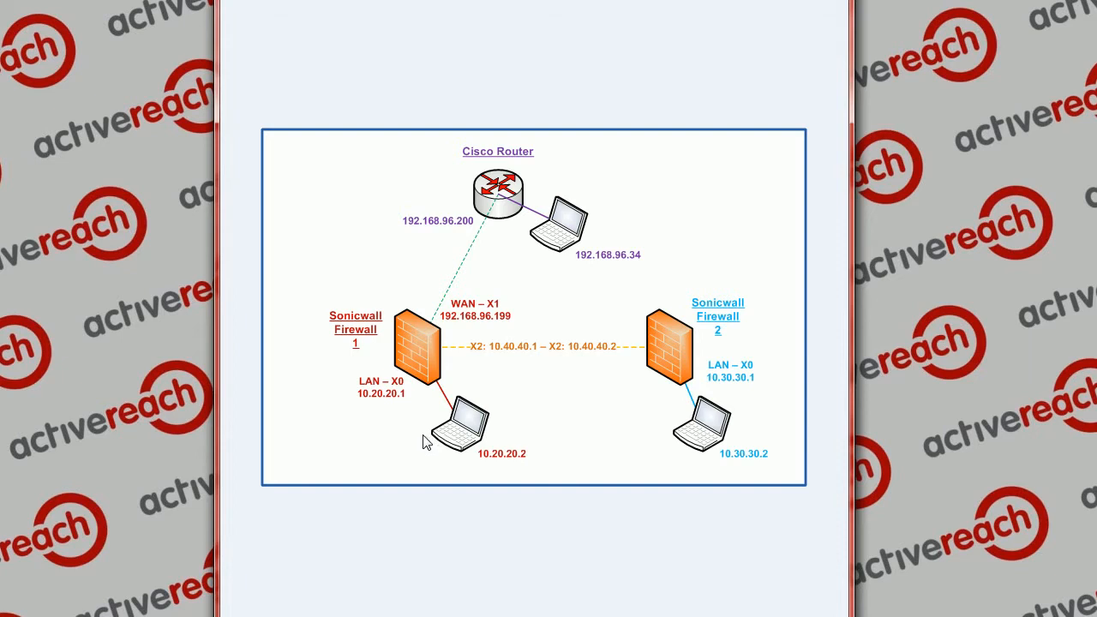
mouse_move(423, 443)
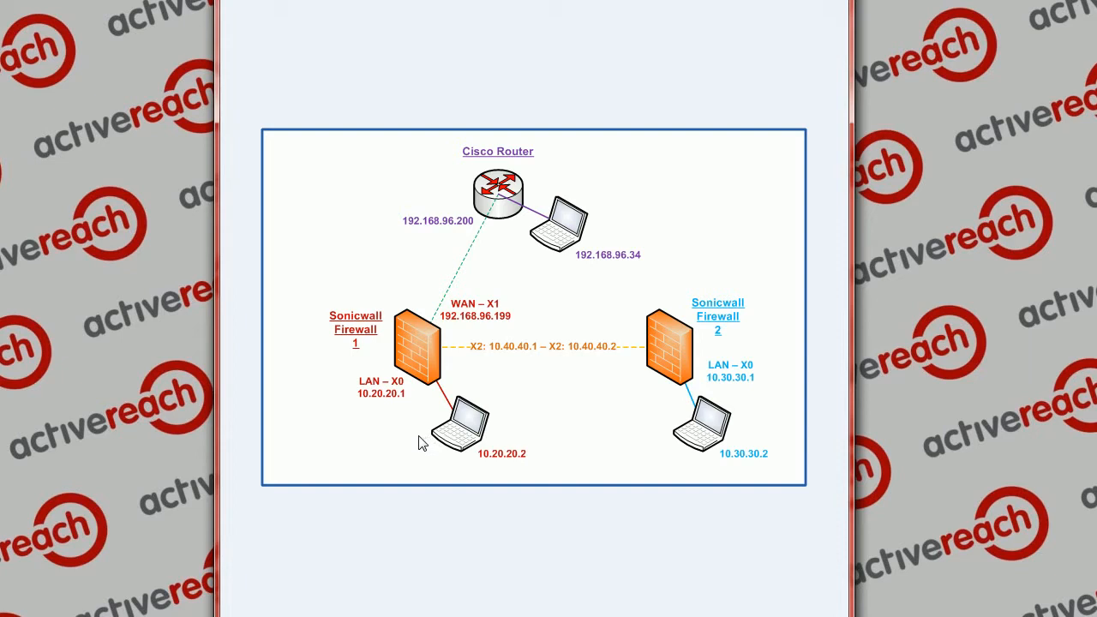
mouse_move(637, 323)
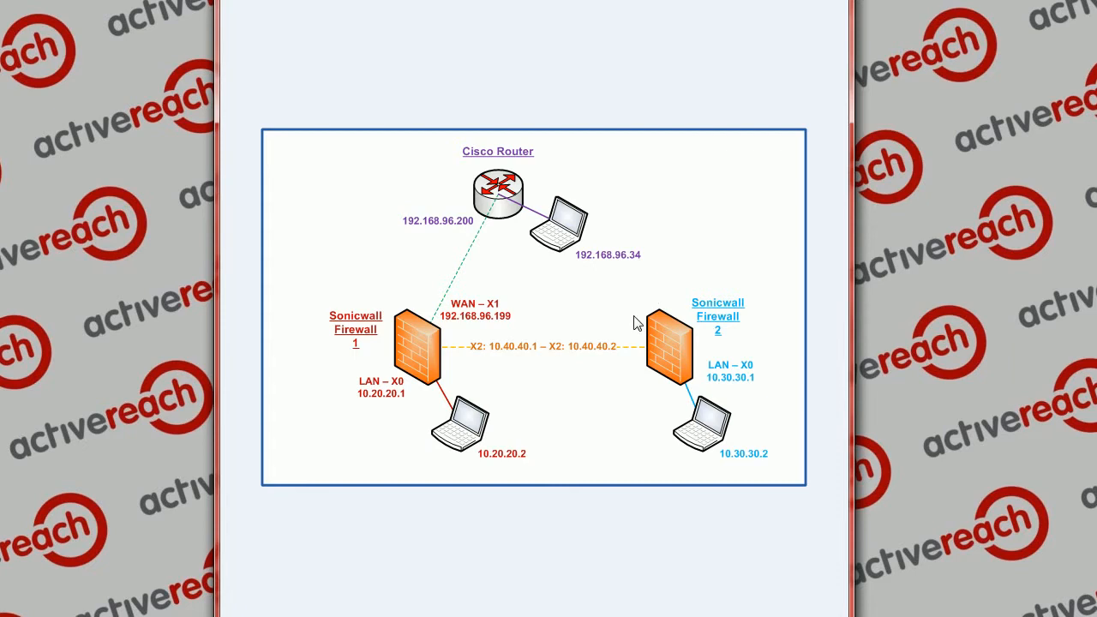
mouse_move(679, 329)
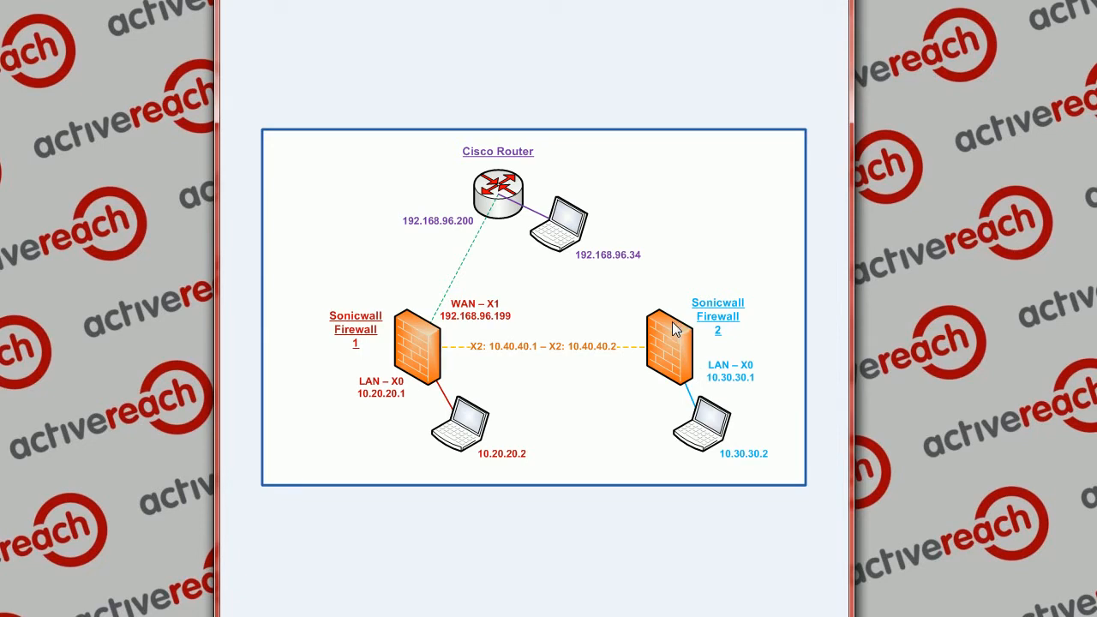
mouse_move(636, 388)
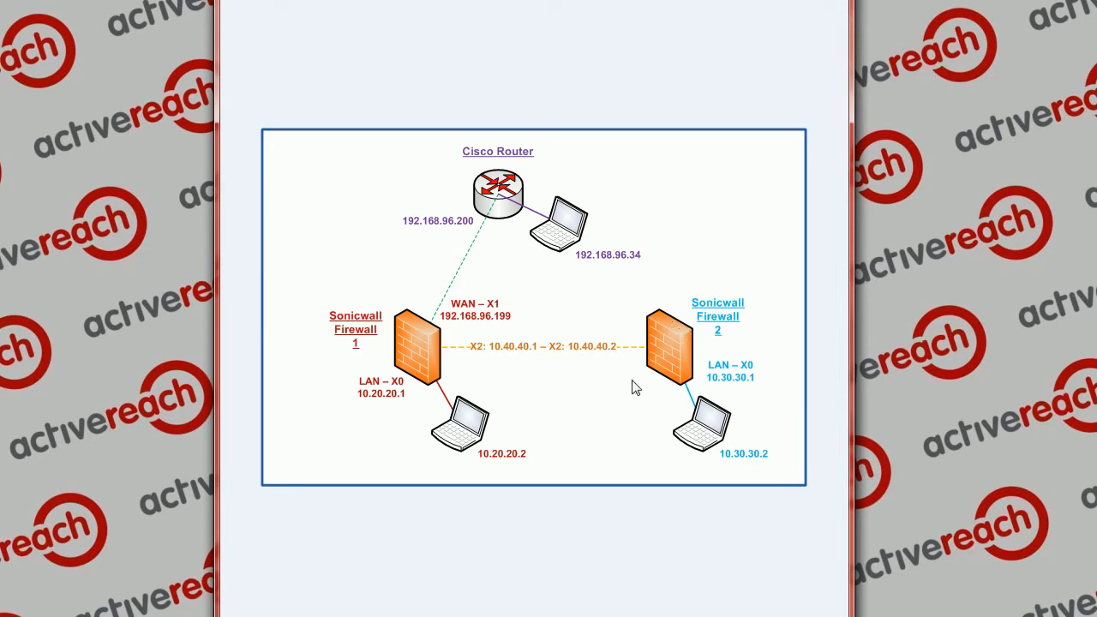
mouse_move(651, 363)
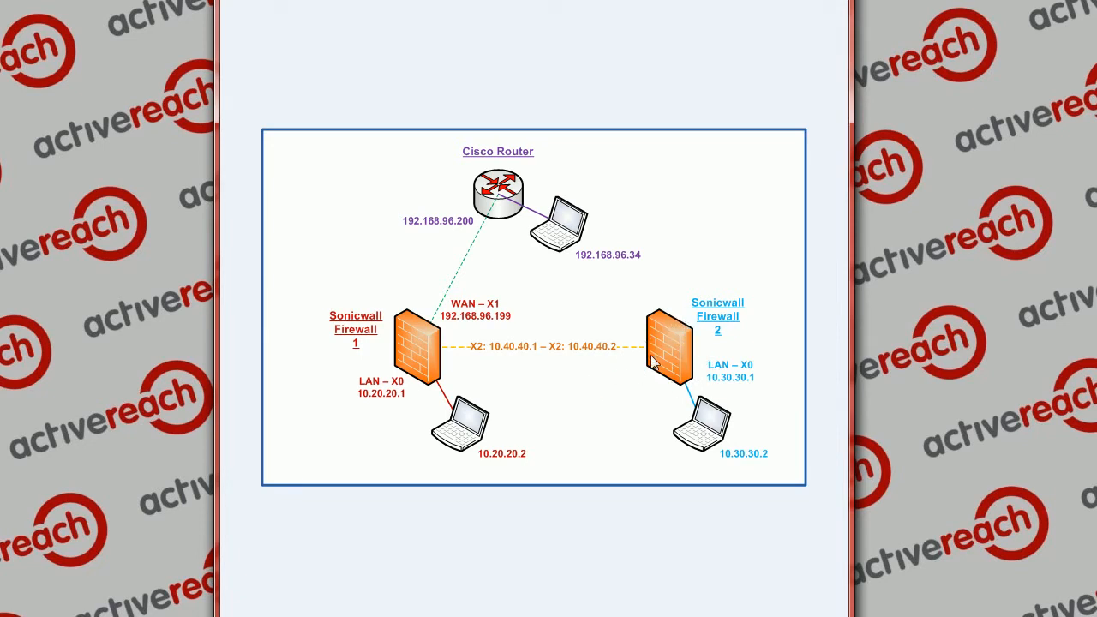
mouse_move(444, 358)
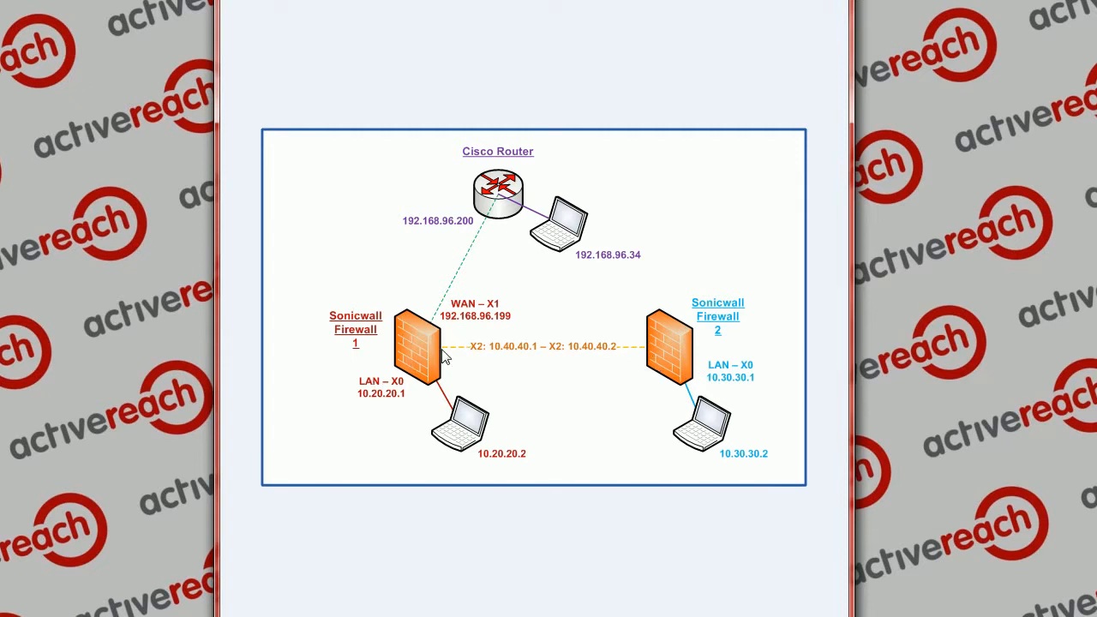
mouse_move(370, 324)
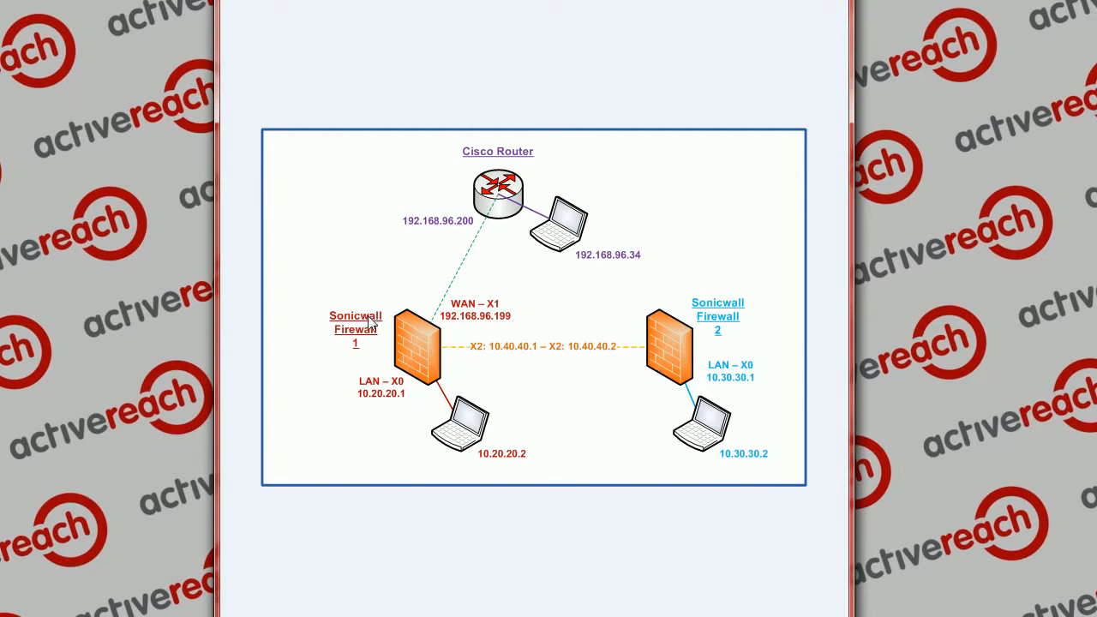
mouse_move(66, 377)
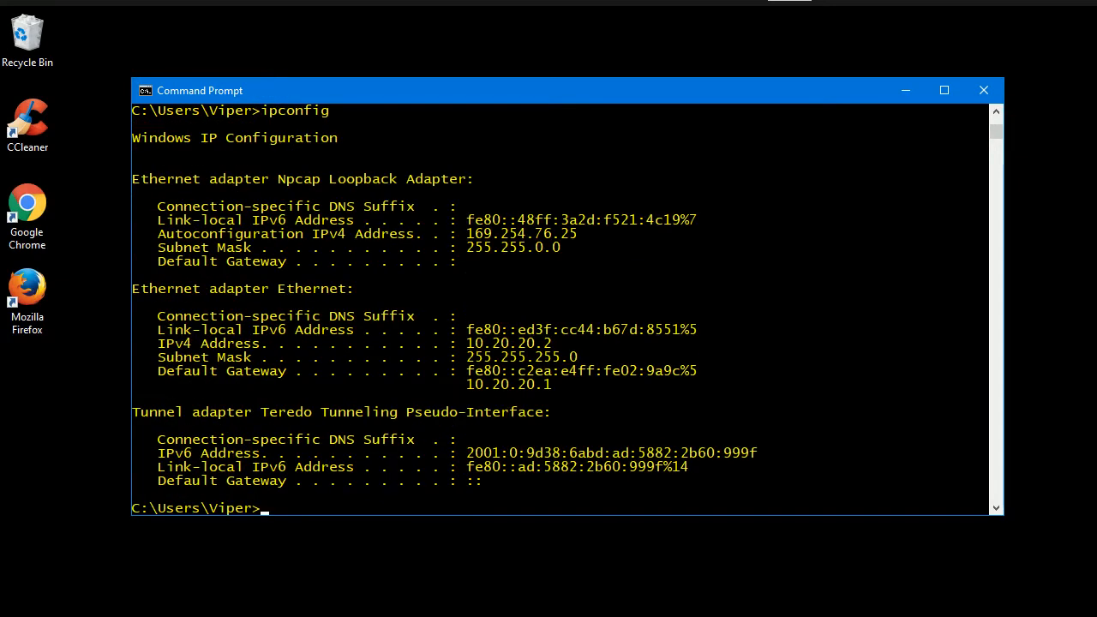
mouse_move(471, 352)
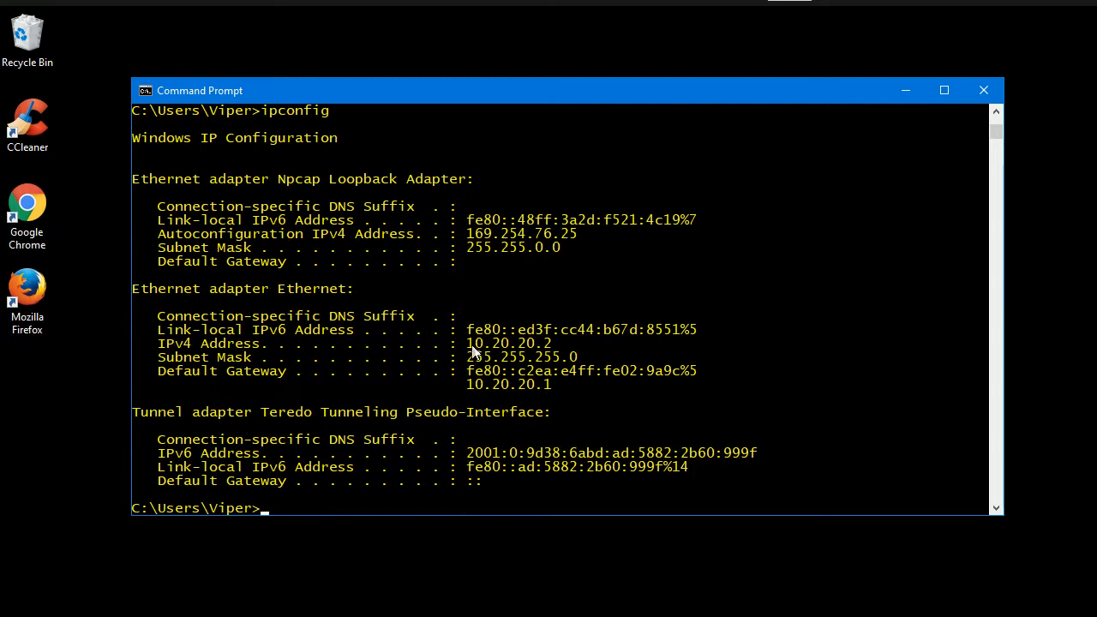
Step: Run nmap against 127.0.0.1 port 8080 and confirm the port is open
click(496, 412)
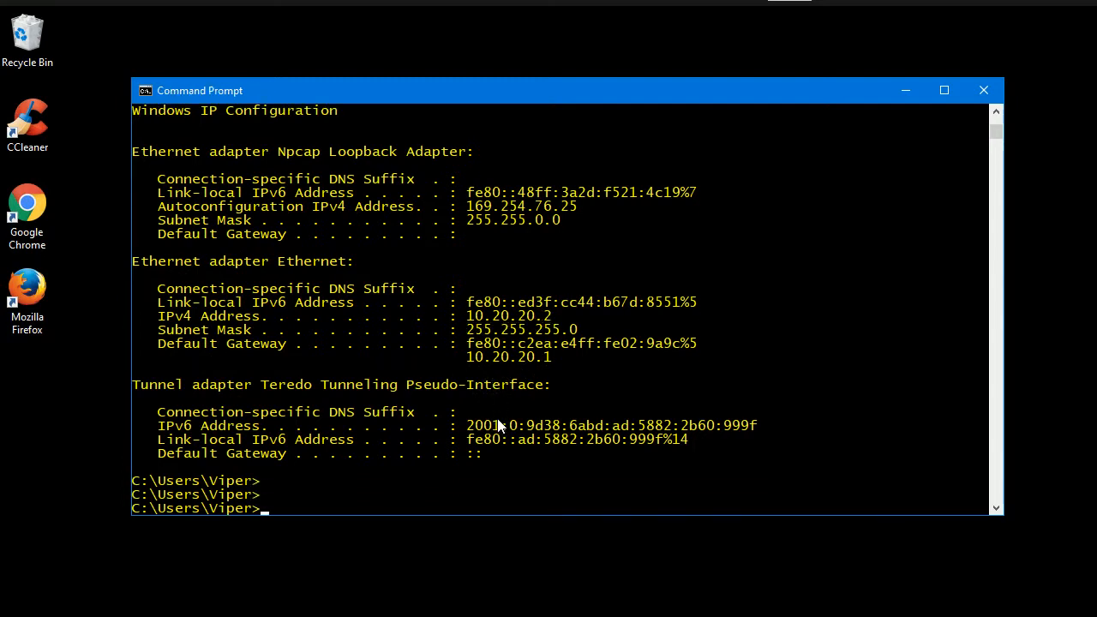
text(nmap)
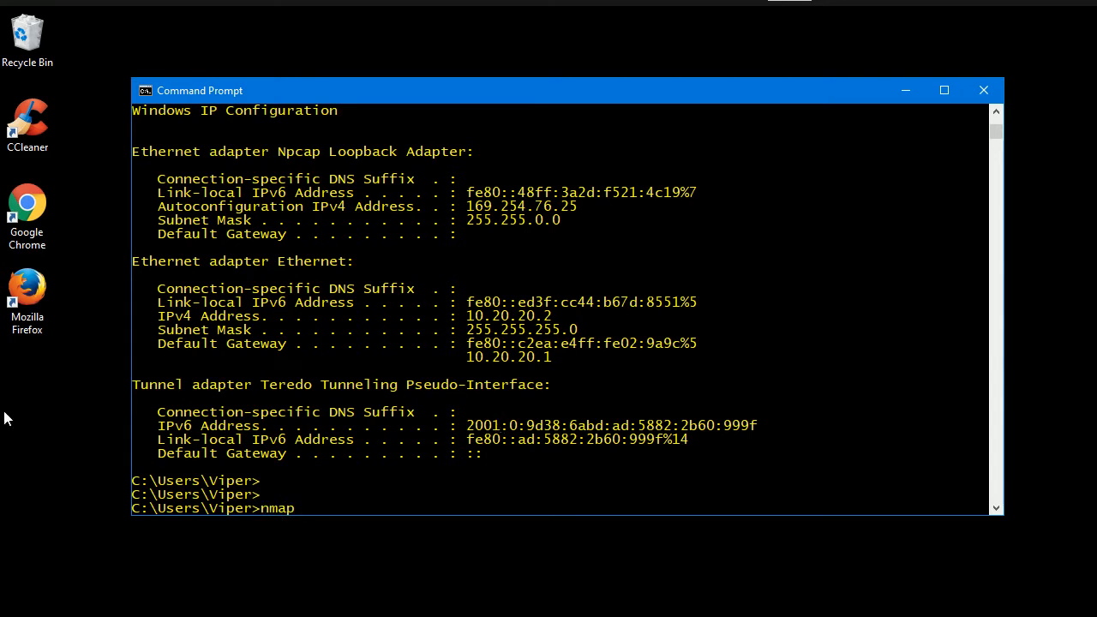
text(127.0.0.1 -)
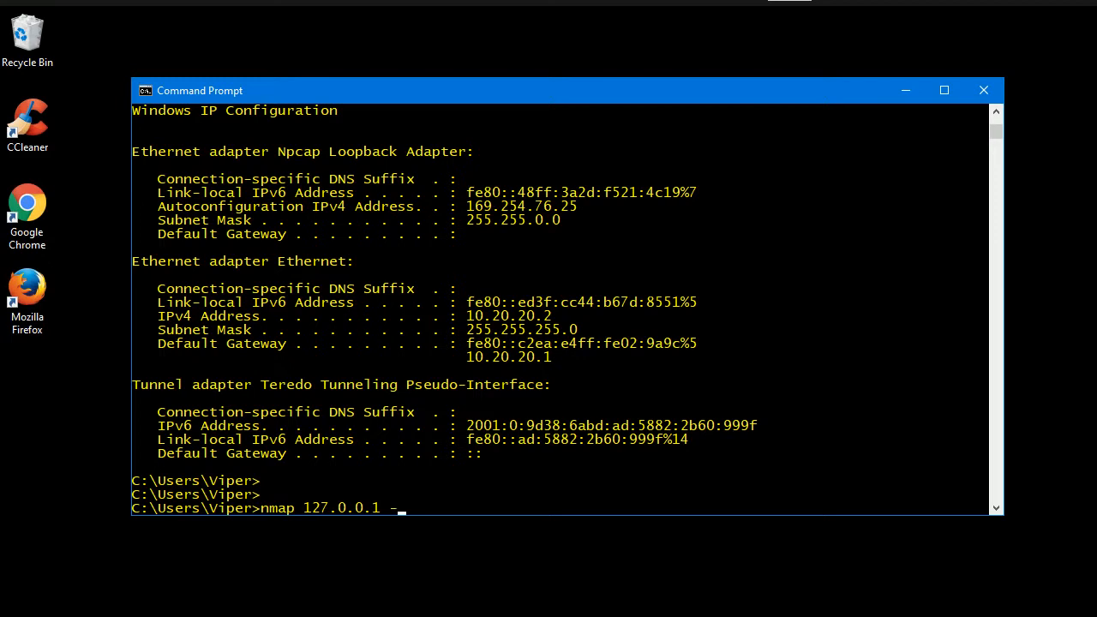
key(Return)
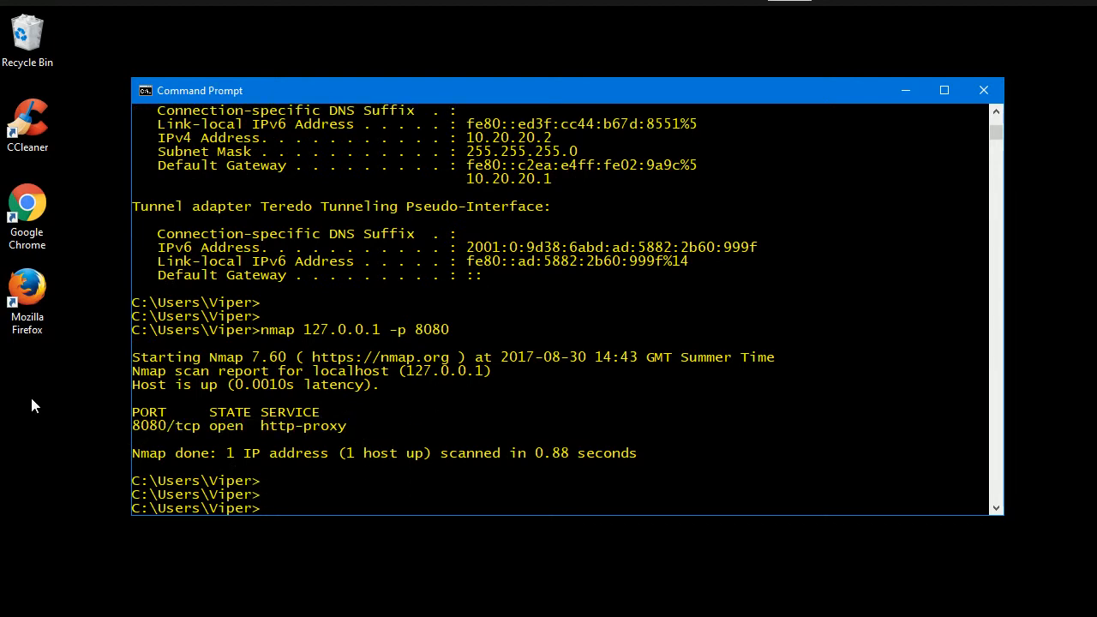
mouse_move(169, 52)
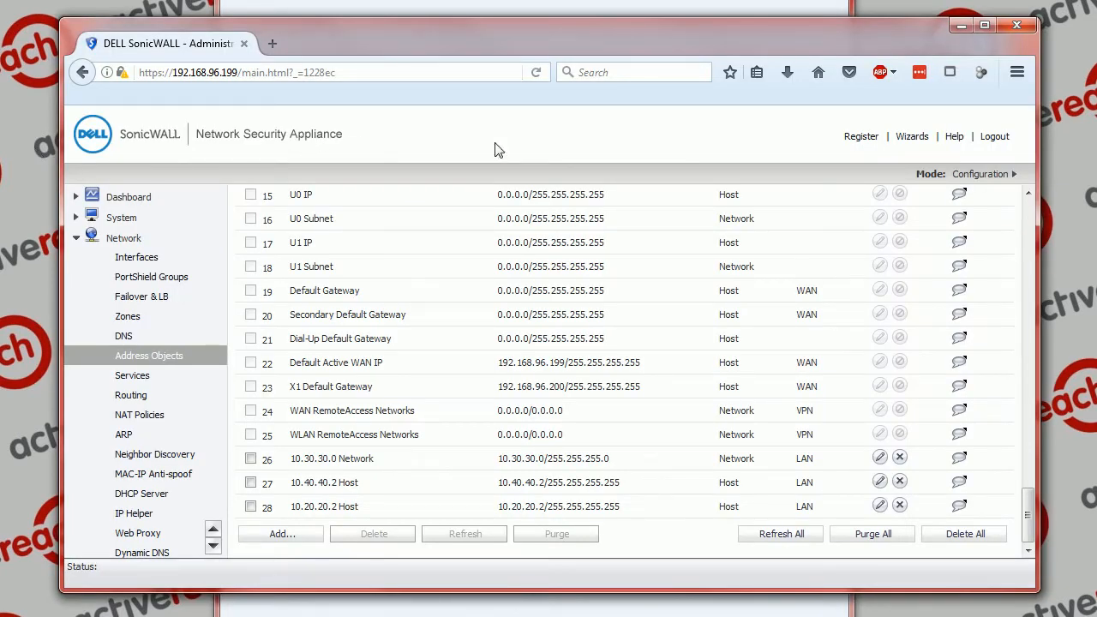
mouse_move(193, 227)
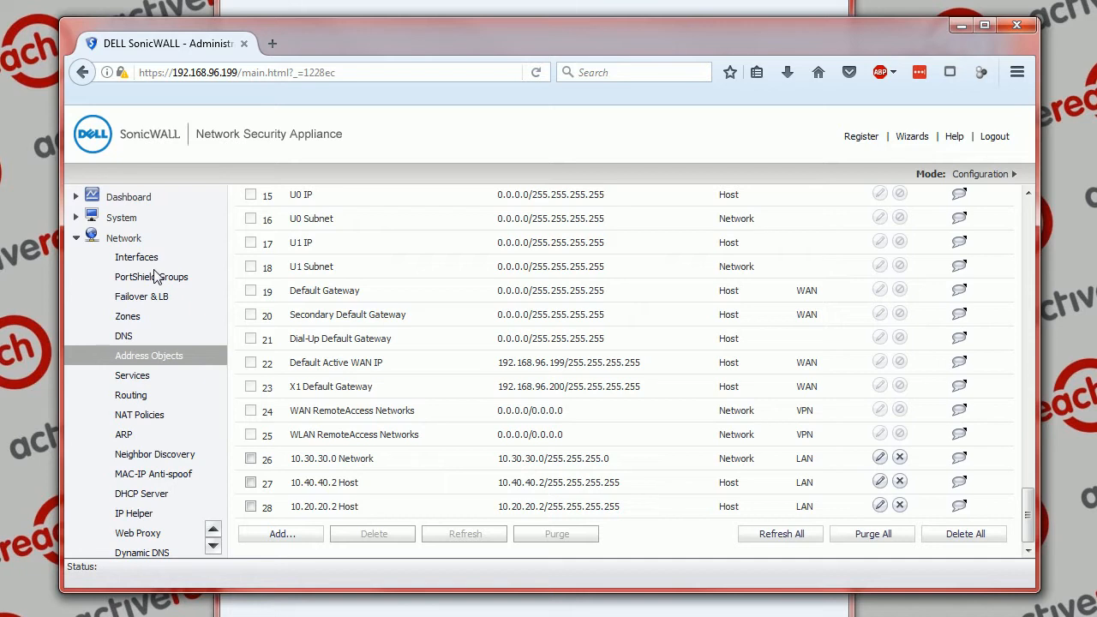
mouse_move(182, 445)
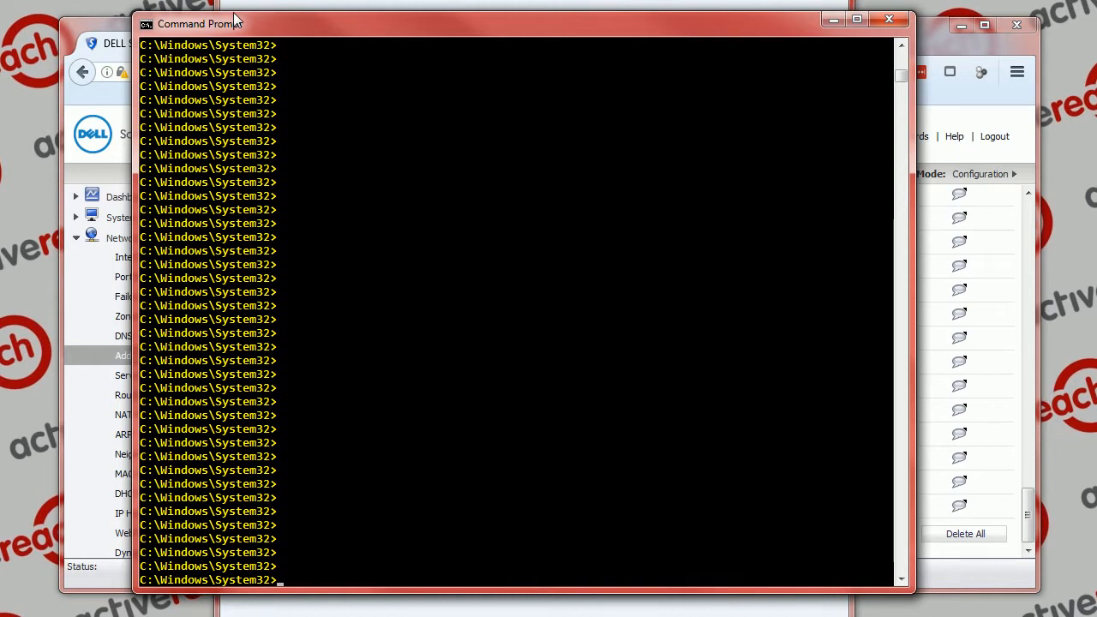
Step: Enter the nmap scan command for 192.168.99.199 on port 8080
text(n)
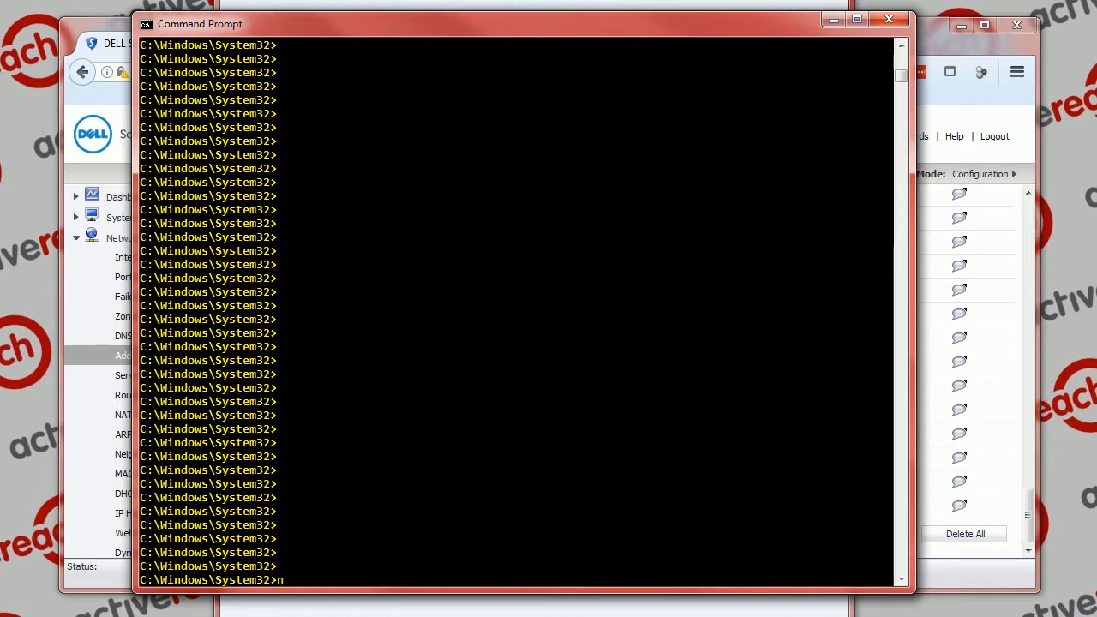
text(map)
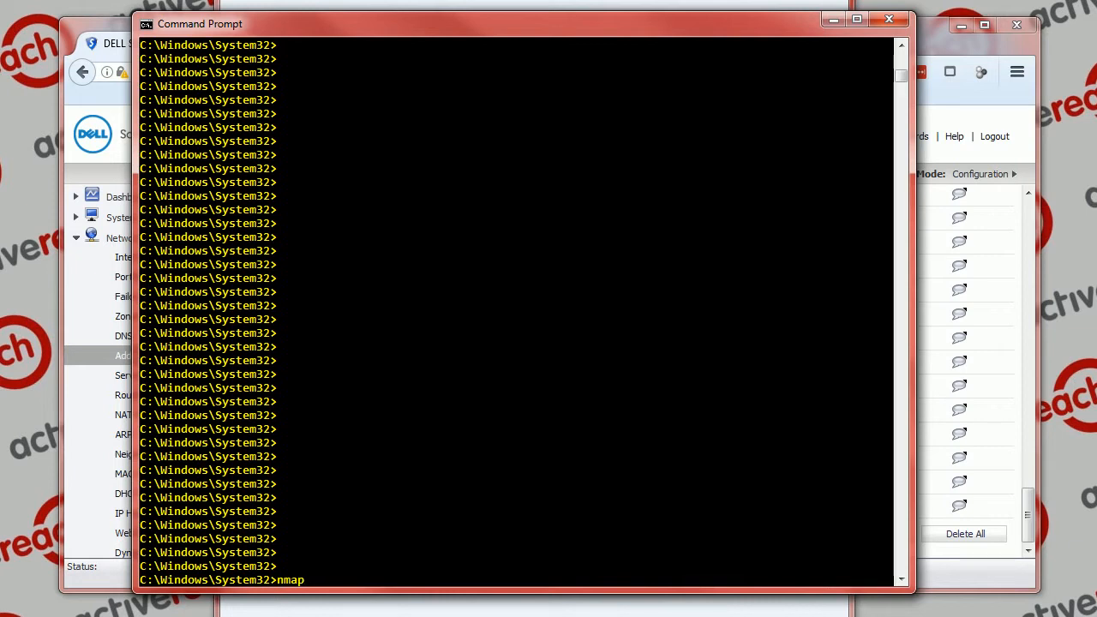
text(192.1)
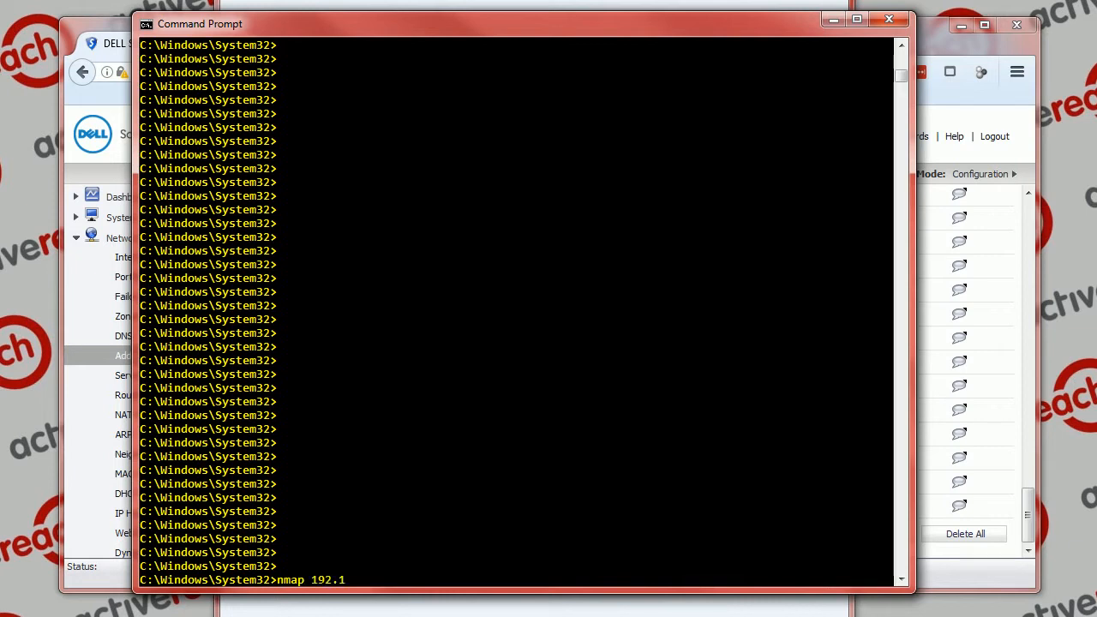
text(68.99.)
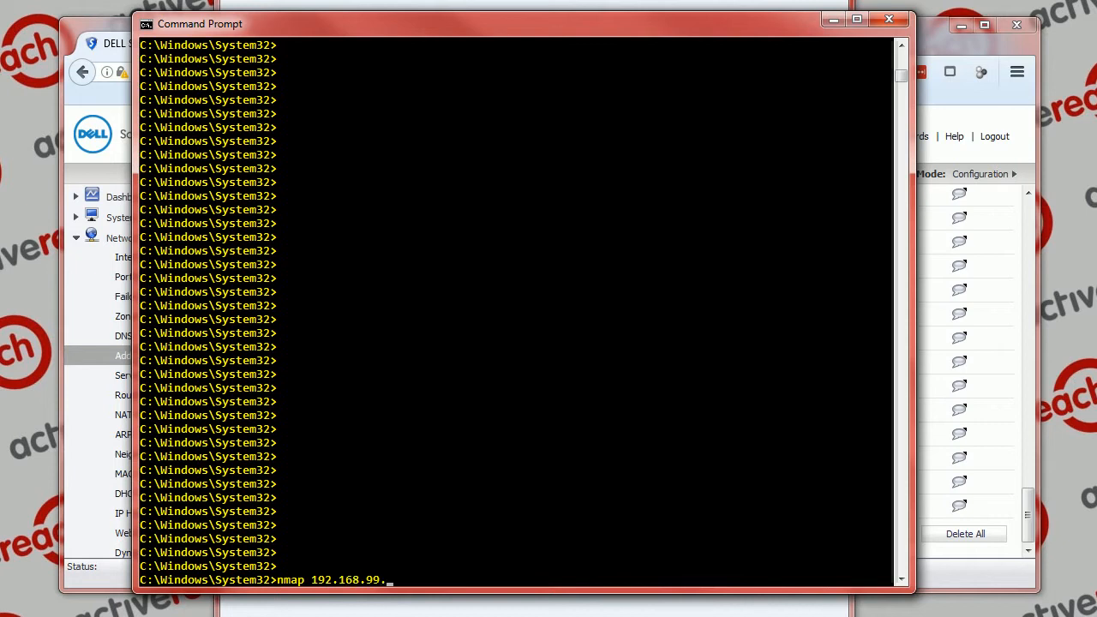
text(199 -)
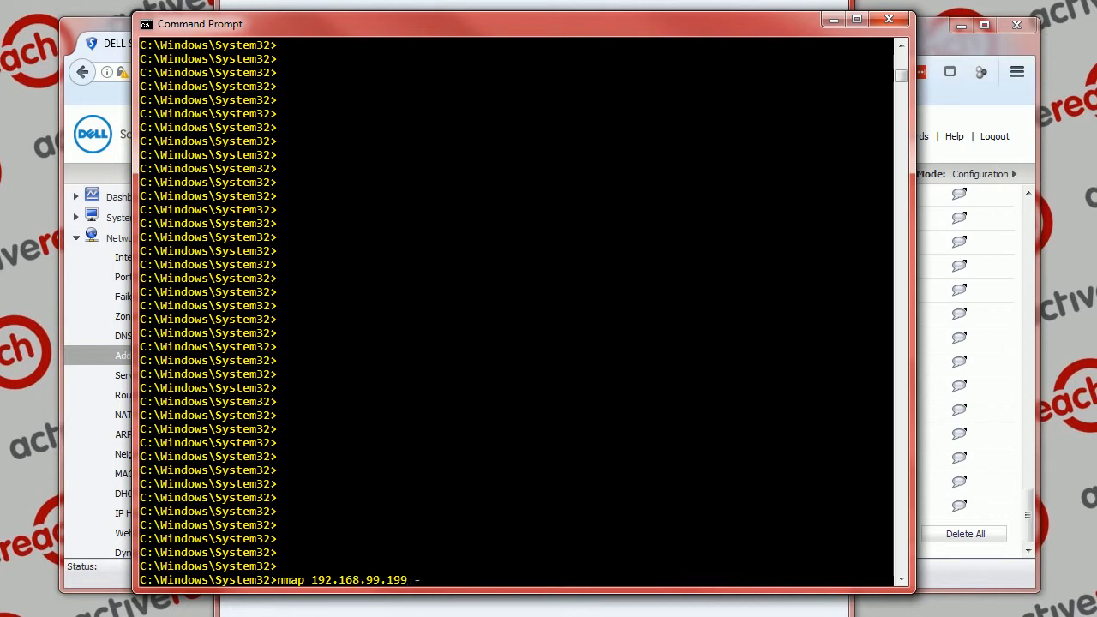
text(-p 8080)
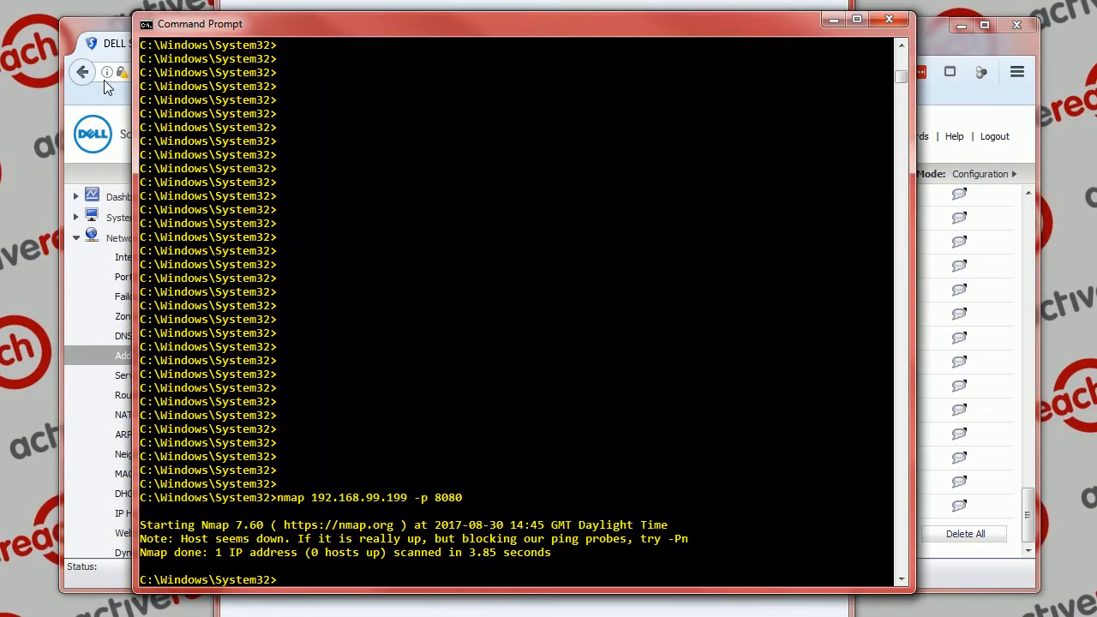
mouse_move(334, 193)
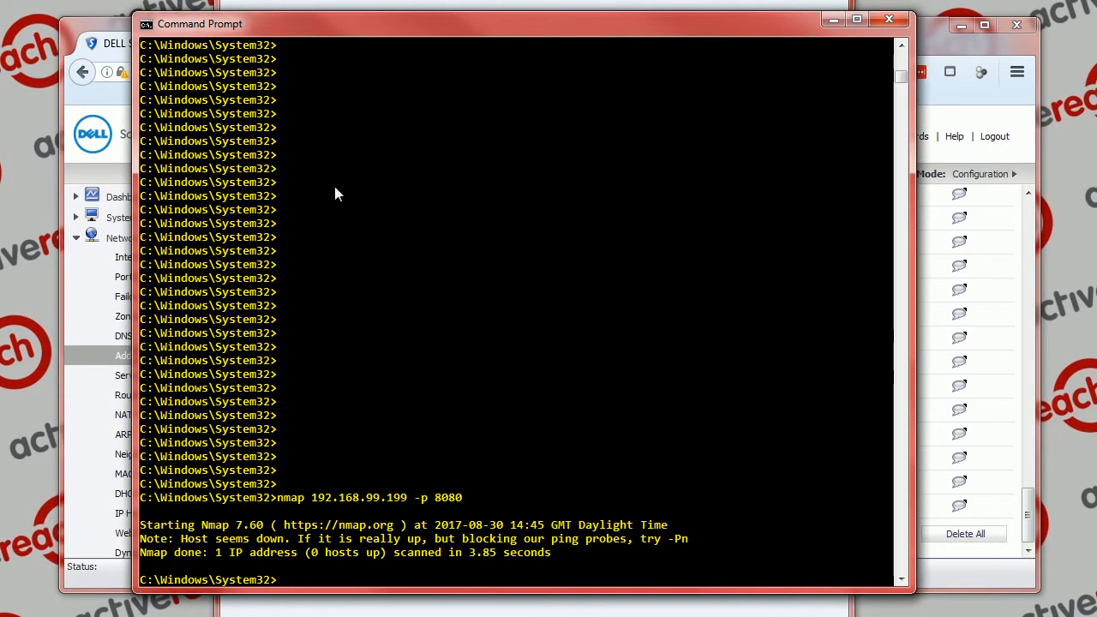
Step: Rerun the port 8080 scan against 192.168.96.199 and mark the closed result
text(nmap 192.168.99.199 -p 8080)
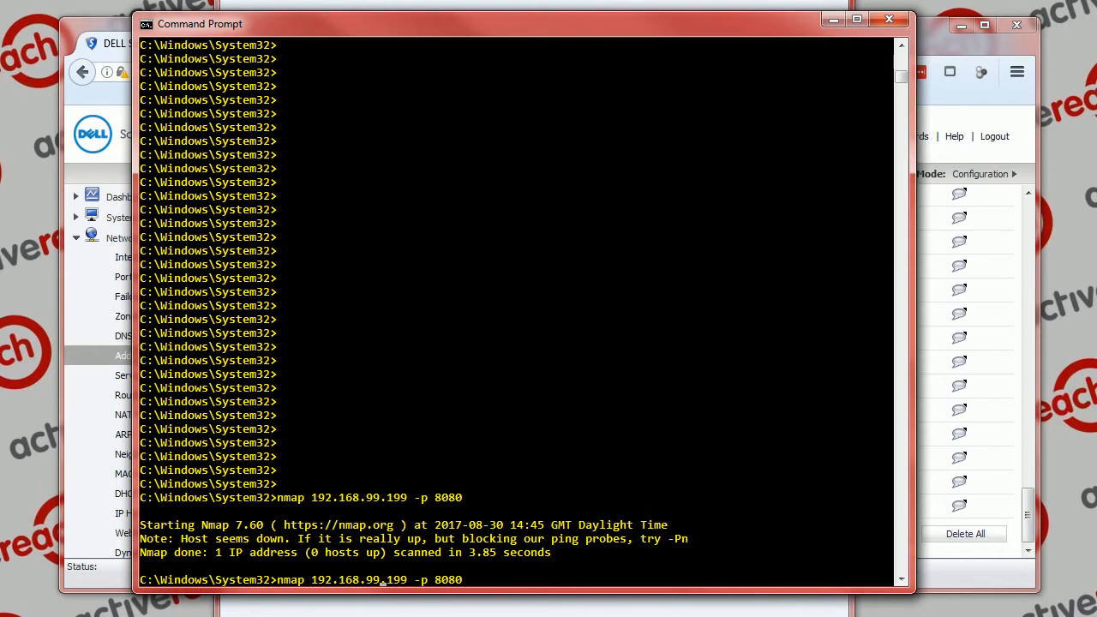
text(6)
key(Return)
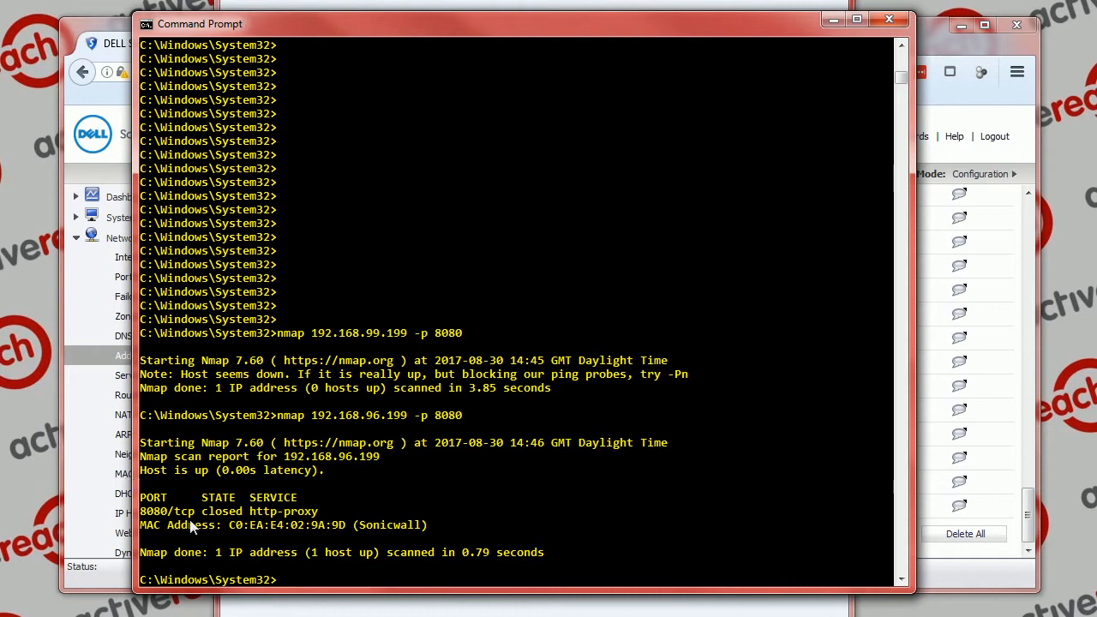
mouse_move(433, 435)
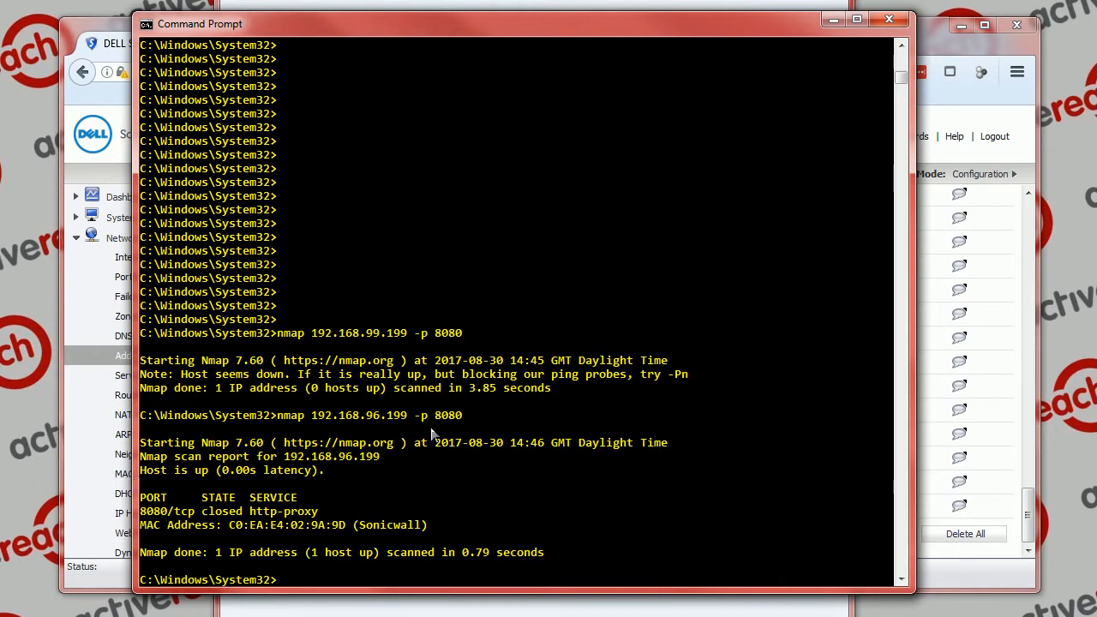
double_click(448, 415)
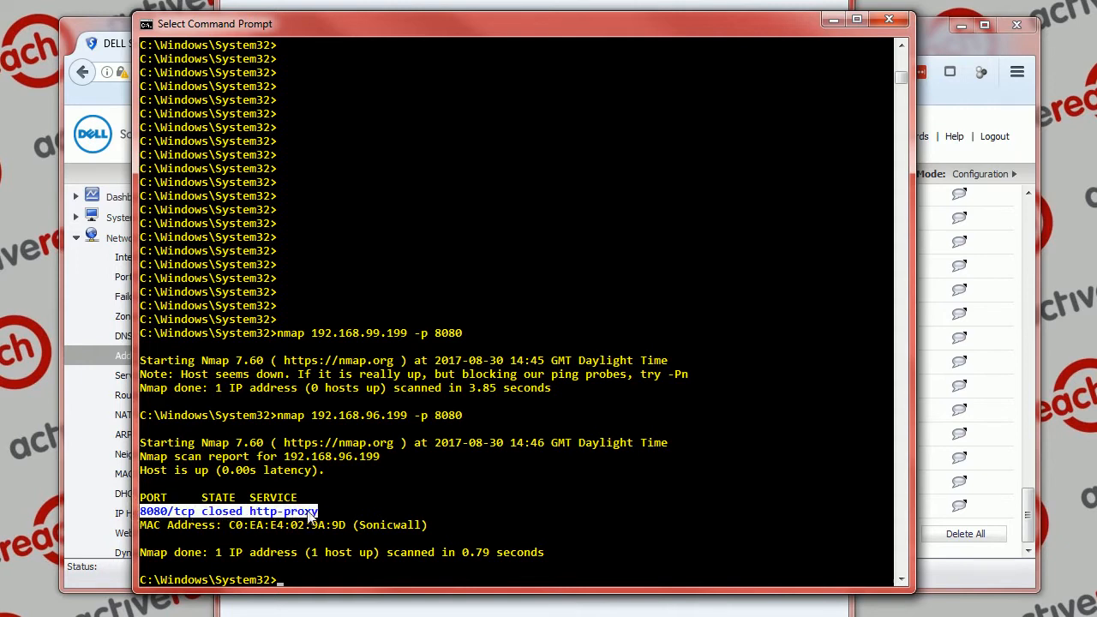
click(373, 512)
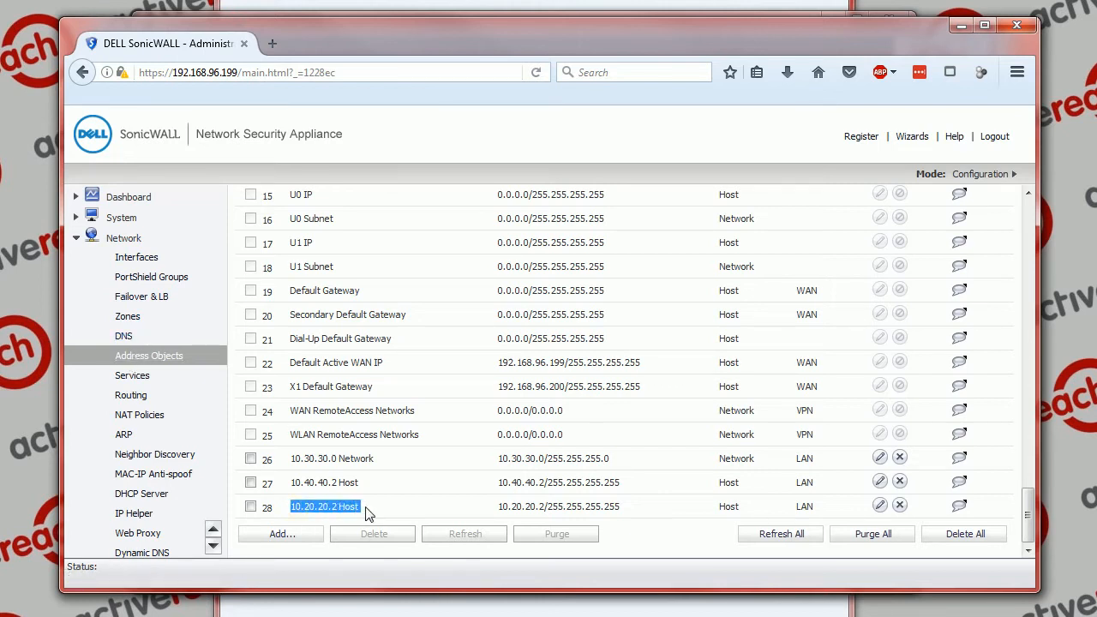
Step: Browse the admin menu to the Network Services list and its last page
click(526, 506)
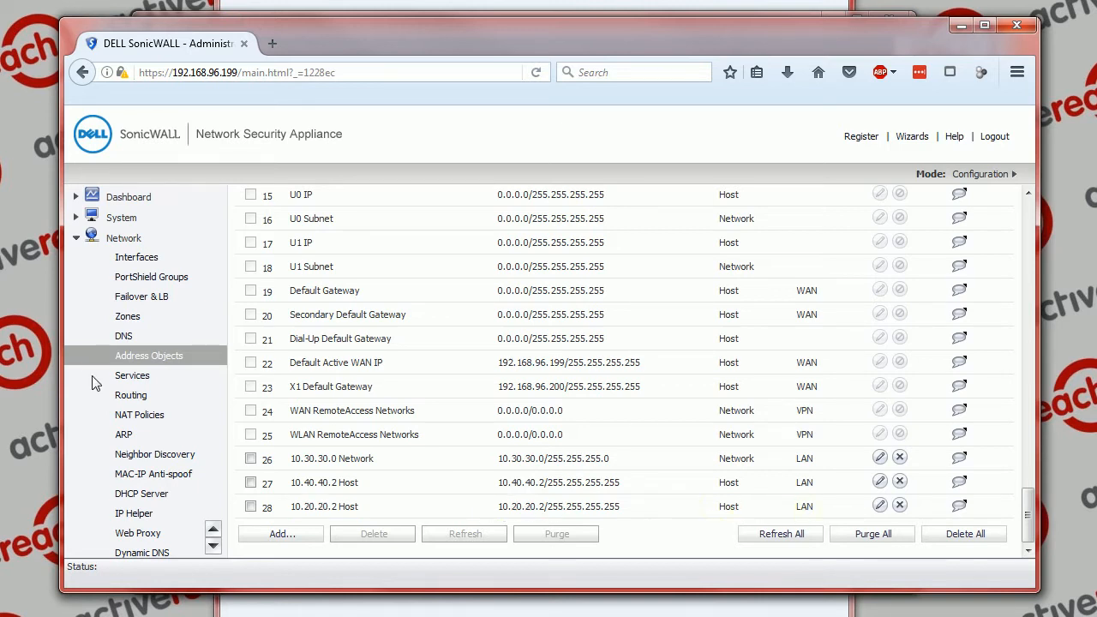
mouse_move(146, 320)
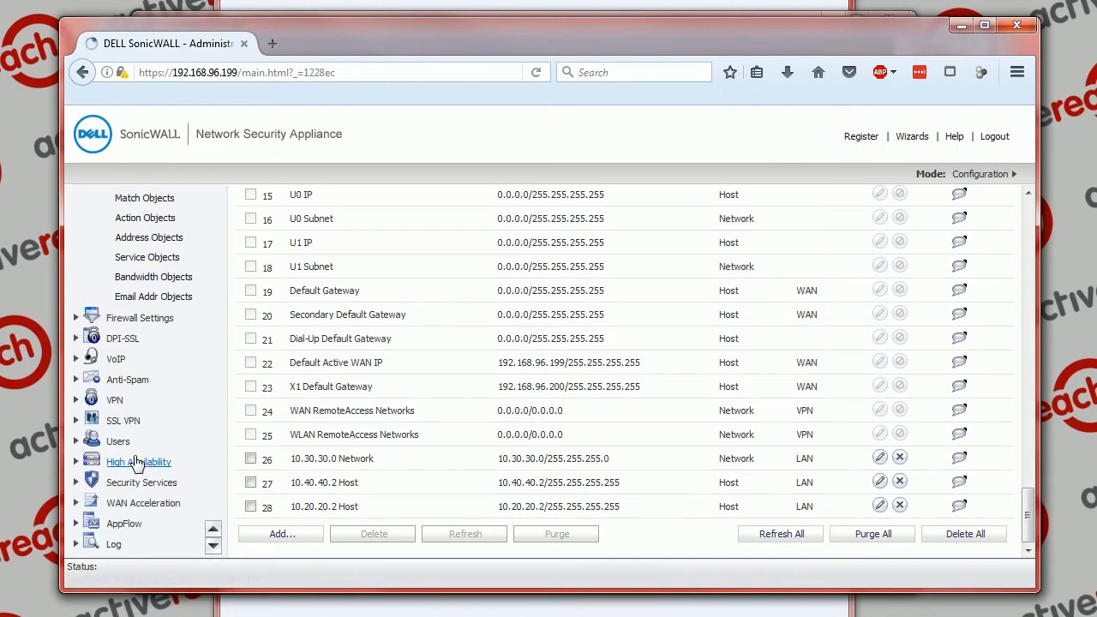
click(138, 462)
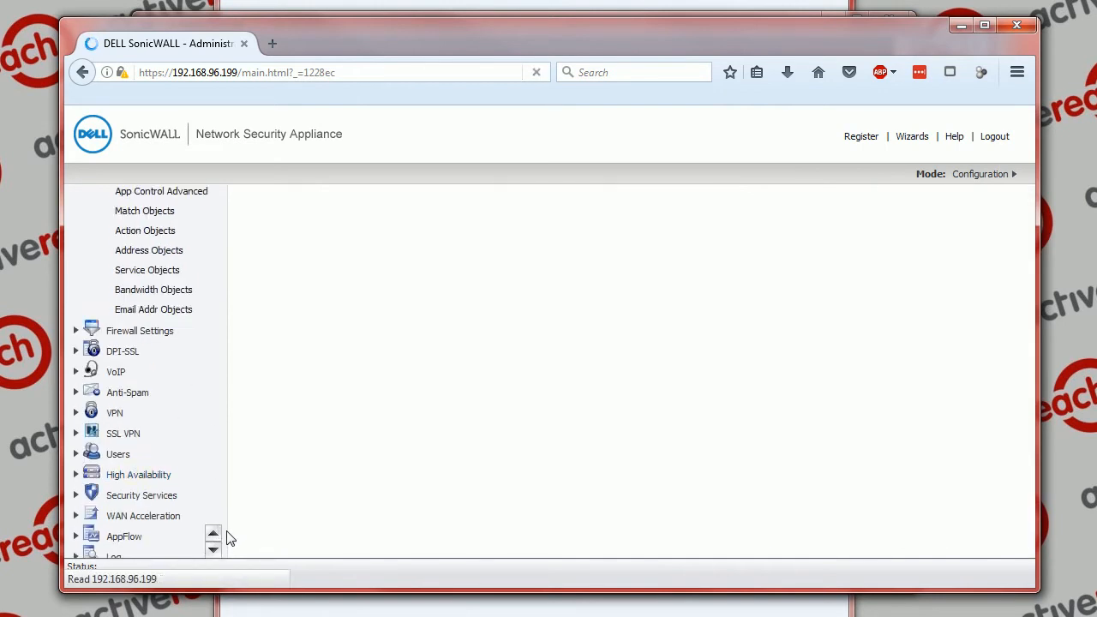
click(141, 292)
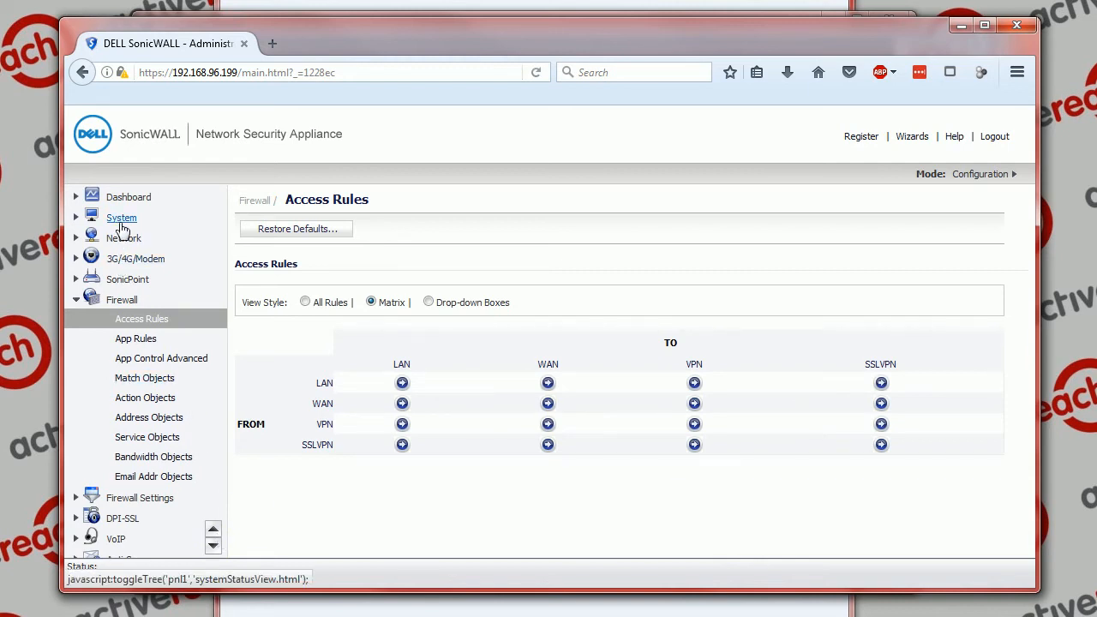
click(123, 237)
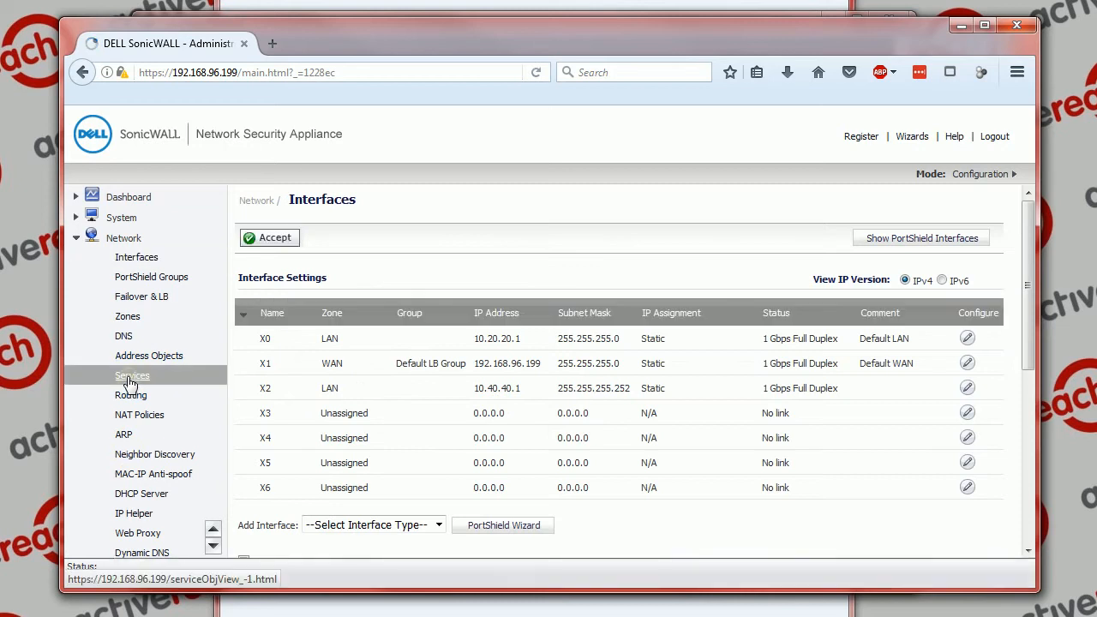
click(132, 375)
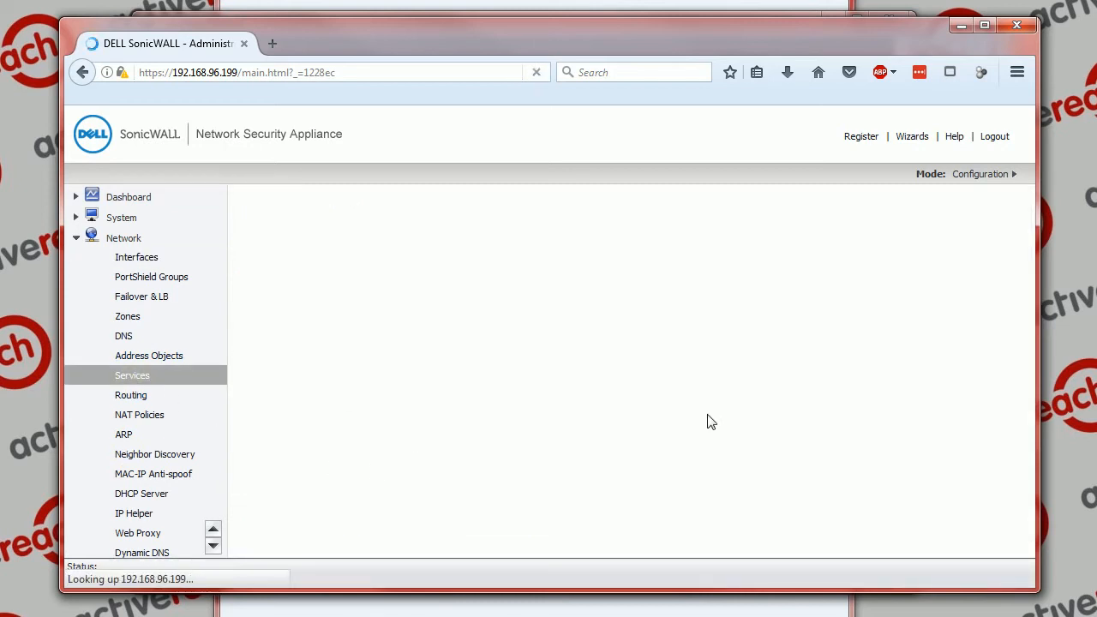
mouse_move(579, 425)
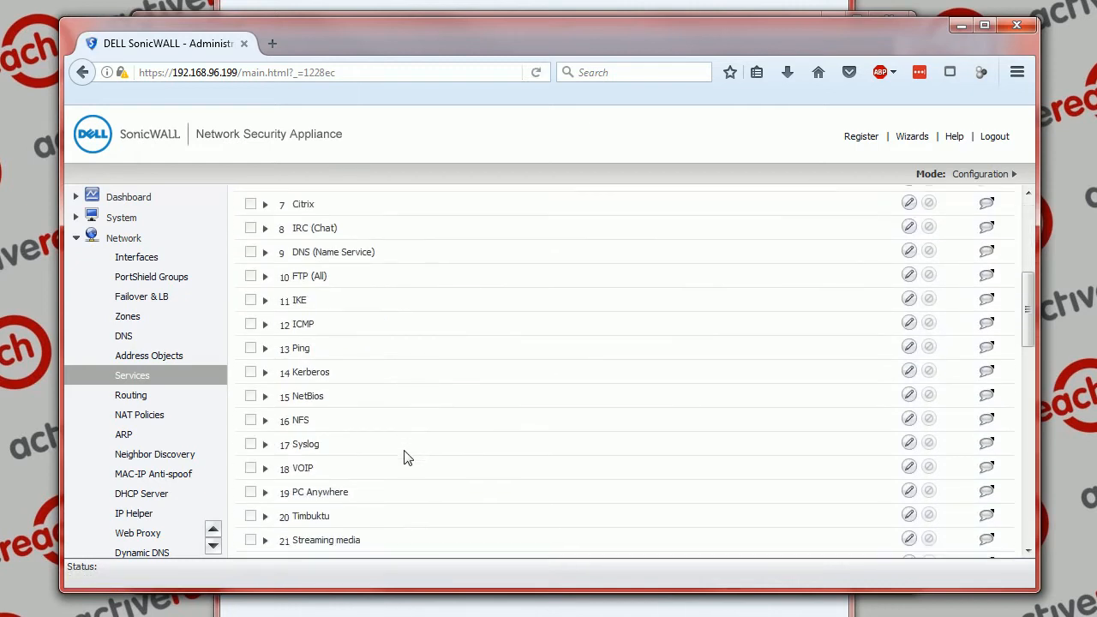
click(1003, 196)
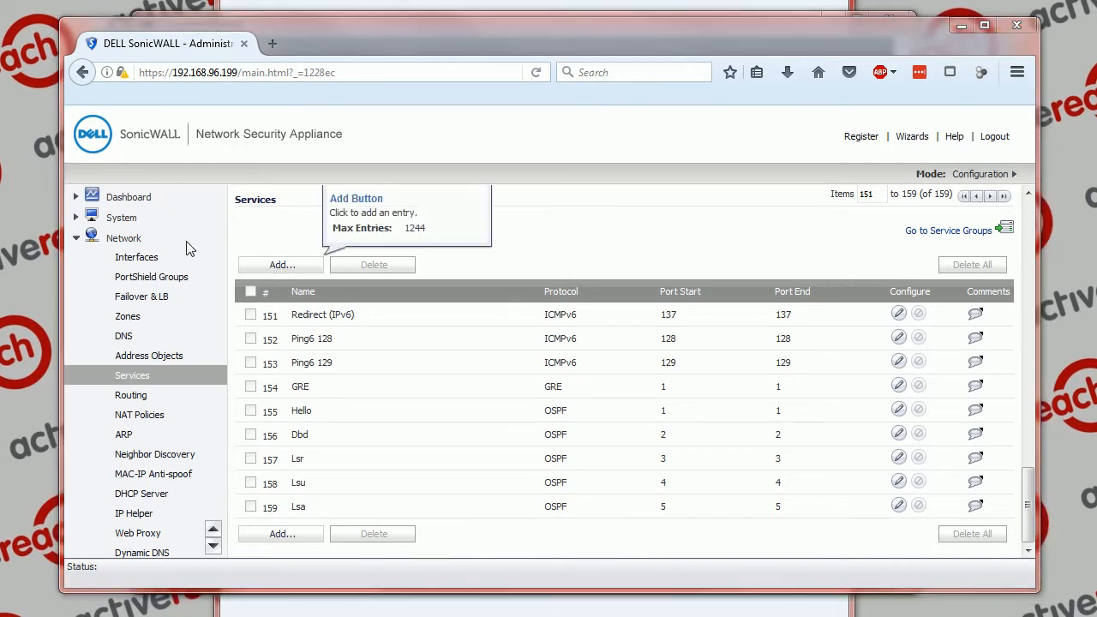
Step: Add service 'HTTP 8080' using TCP with port range 8080 to 8080
click(281, 264)
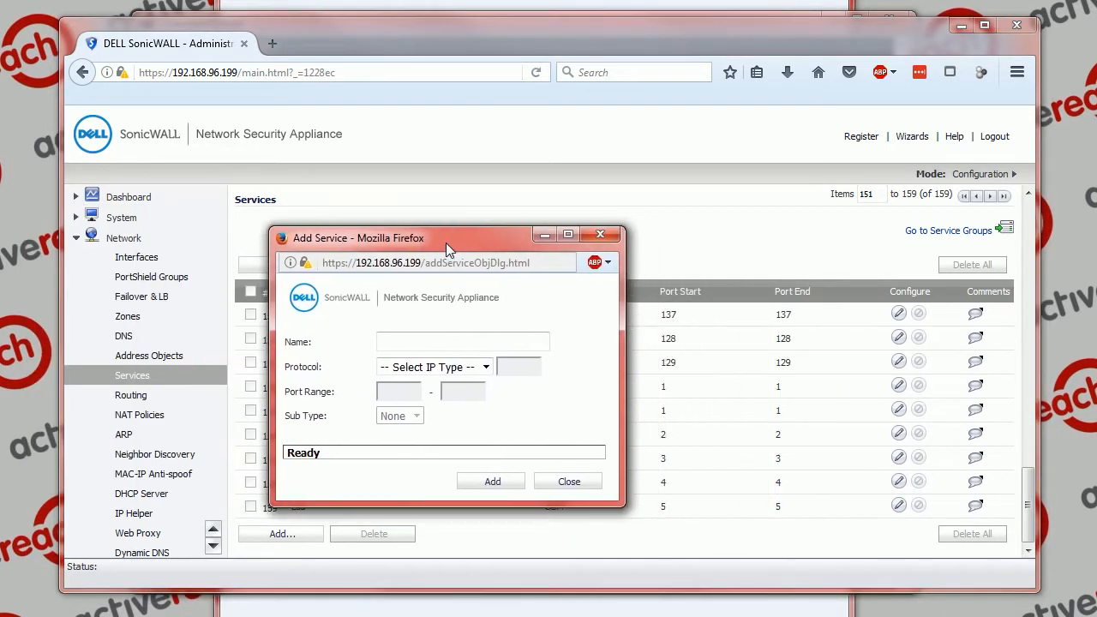
click(458, 341)
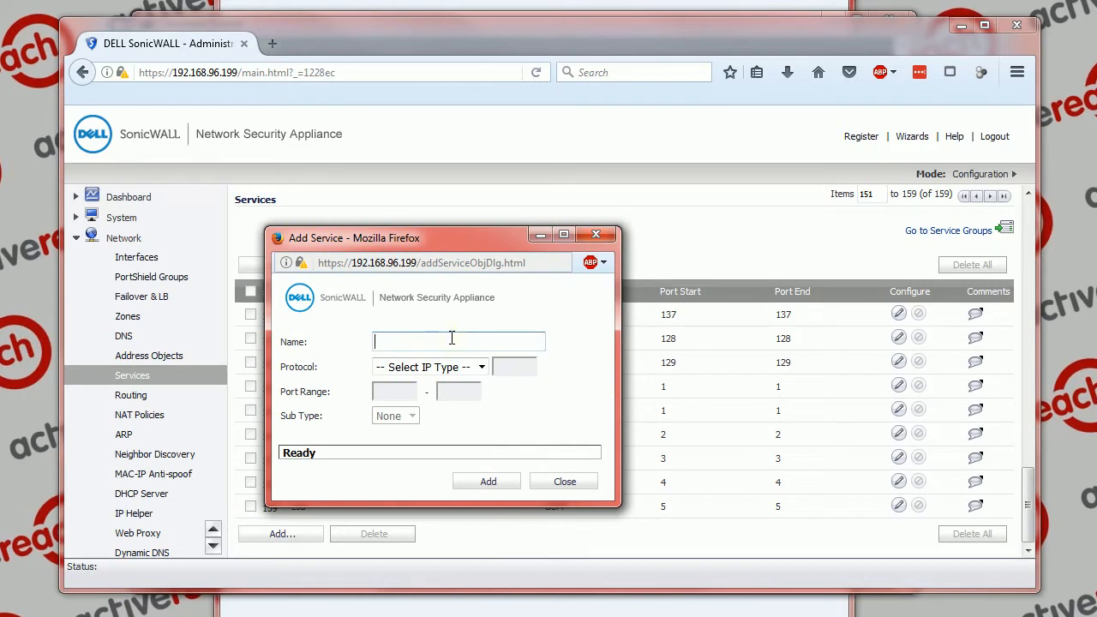
text(HTTP 8080)
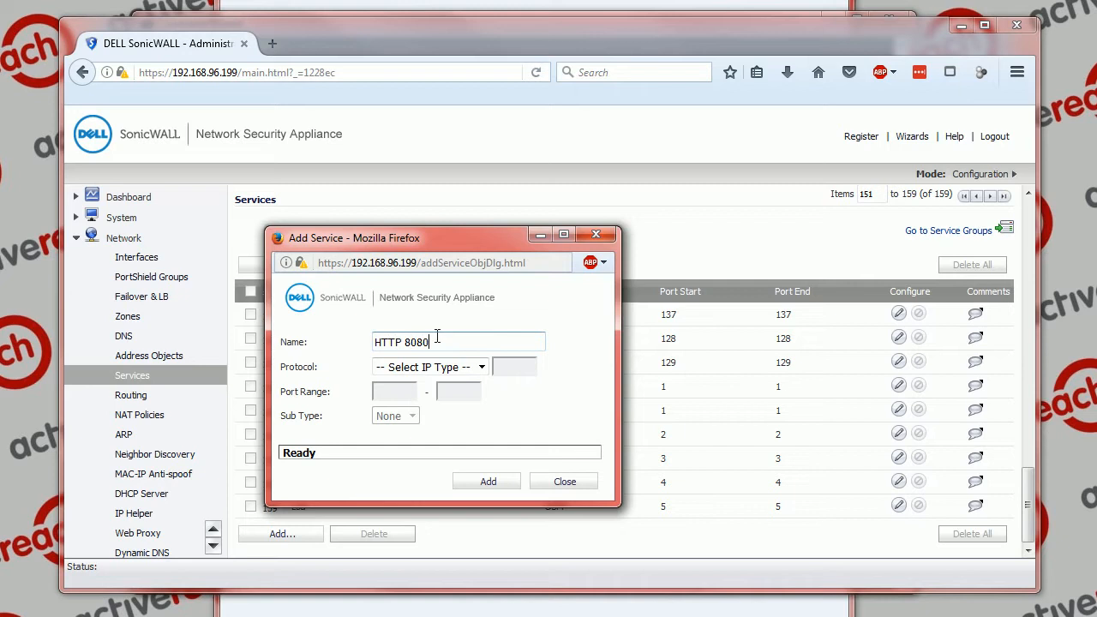
click(429, 367)
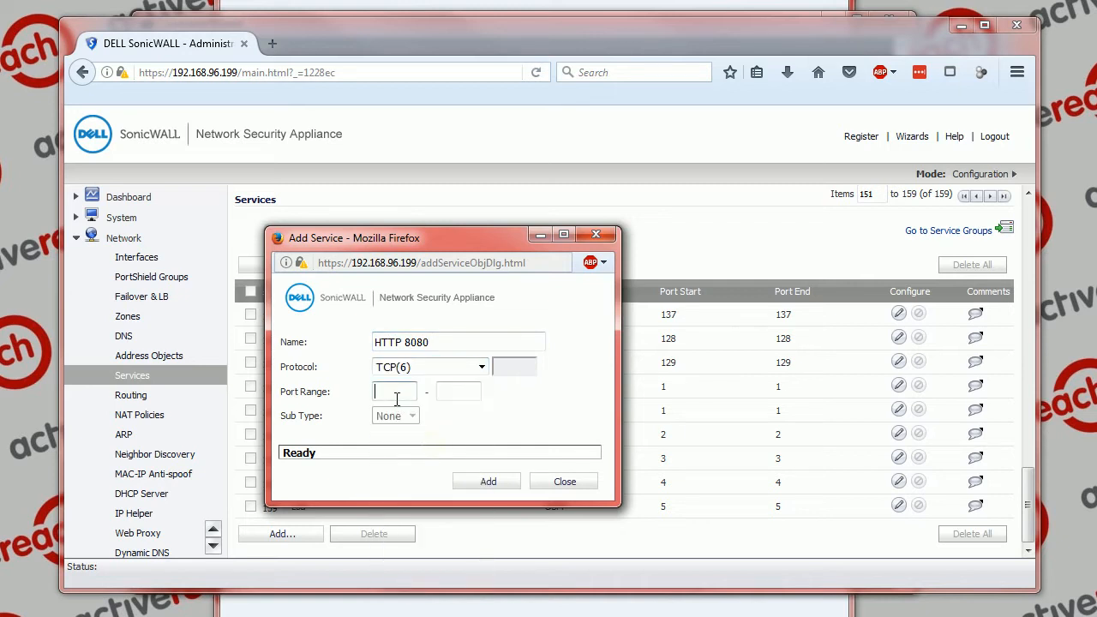
text(8080)
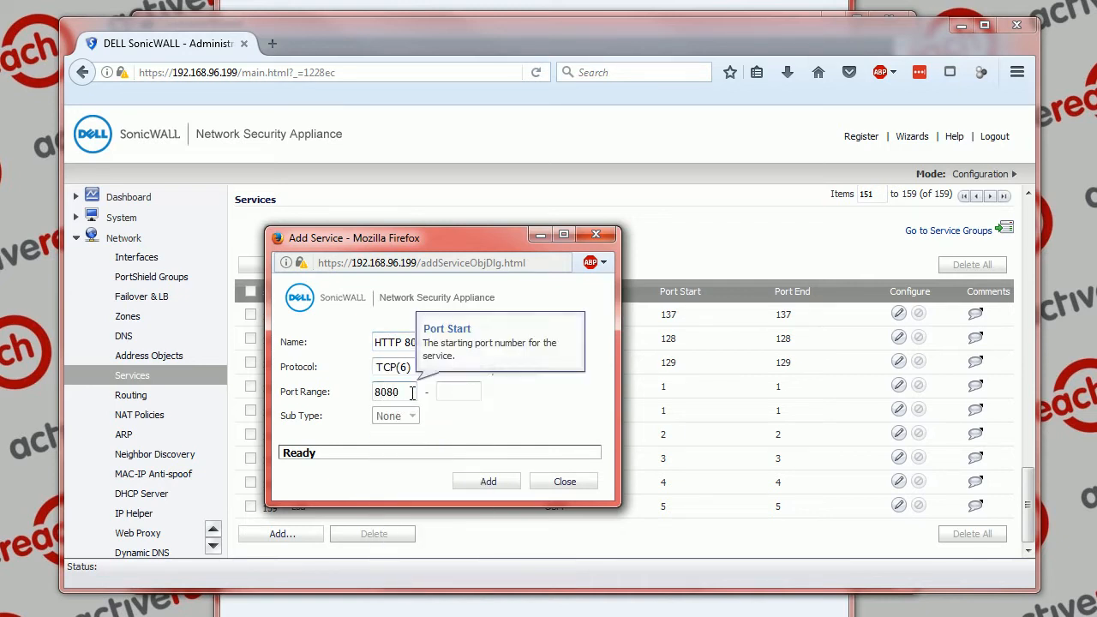
text(8080)
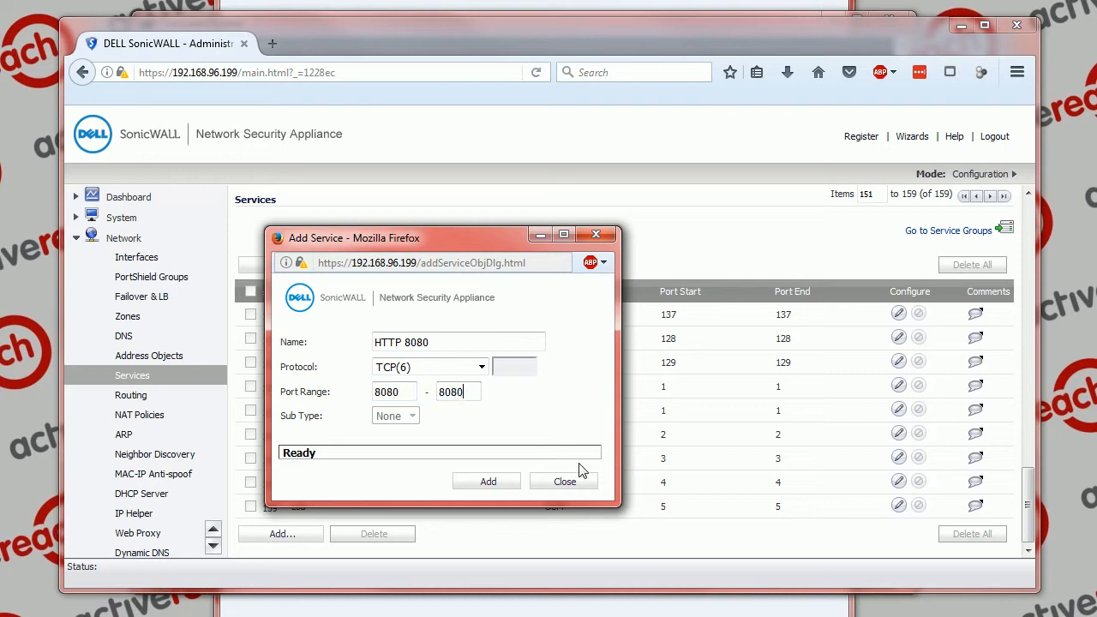
click(487, 481)
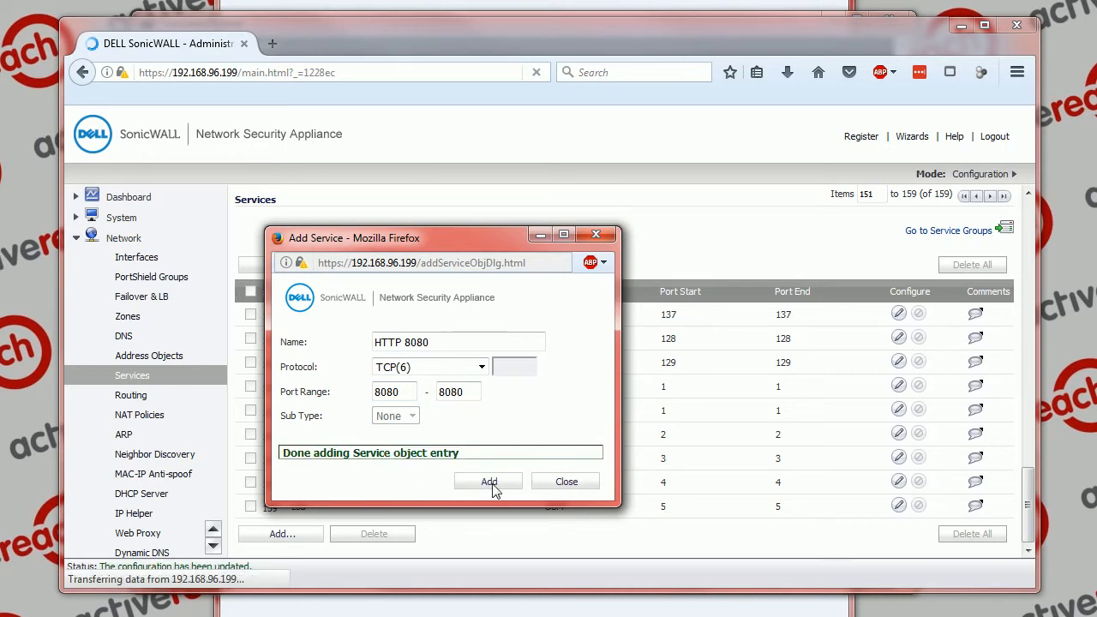
click(489, 481)
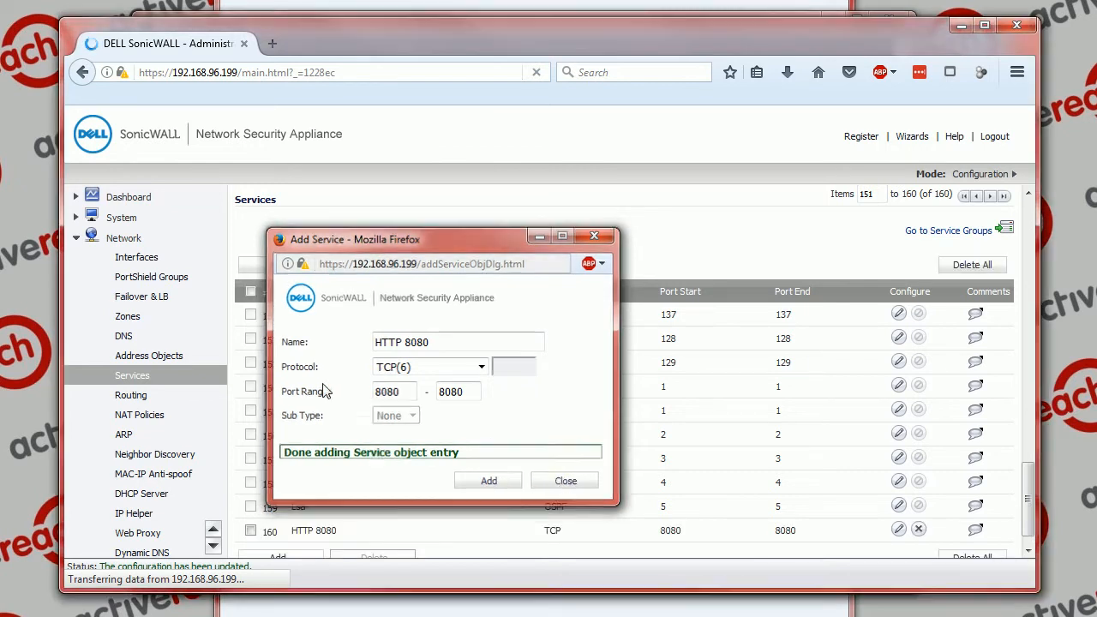
Step: Close the Add Service dialog and go to Network > NAT Policies
click(564, 480)
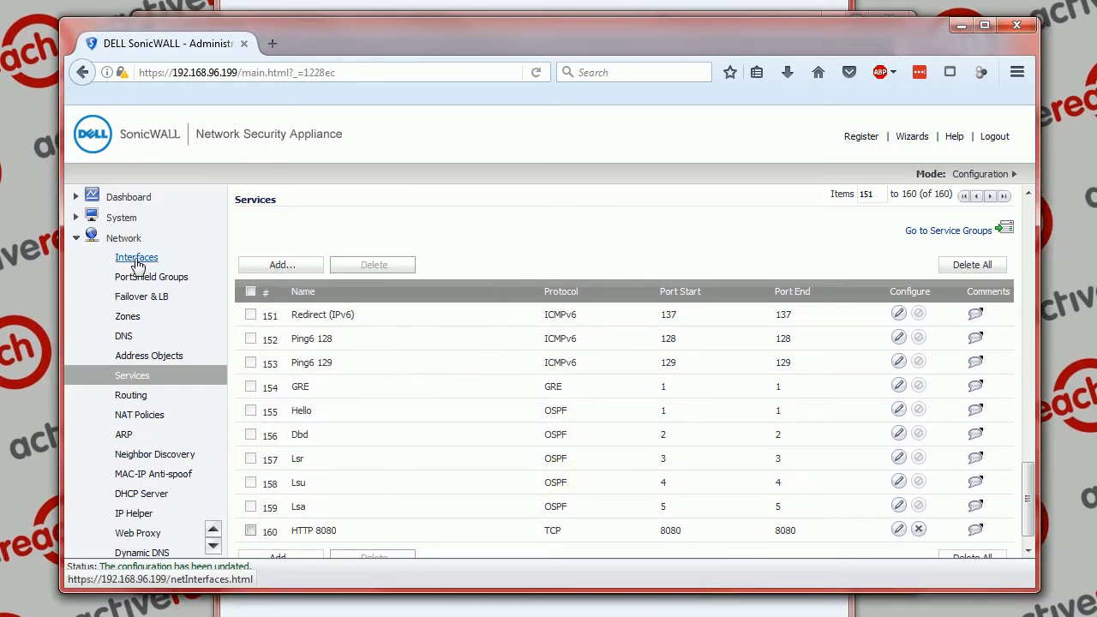
mouse_move(127, 316)
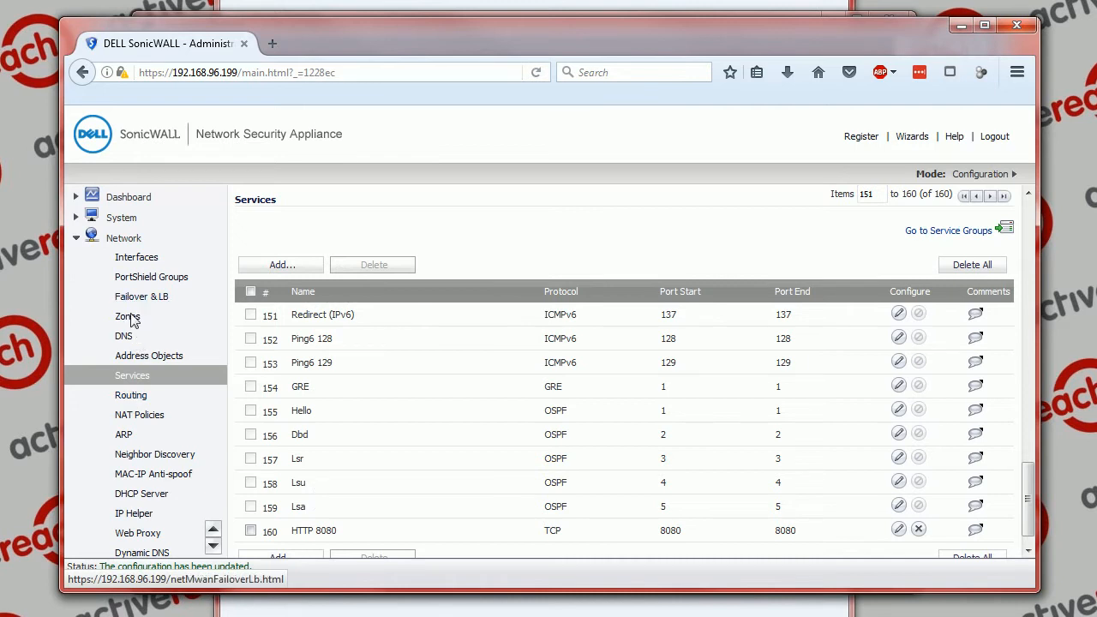
mouse_move(131, 420)
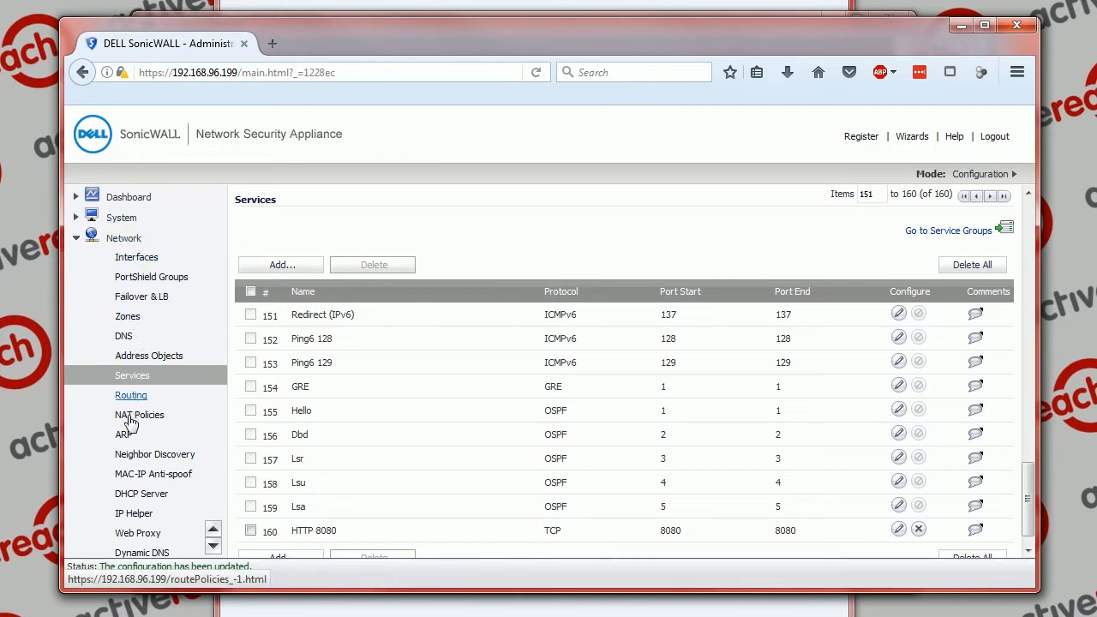
click(139, 415)
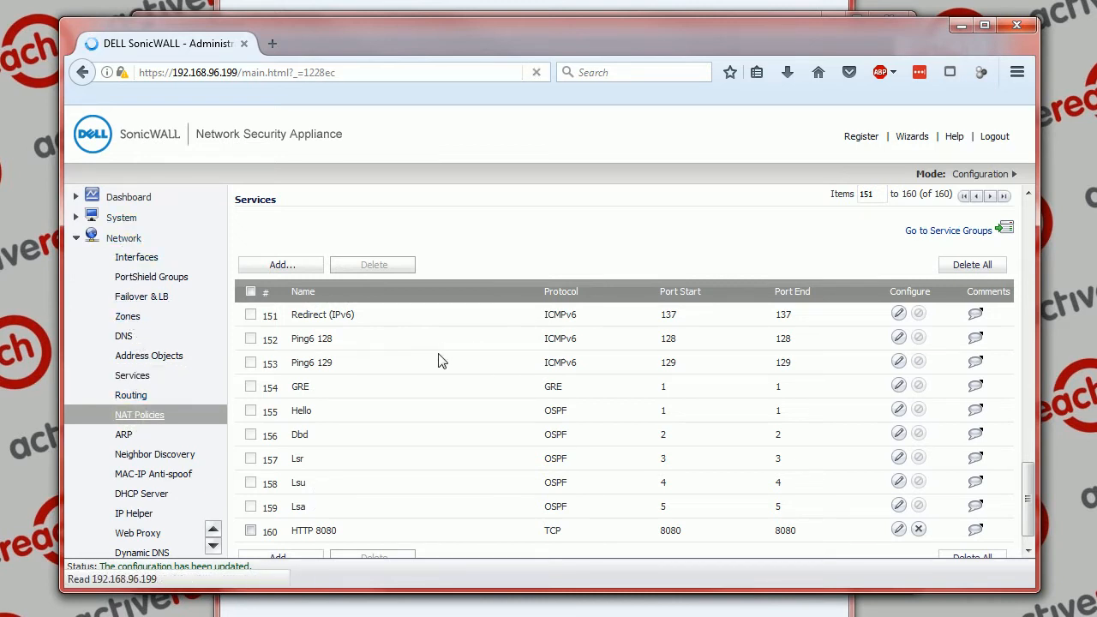
click(138, 414)
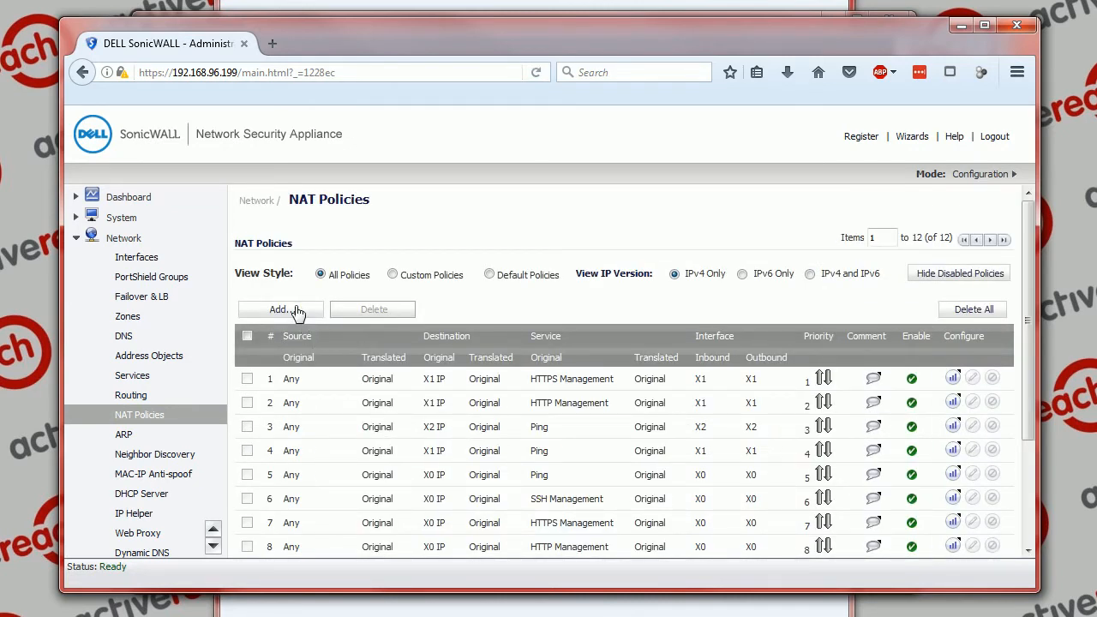
mouse_move(225, 258)
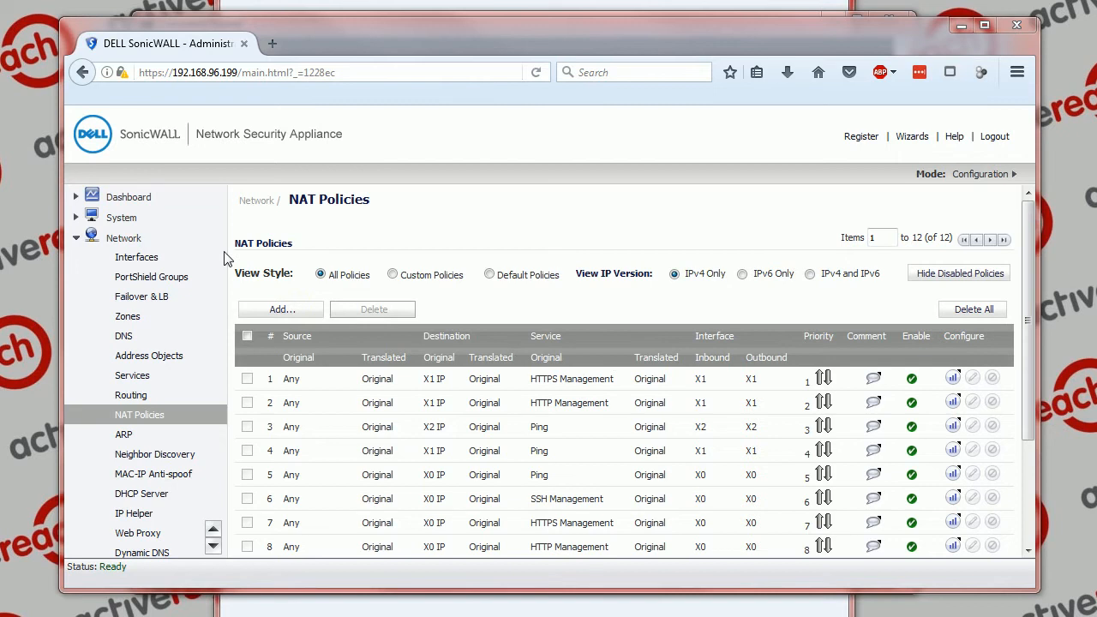
Step: Start a new NAT policy with original source Any and original destination X0 IP
click(281, 309)
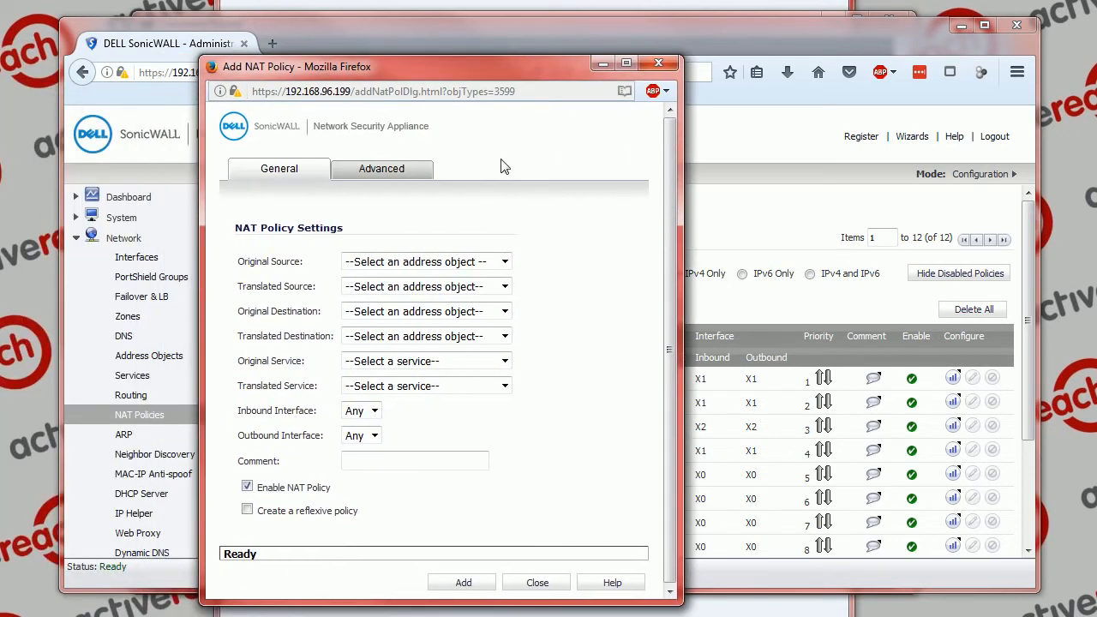
click(505, 262)
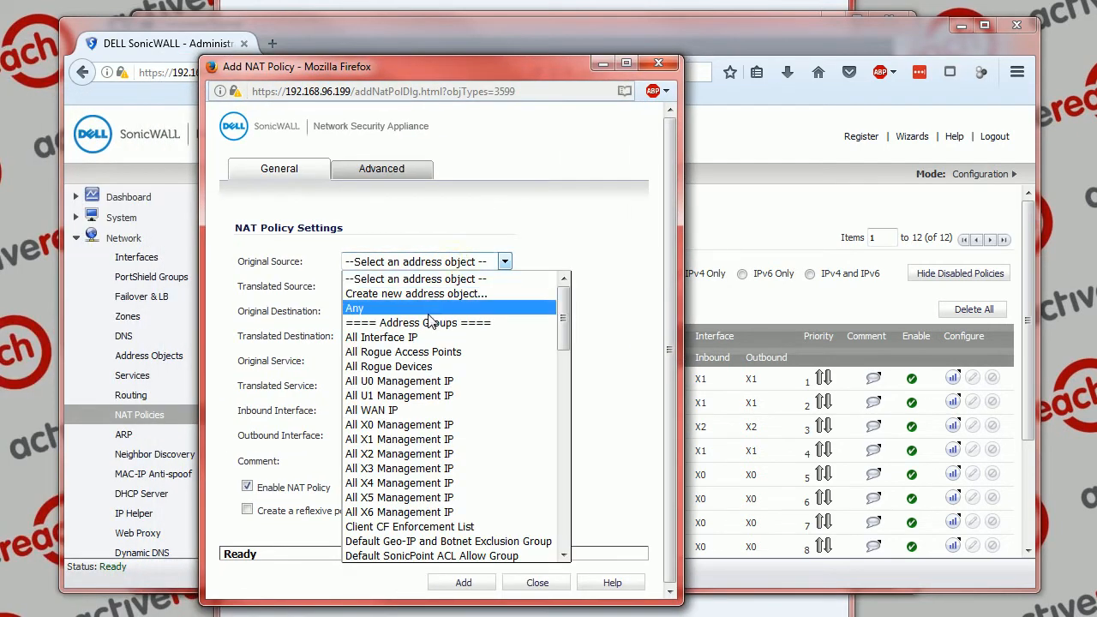
click(354, 307)
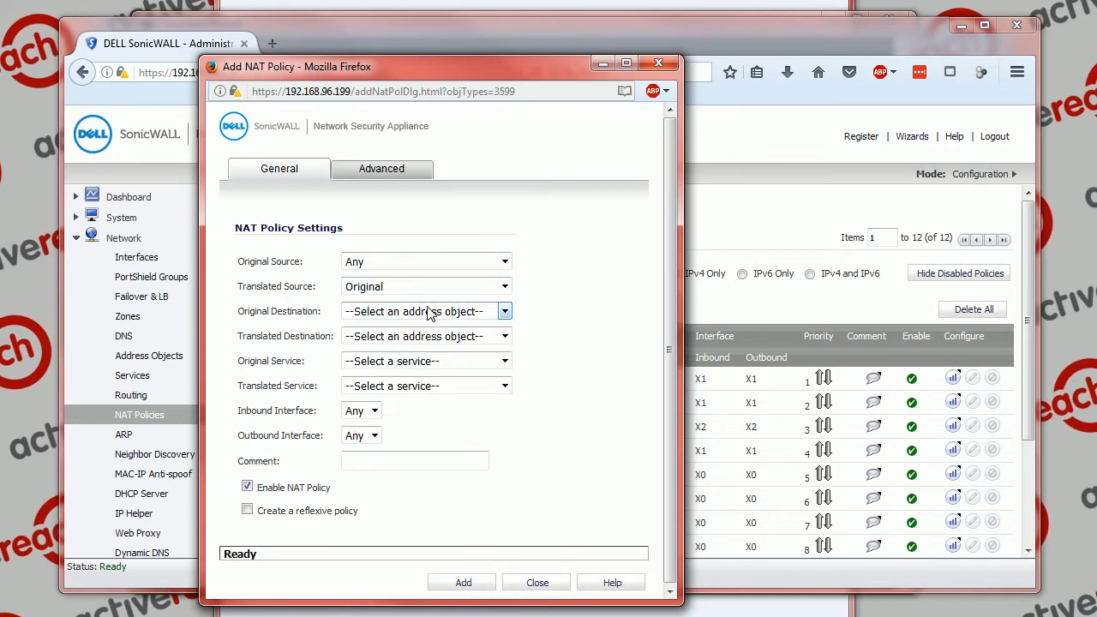
click(504, 311)
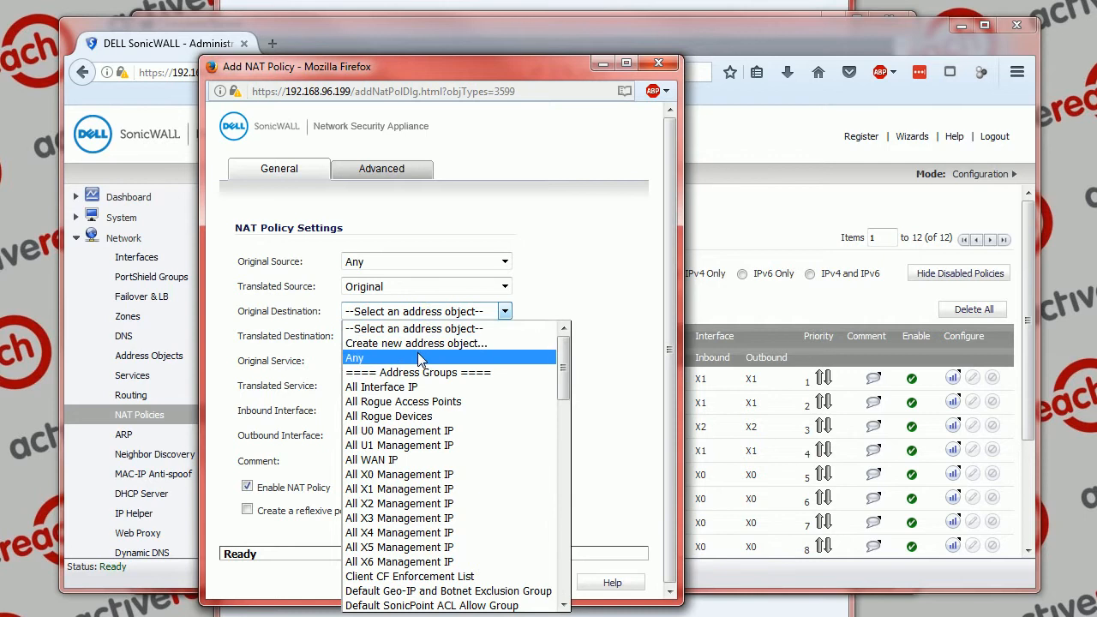
mouse_move(398, 474)
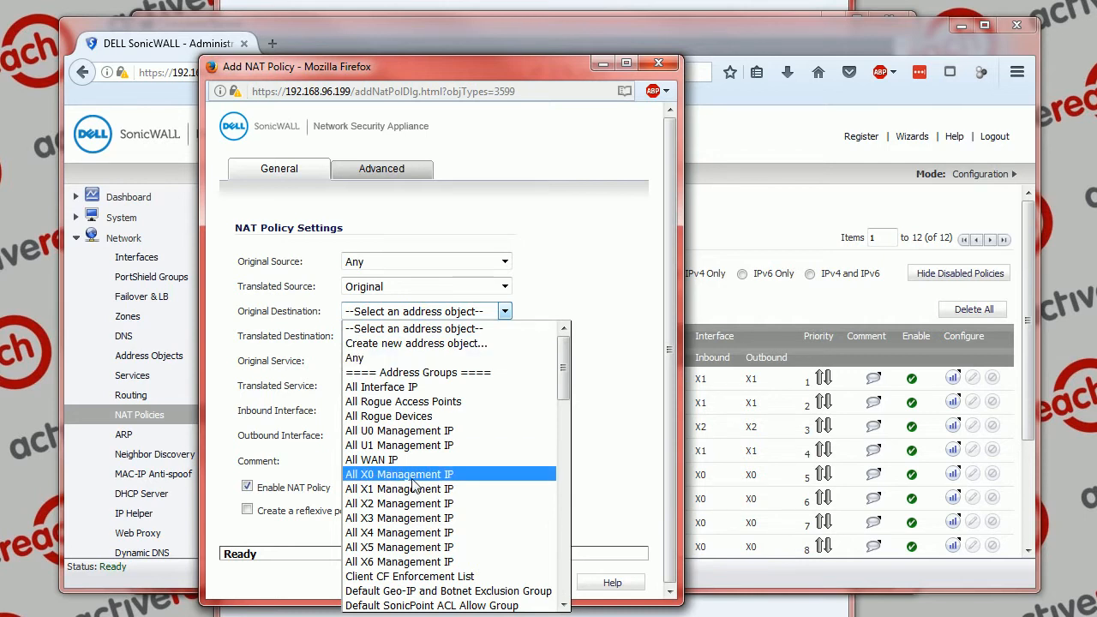
scroll(down, 3)
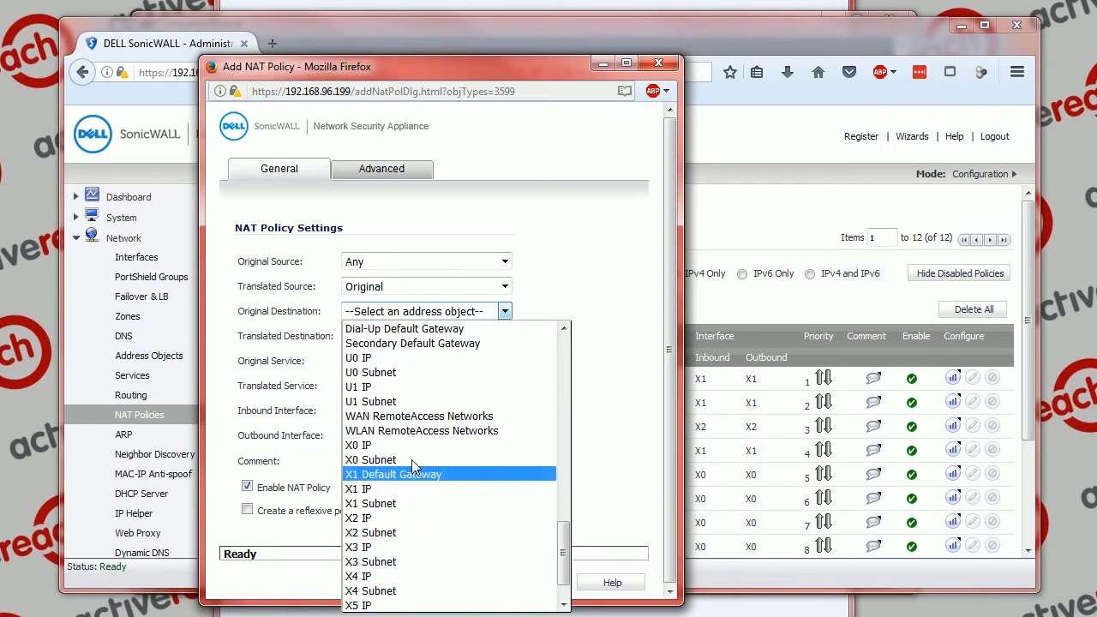
click(357, 445)
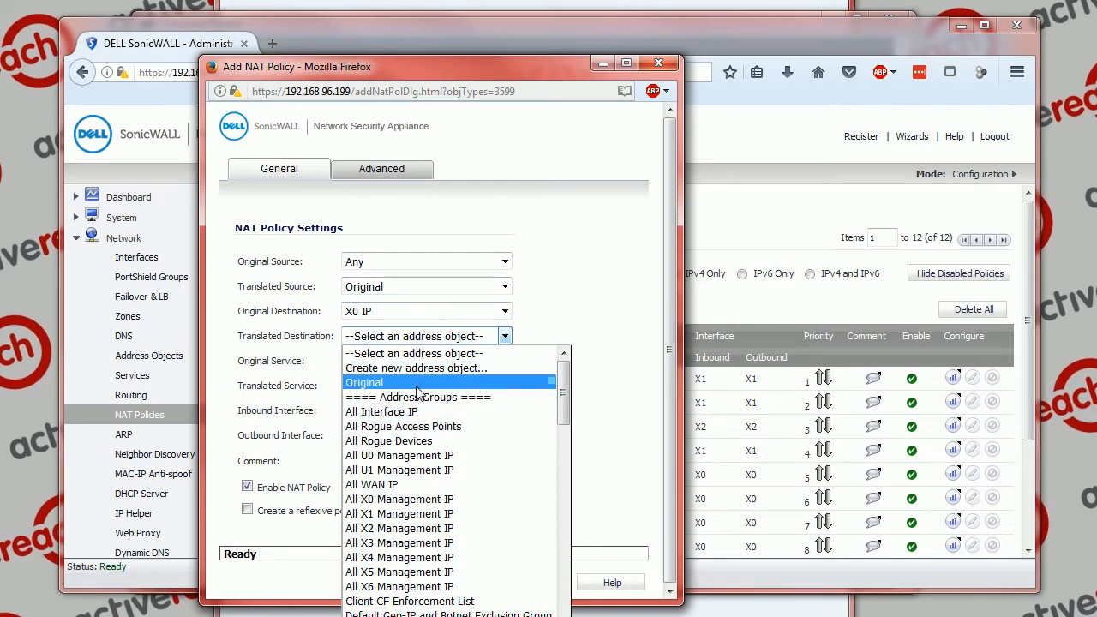
Step: Translate destination to 10.20.20.2 Host, set both services to HTTP 8080, and save
scroll(down, 3)
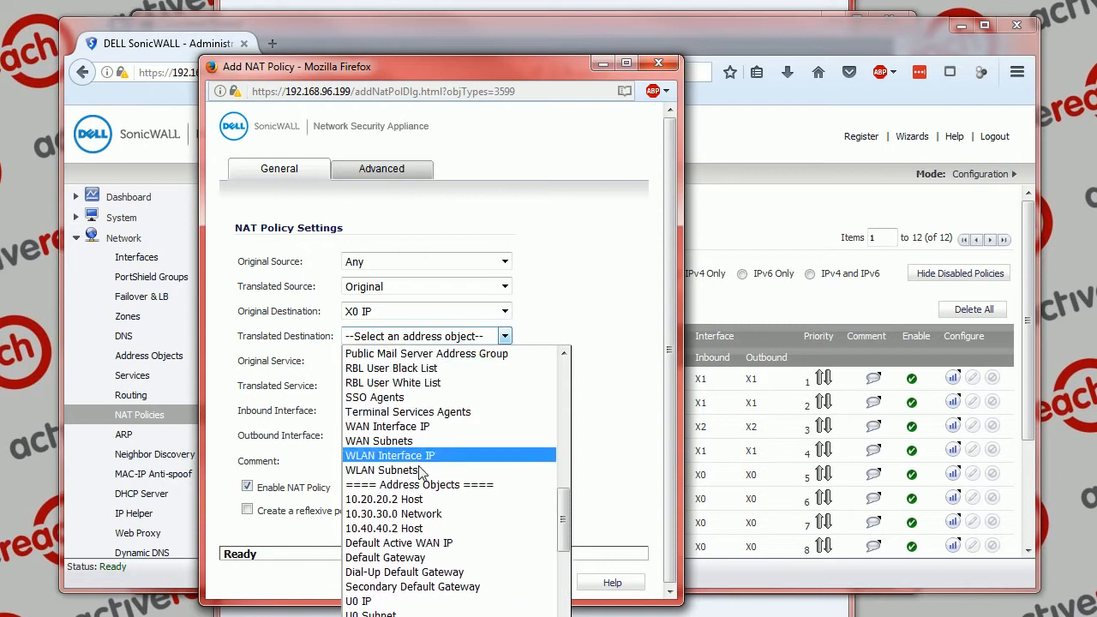
click(384, 499)
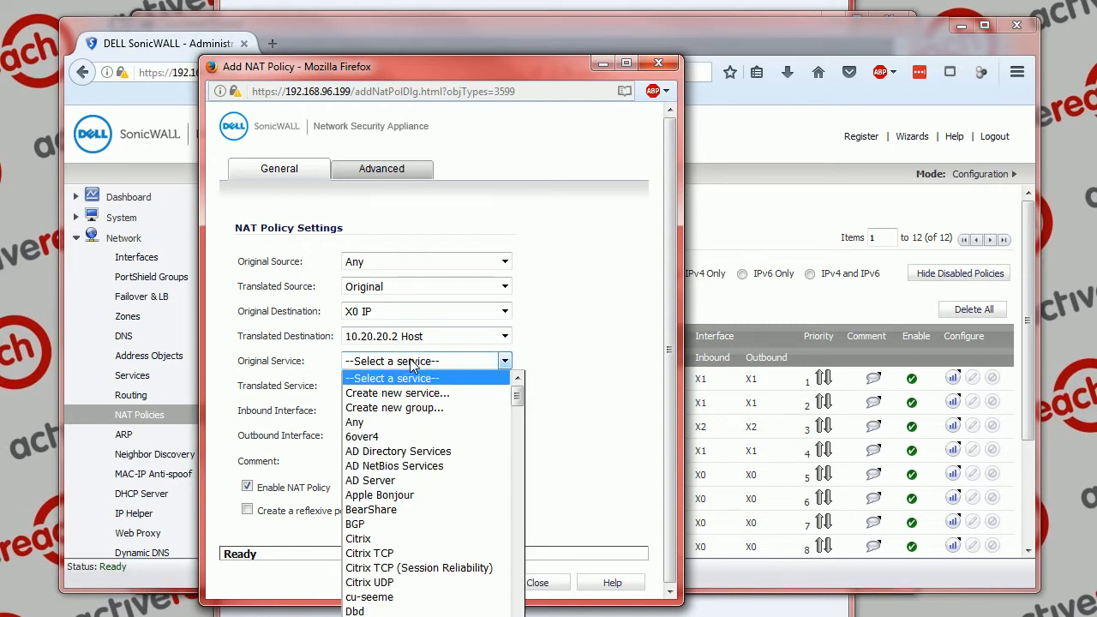
scroll(down, 3)
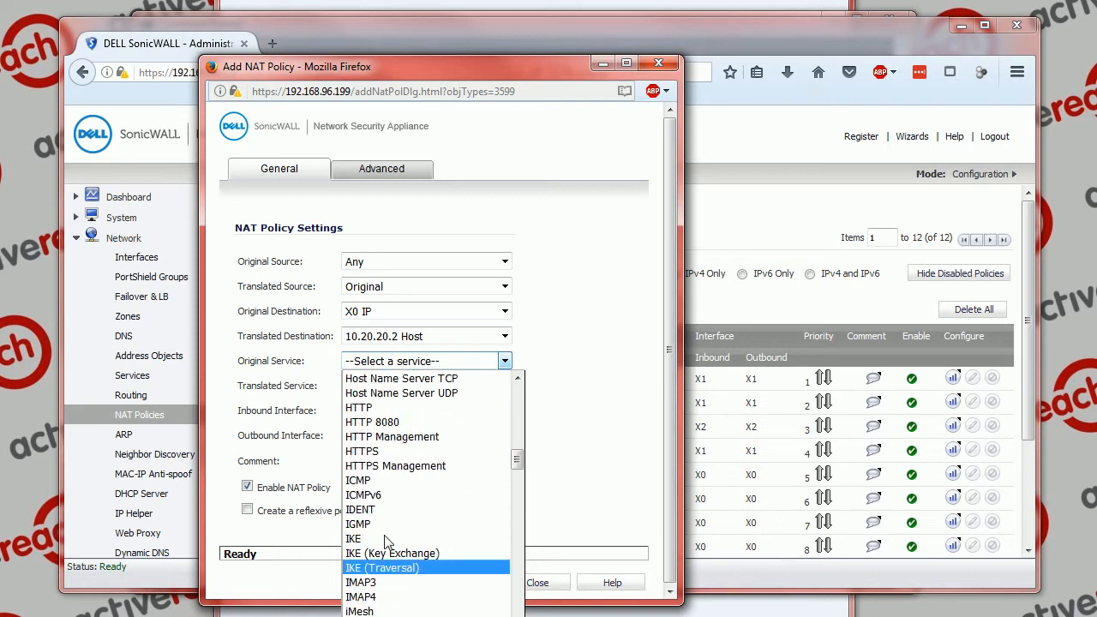
click(372, 422)
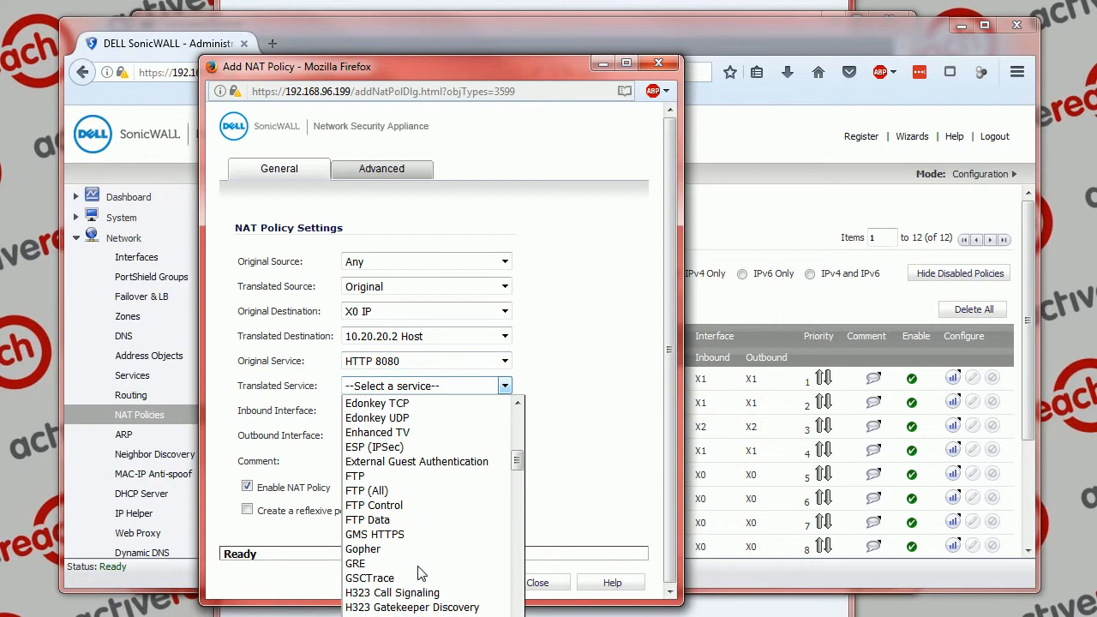
mouse_move(355, 564)
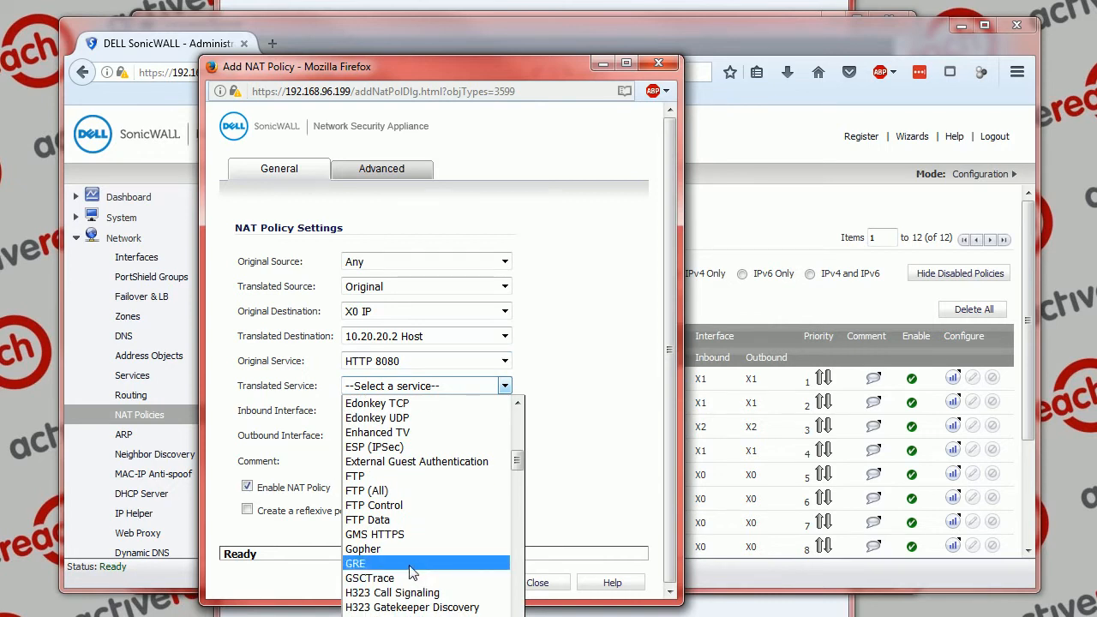
scroll(down, 3)
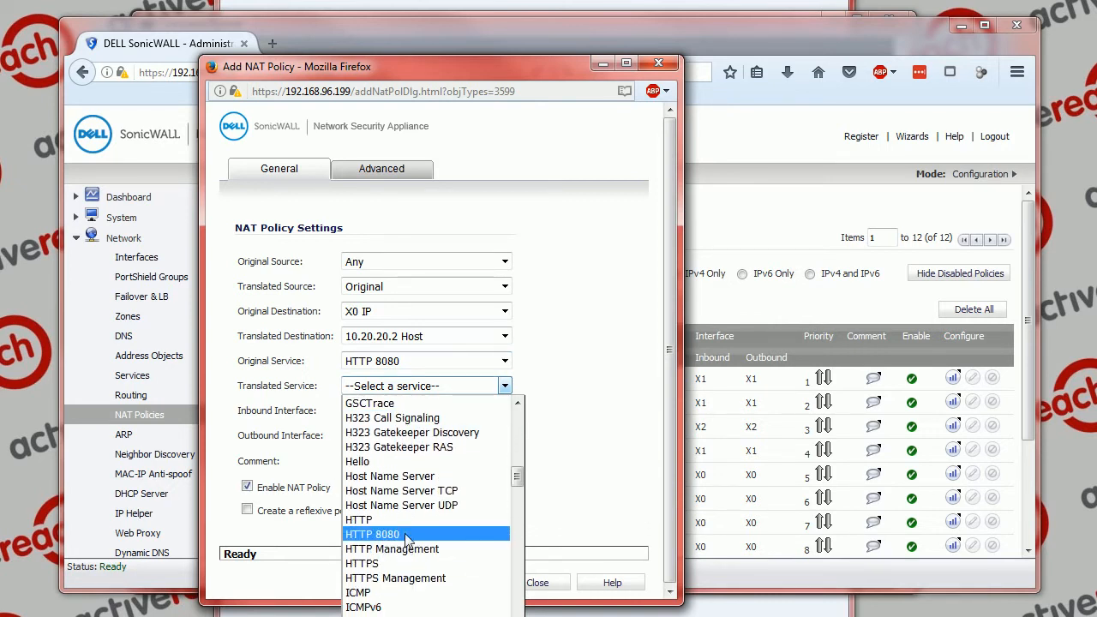
click(372, 534)
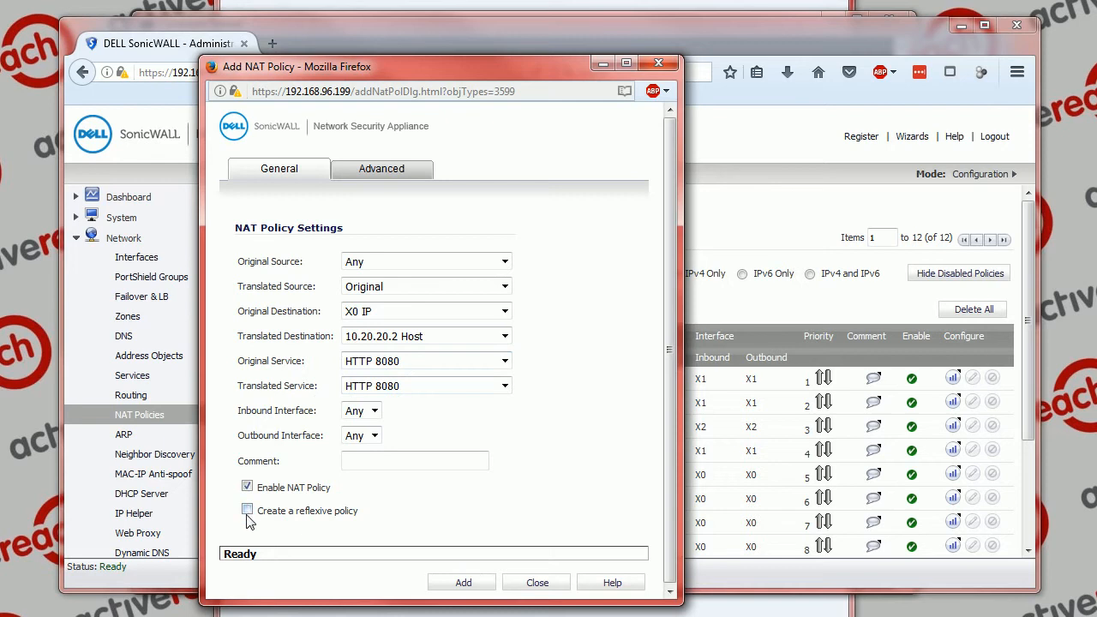
mouse_move(407, 529)
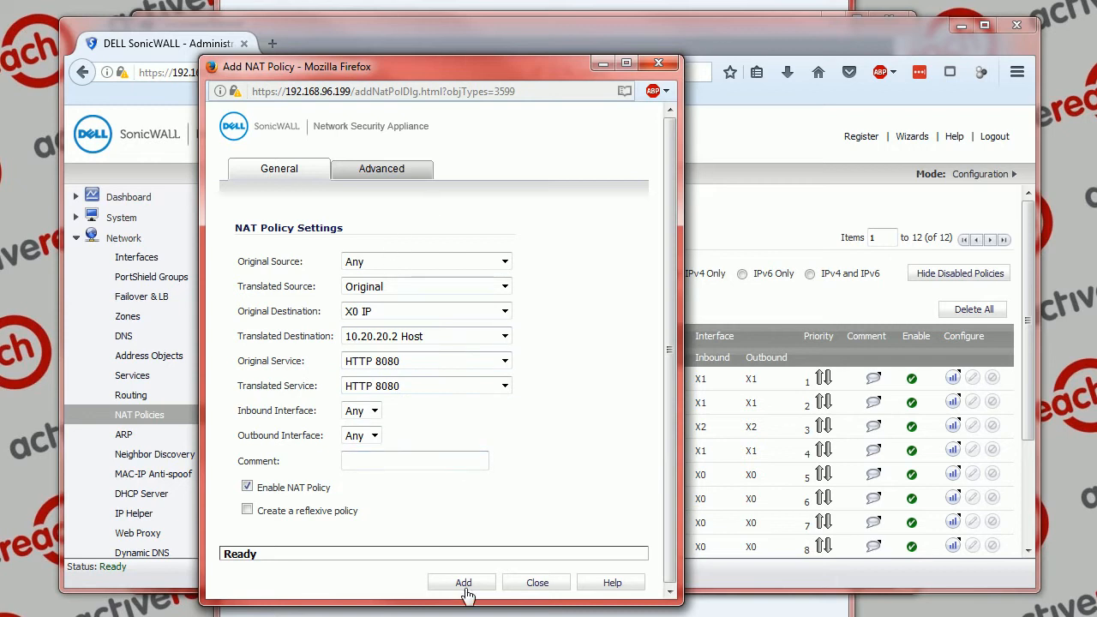
click(463, 583)
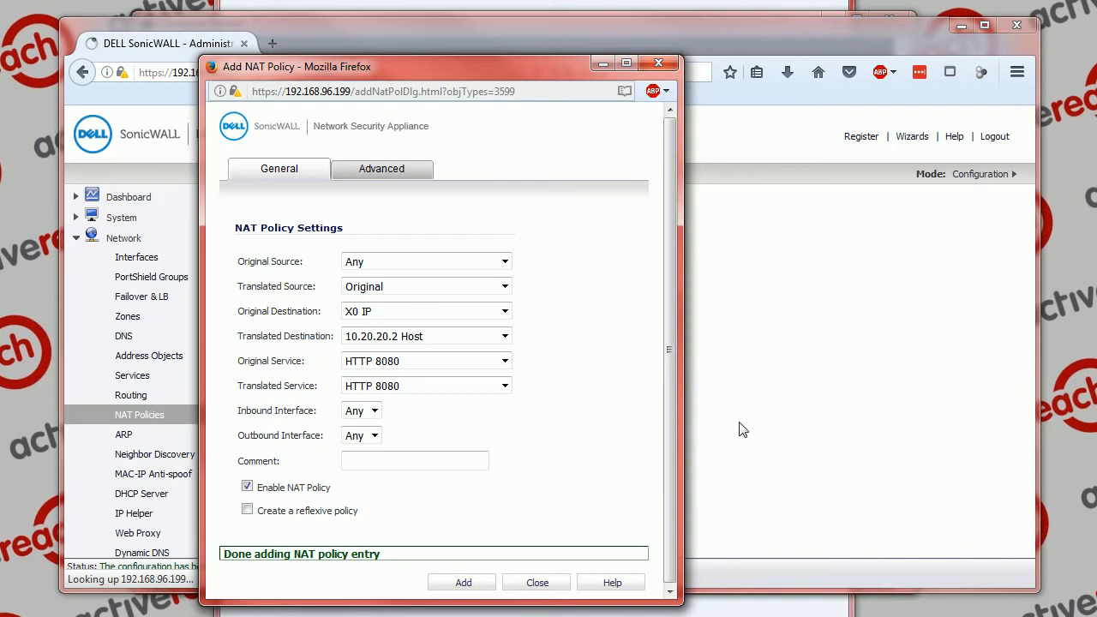
click(537, 583)
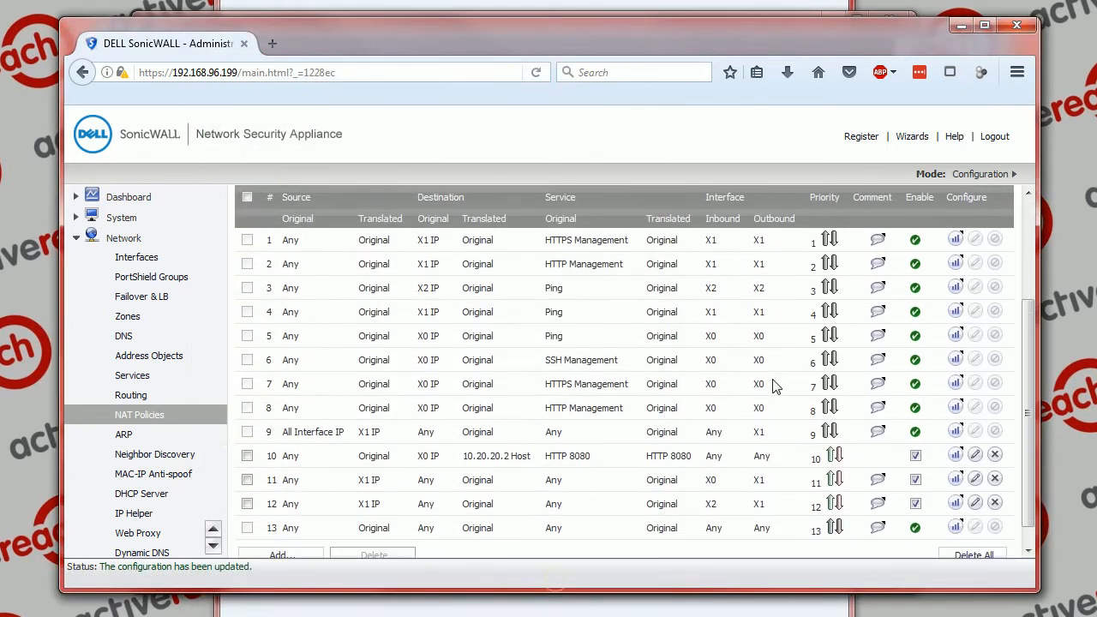
scroll(down, 3)
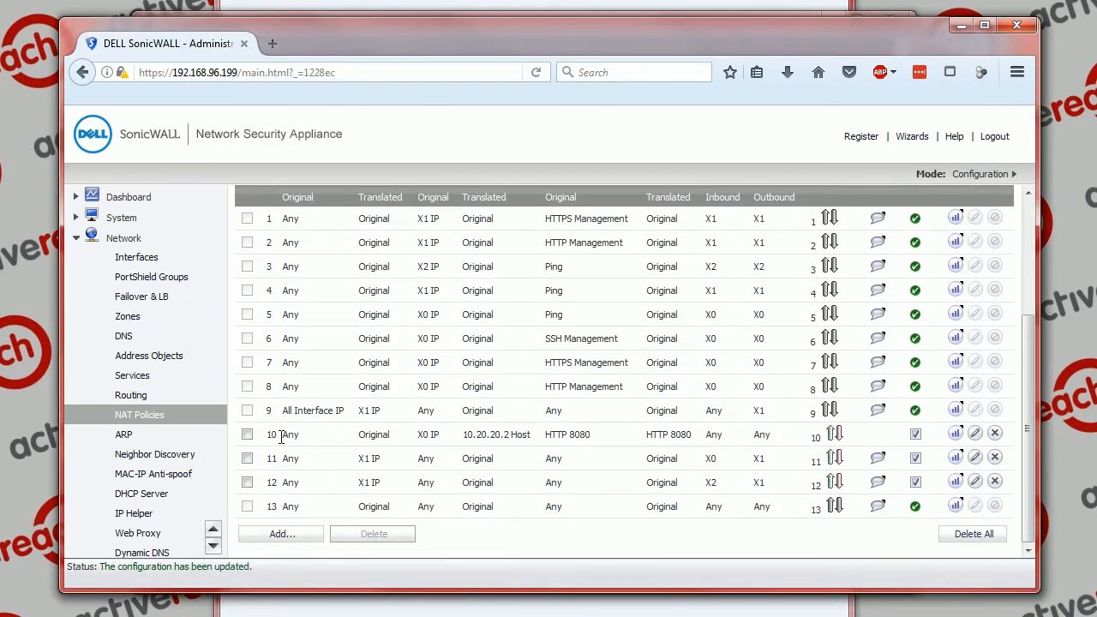
mouse_move(431, 441)
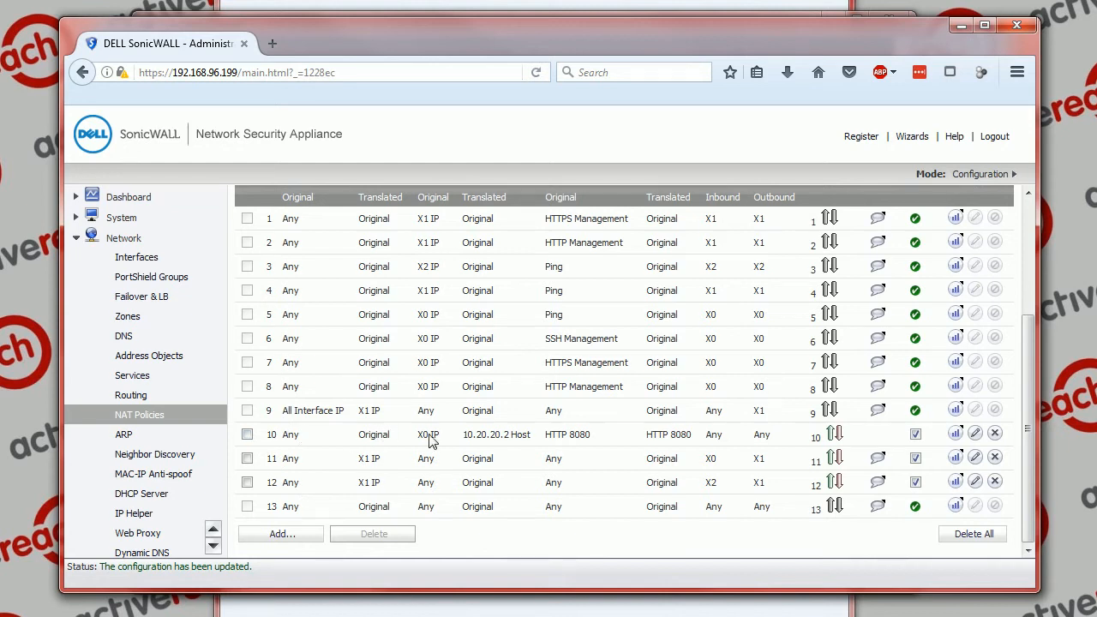
mouse_move(428, 435)
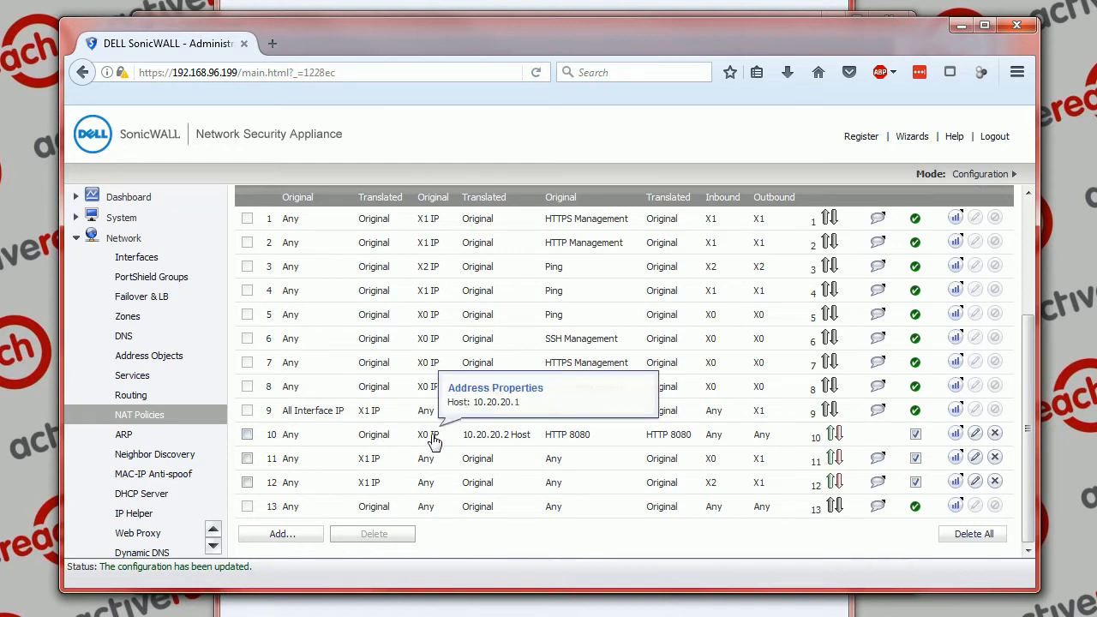
mouse_move(429, 443)
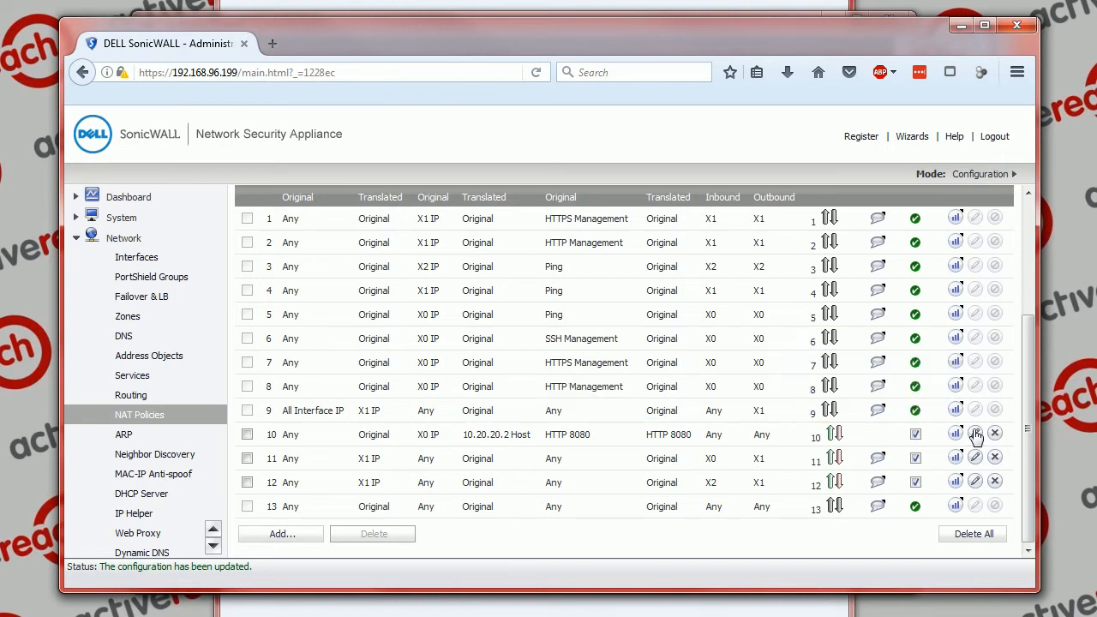
Step: Edit NAT policy 10 so its original destination is X1 IP
click(975, 435)
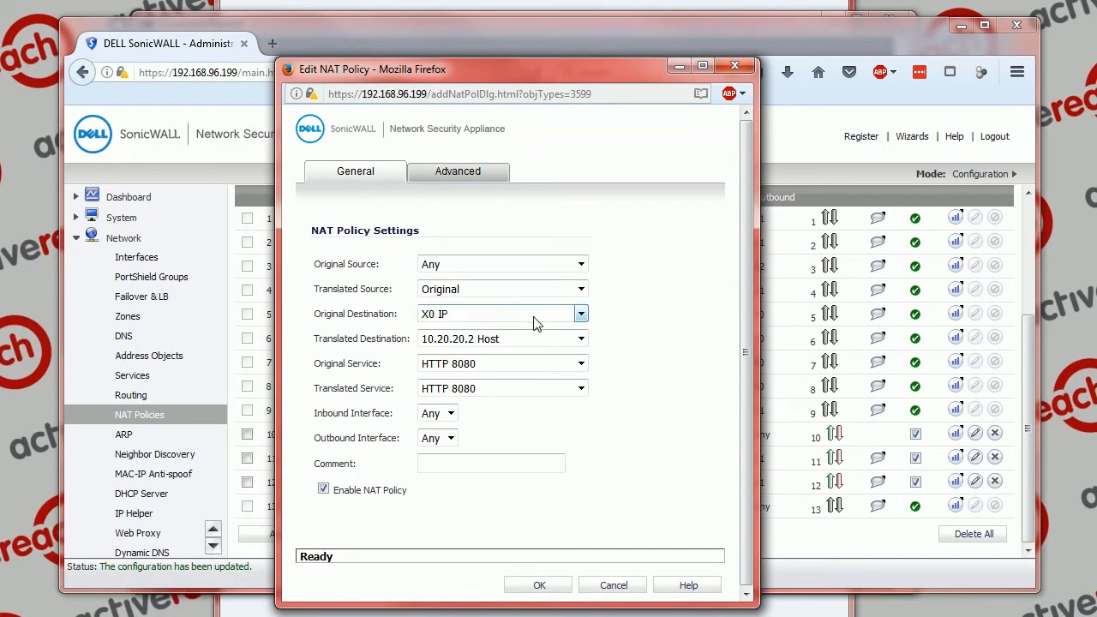
click(581, 314)
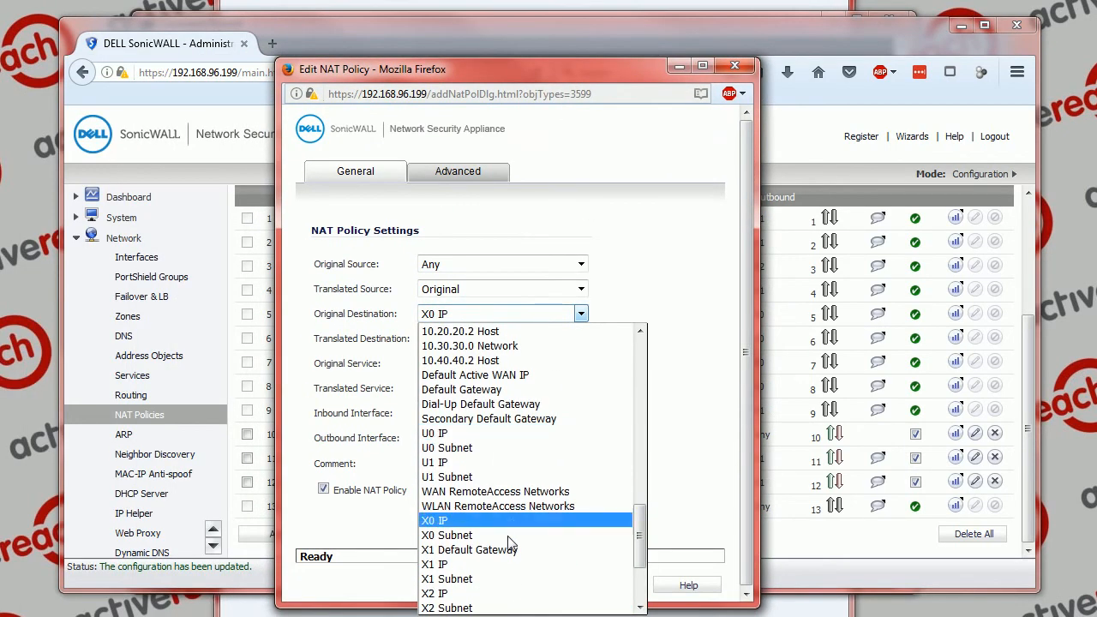
click(434, 564)
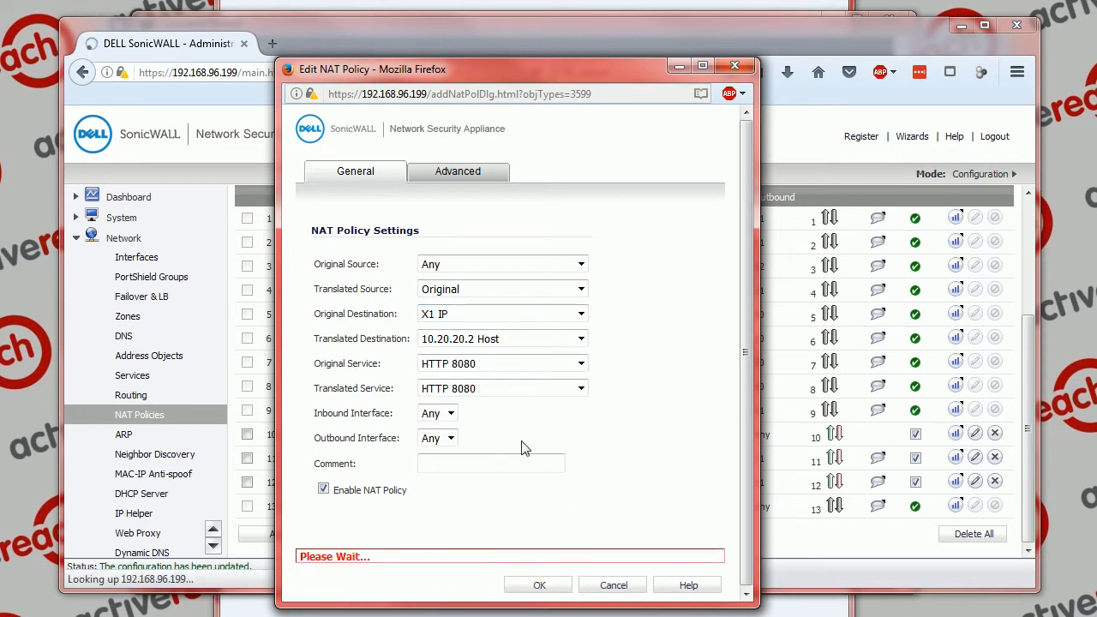
click(540, 585)
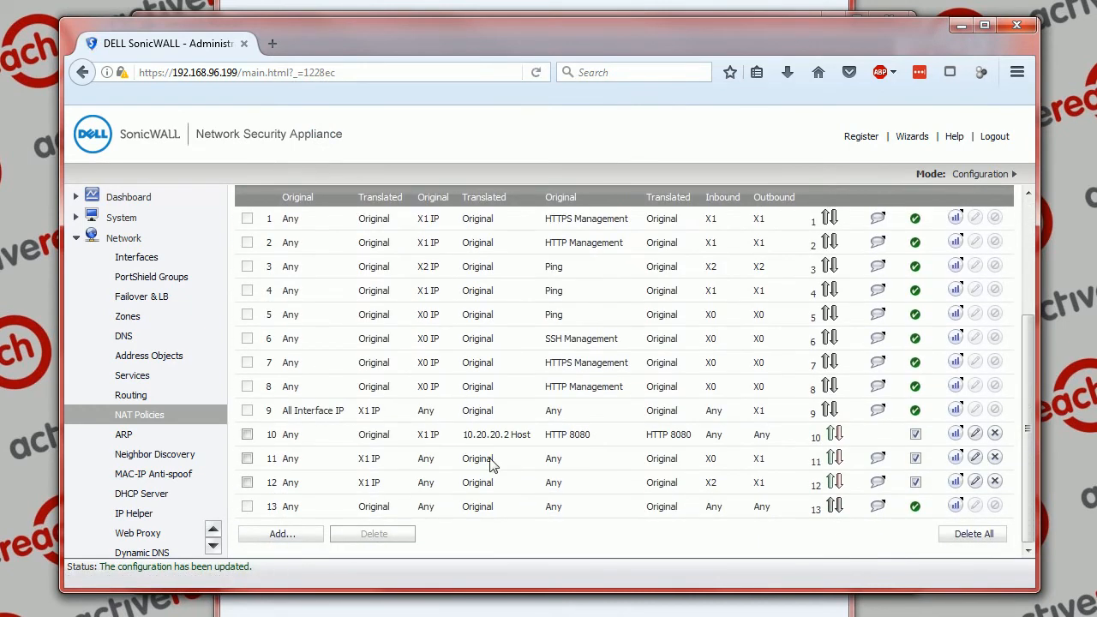
mouse_move(427, 434)
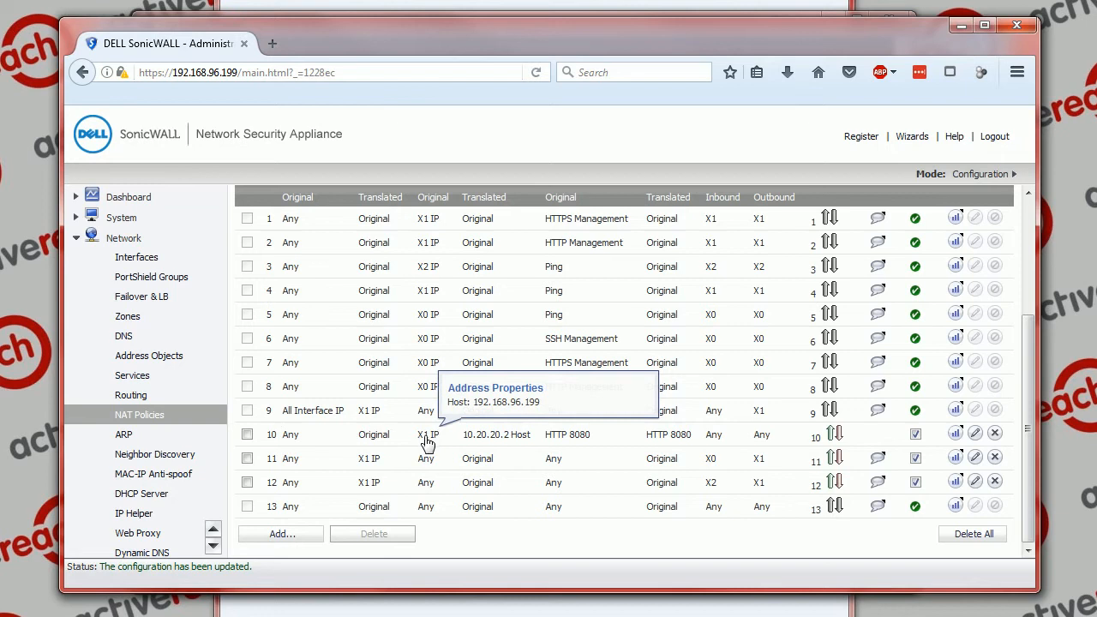
mouse_move(526, 440)
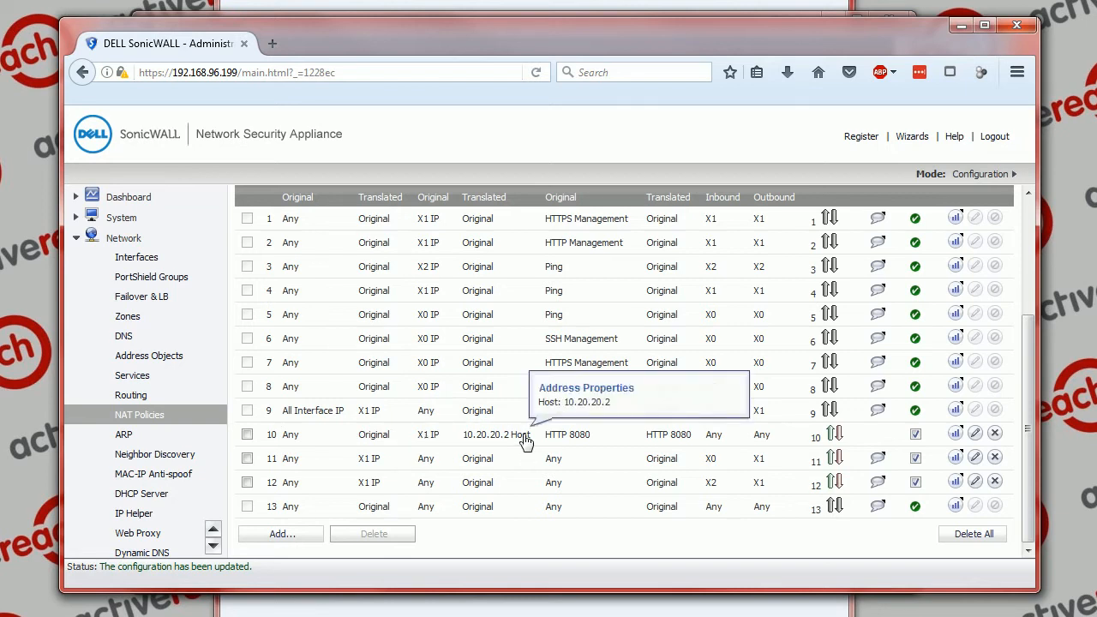
mouse_move(573, 442)
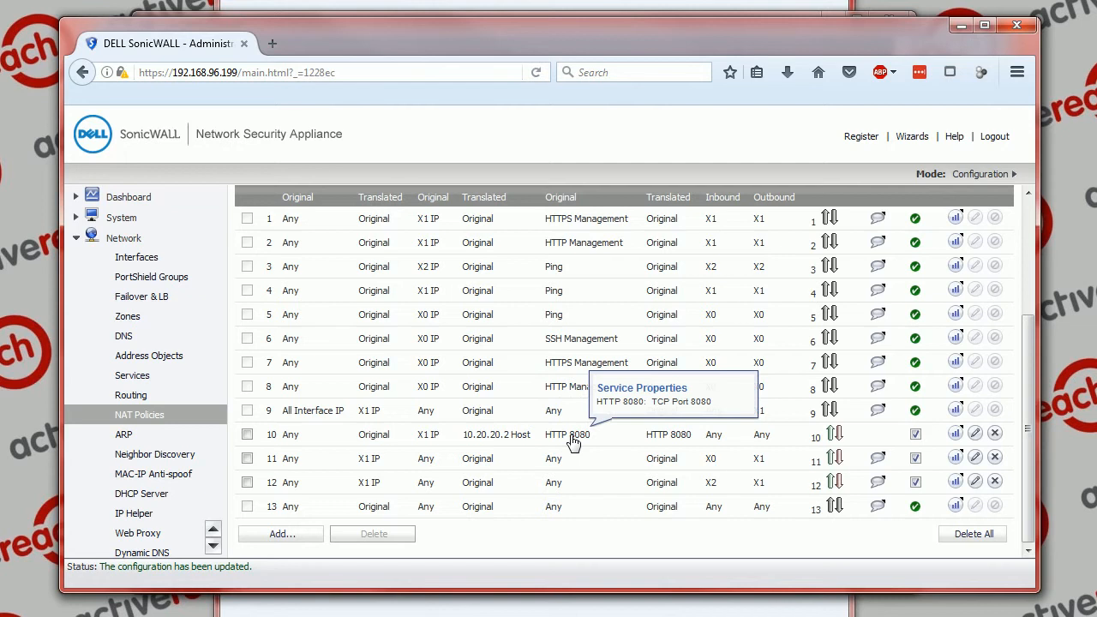
mouse_move(664, 446)
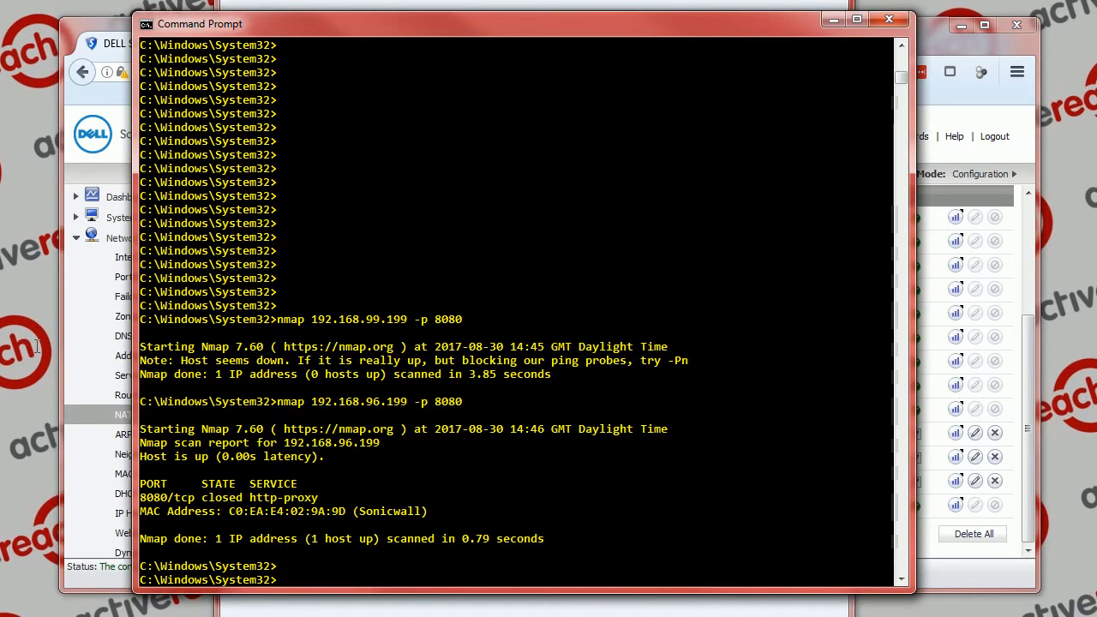
Step: Run nmap 192.168.96.199 -p 8080 against the firewall again
text(nmap 192.168.96.199 -p 8080)
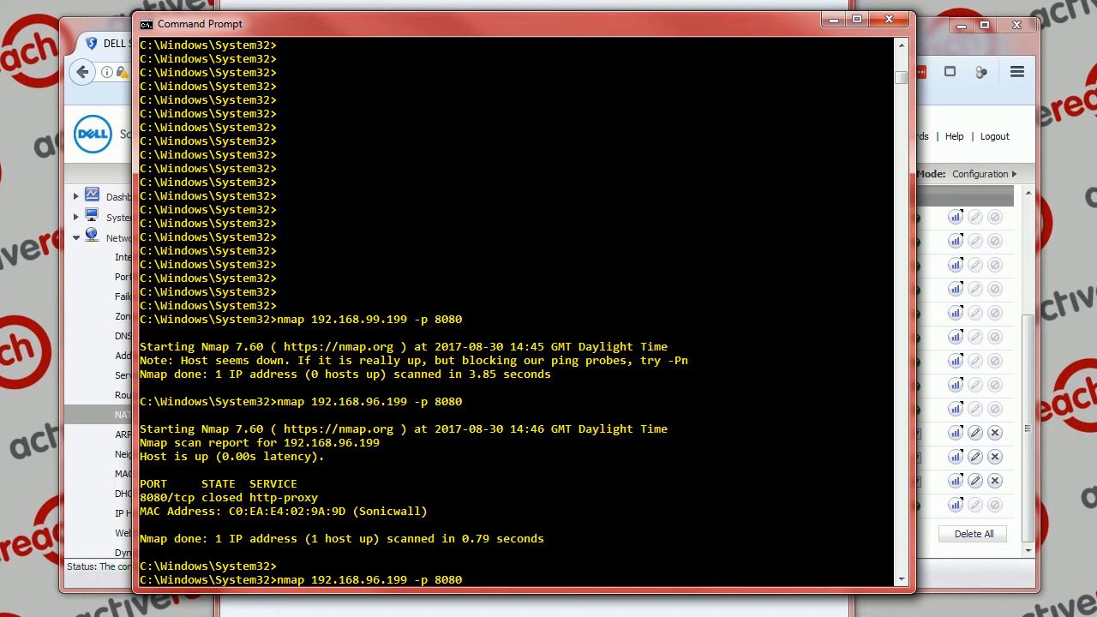
key(Return)
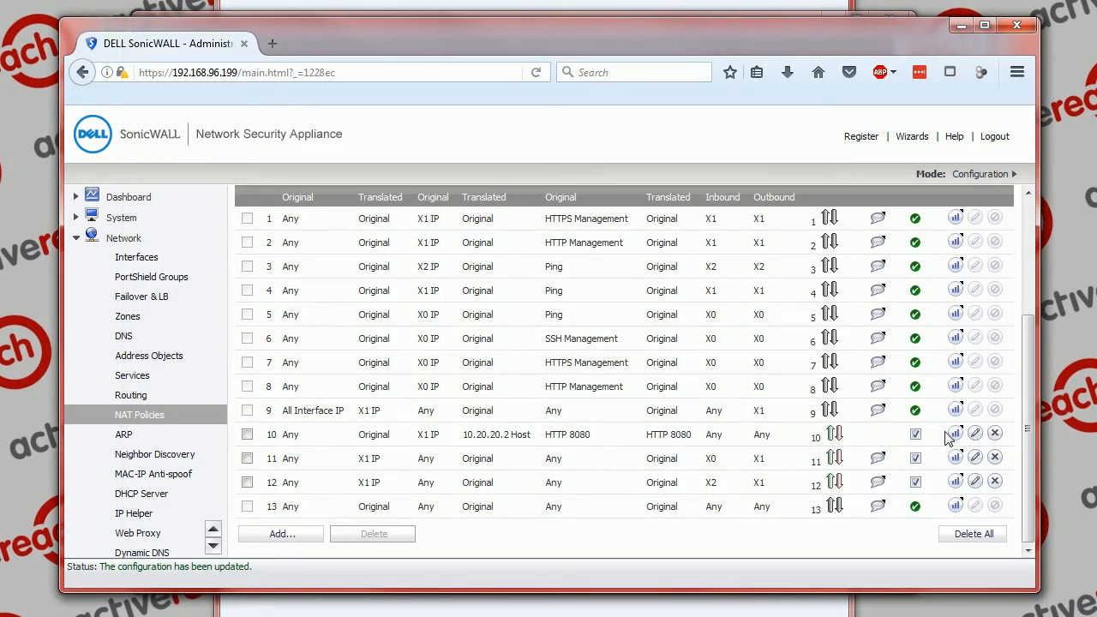
mouse_move(956, 433)
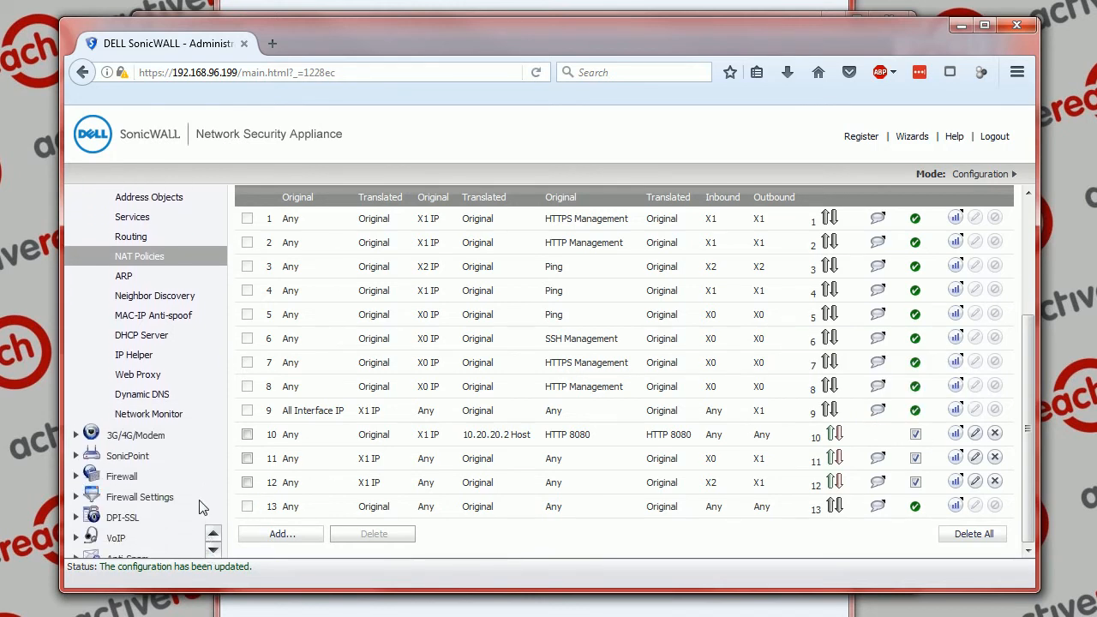
Step: Scroll the left navigation down to reach Firewall > Access Rules
scroll(down, 3)
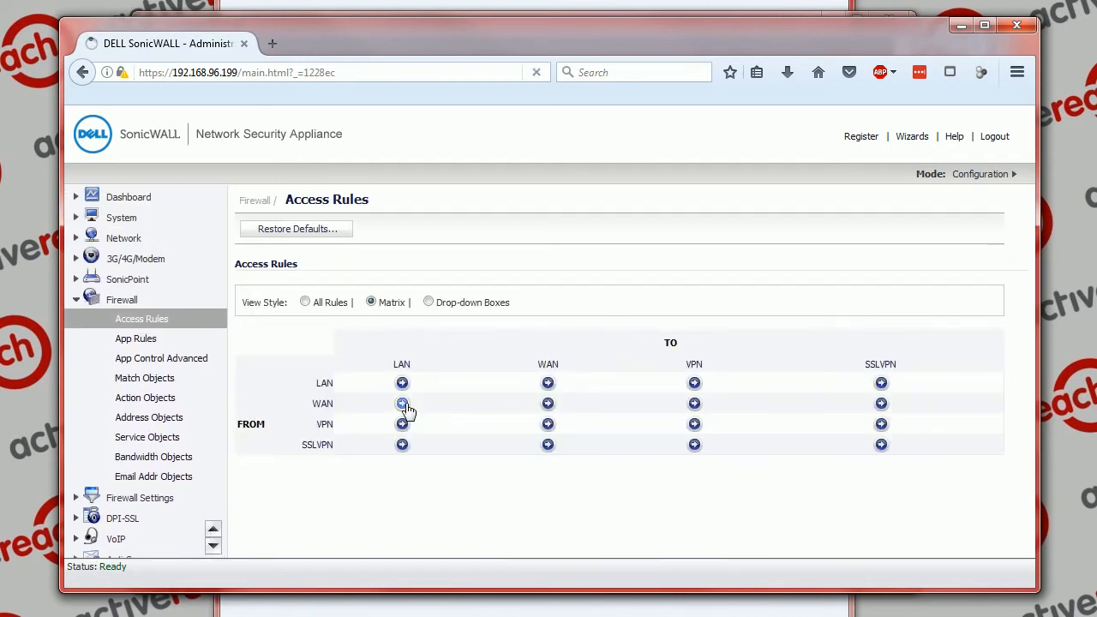
Step: Select the WAN-to-LAN arrow in the access rules matrix
click(401, 404)
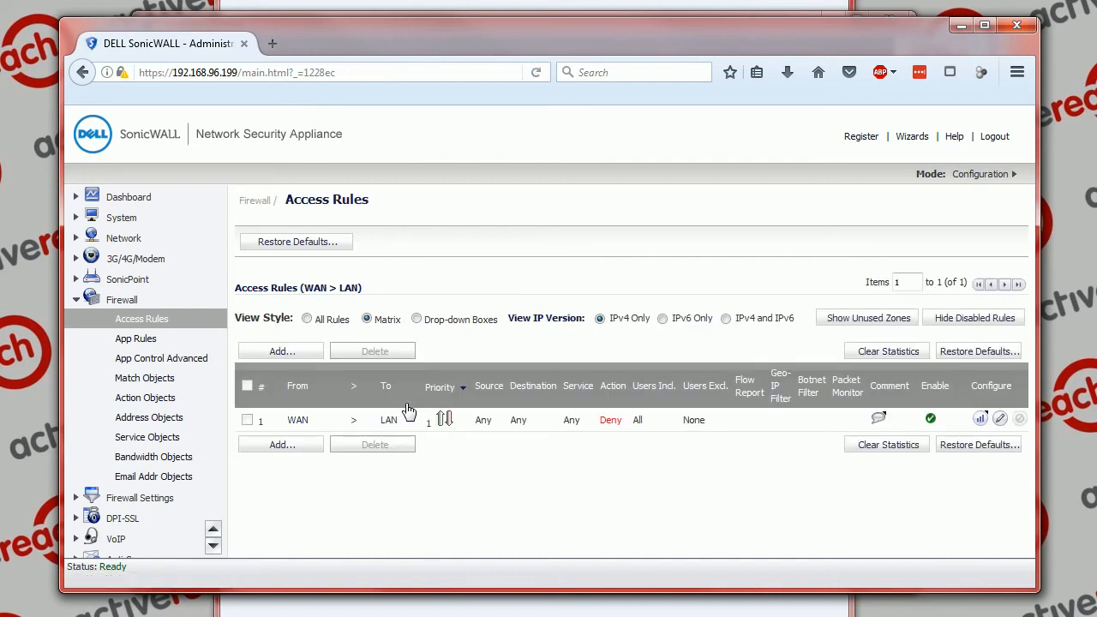
mouse_move(980, 419)
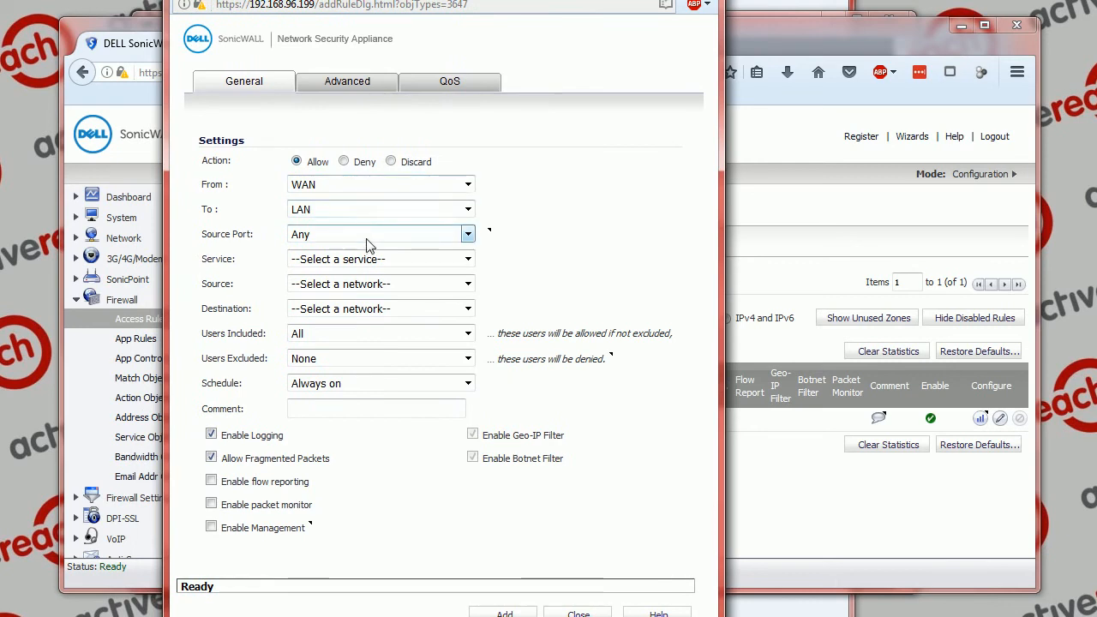
Step: Create a WAN > LAN allow rule for HTTP 8080 from Any to X1 IP
click(468, 259)
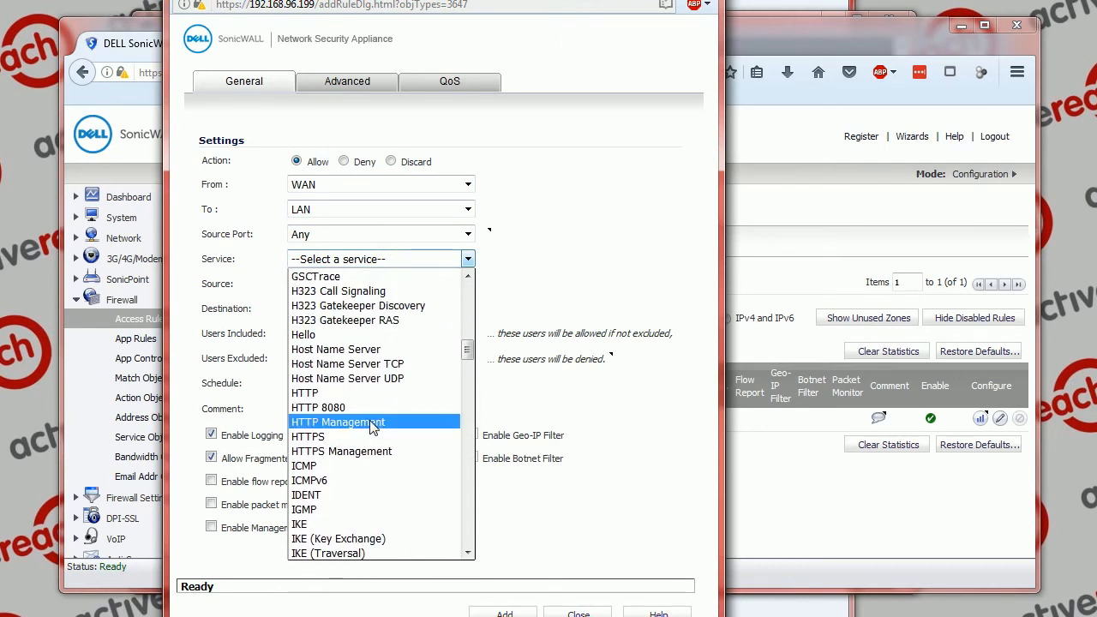
click(318, 408)
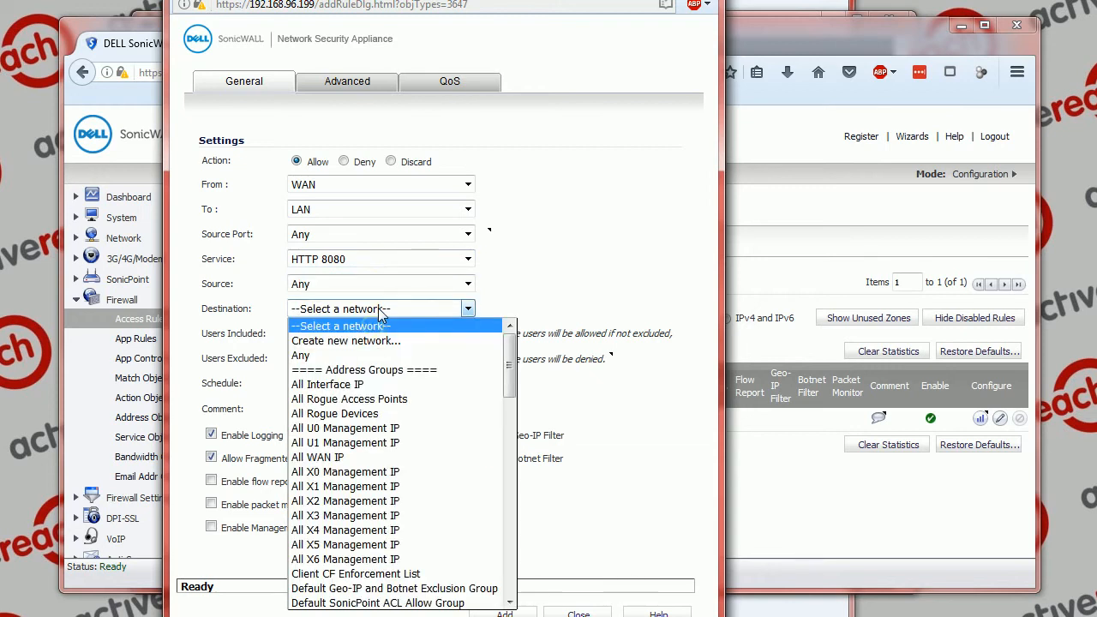
scroll(down, 3)
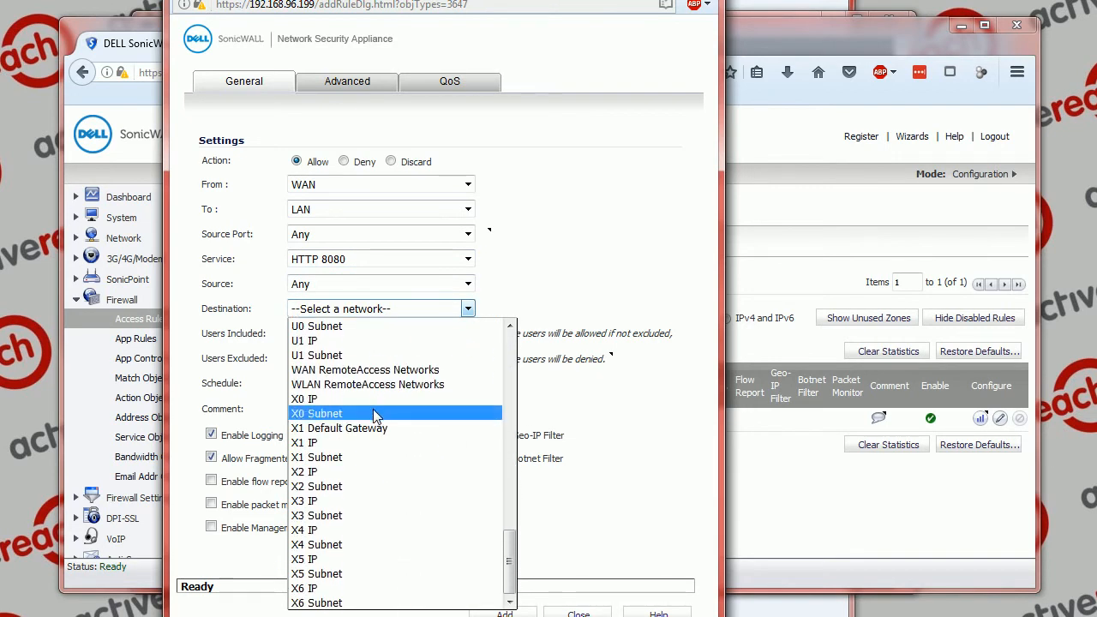
scroll(up, 3)
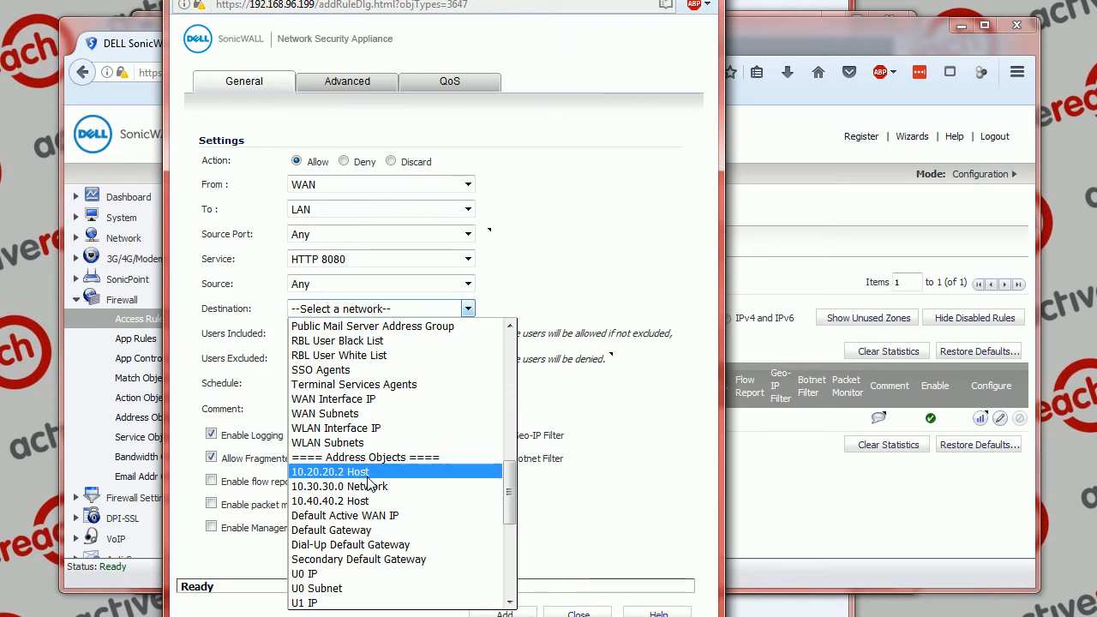
scroll(down, 3)
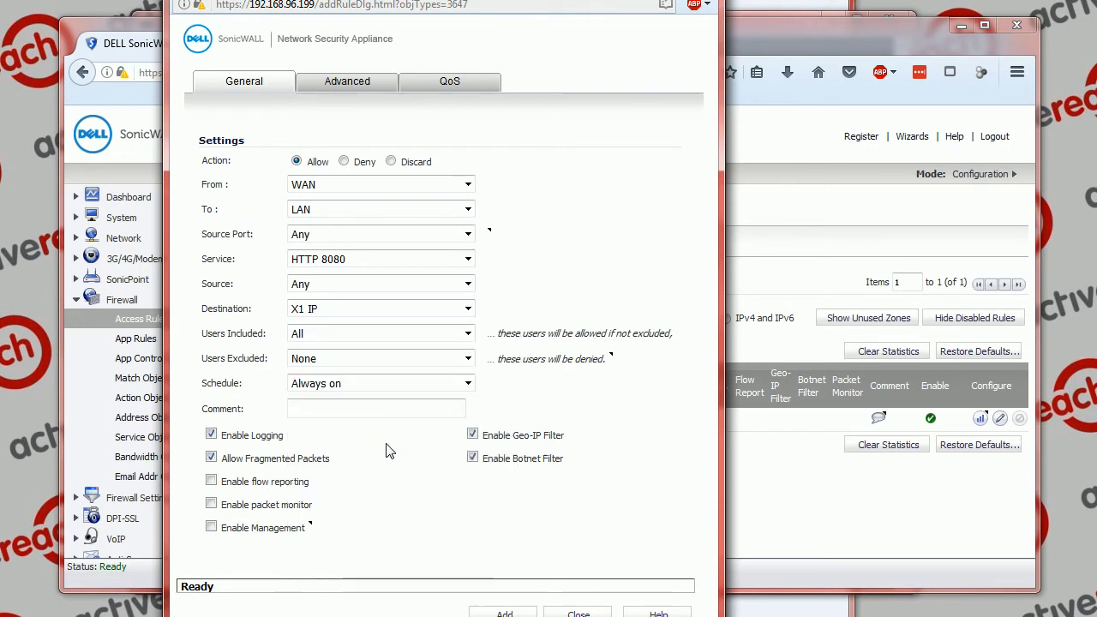
mouse_move(502, 175)
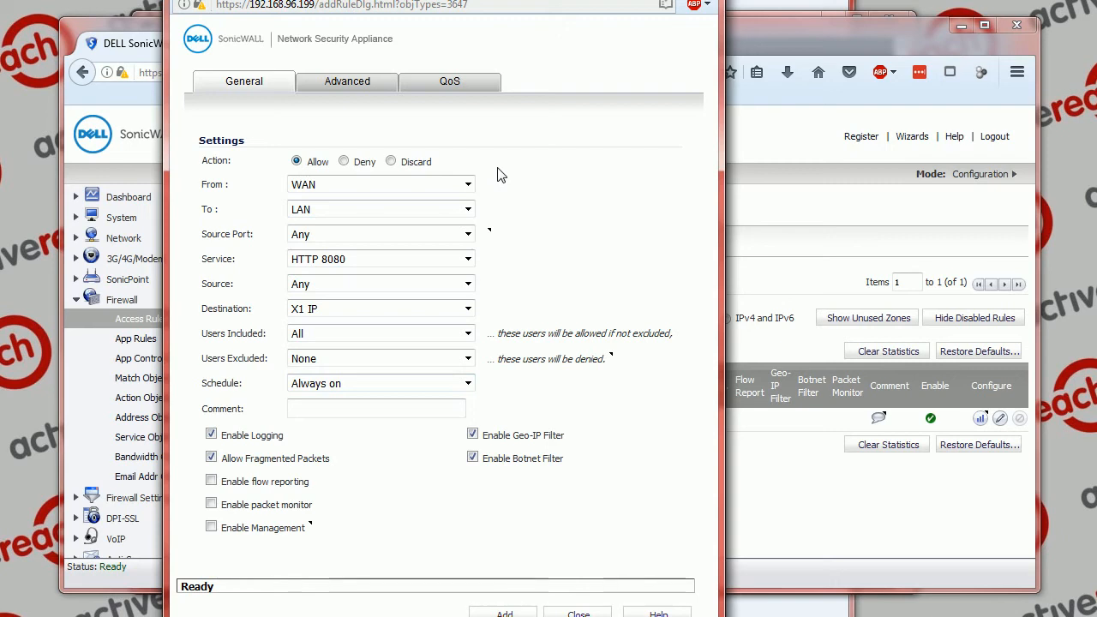
mouse_move(521, 30)
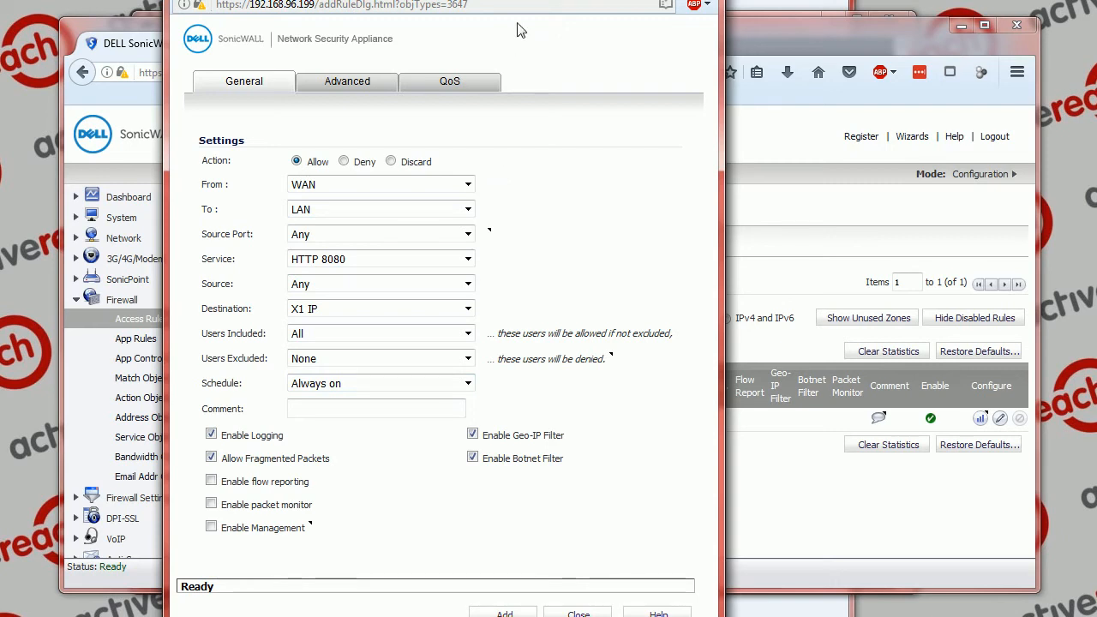
mouse_move(433, 262)
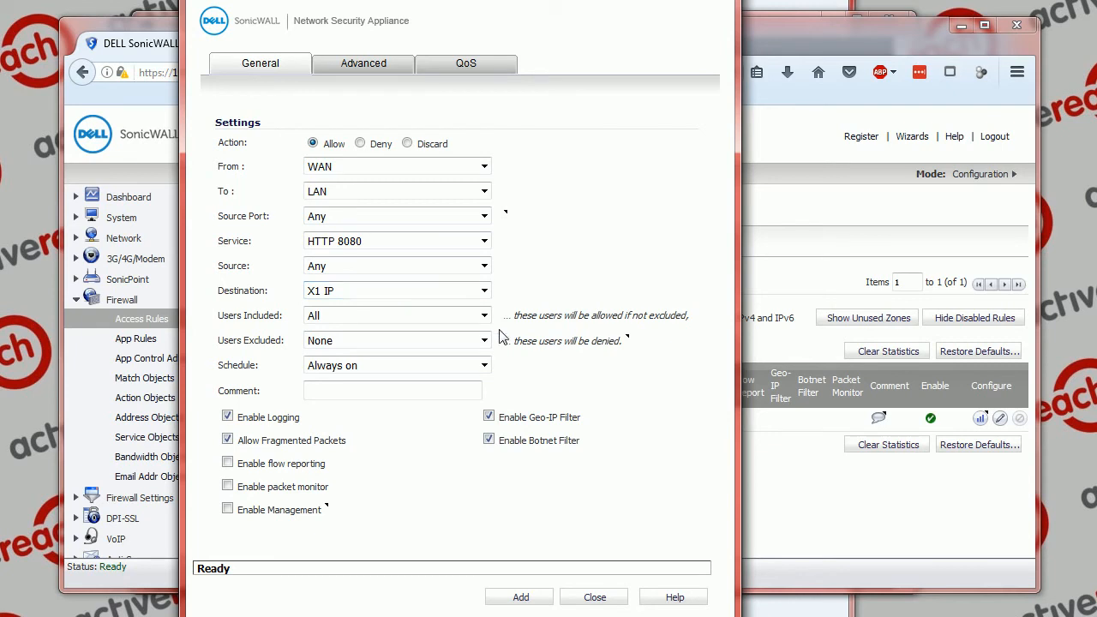
mouse_move(519, 597)
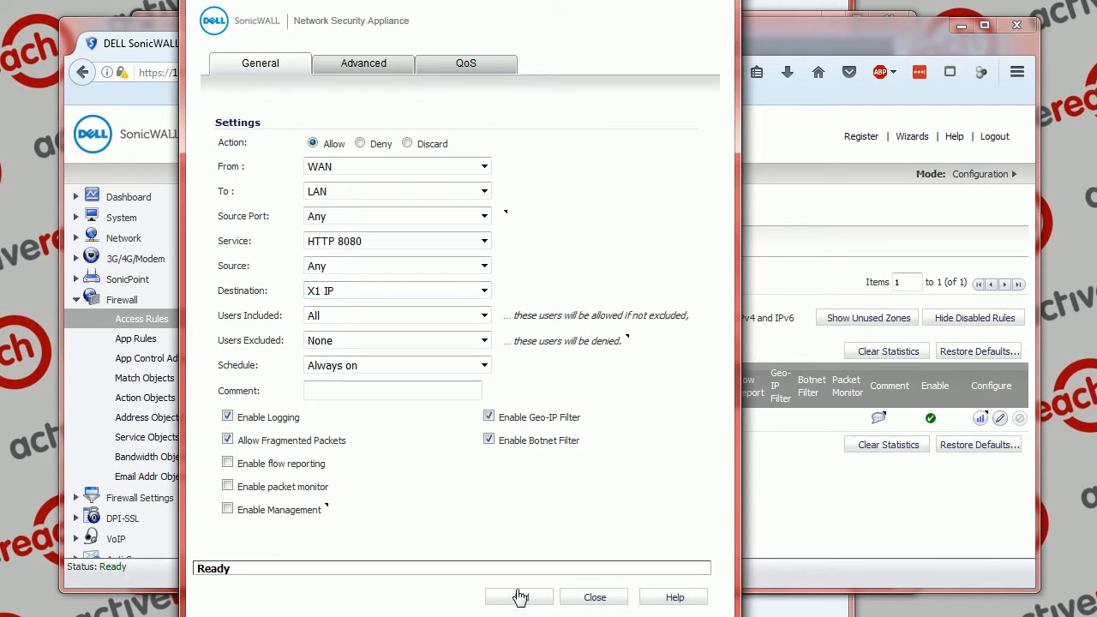
click(520, 598)
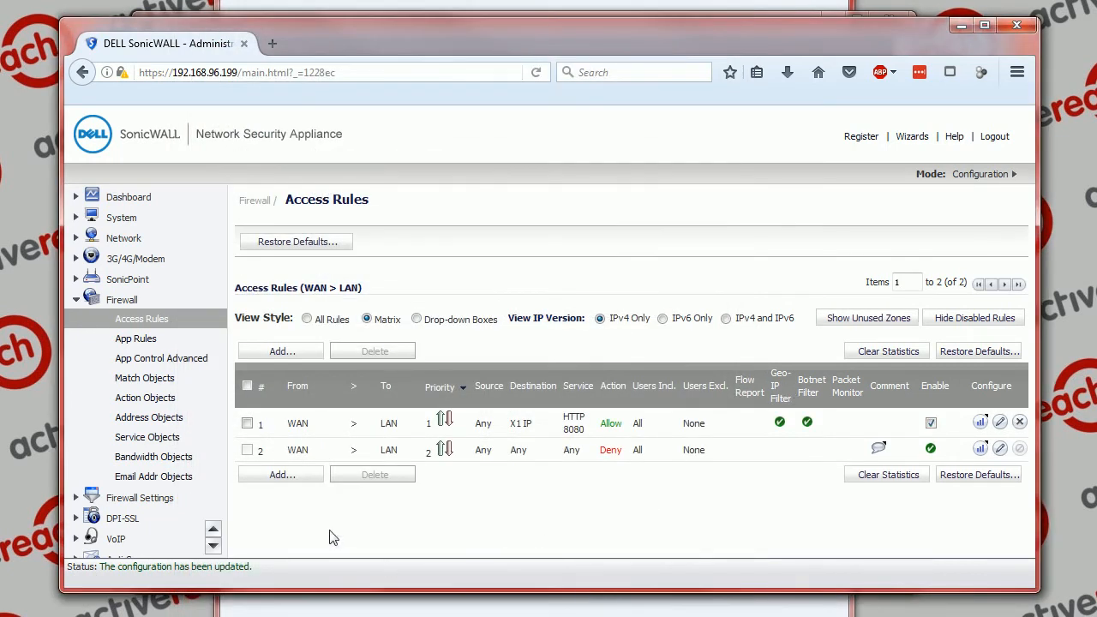
mouse_move(76, 418)
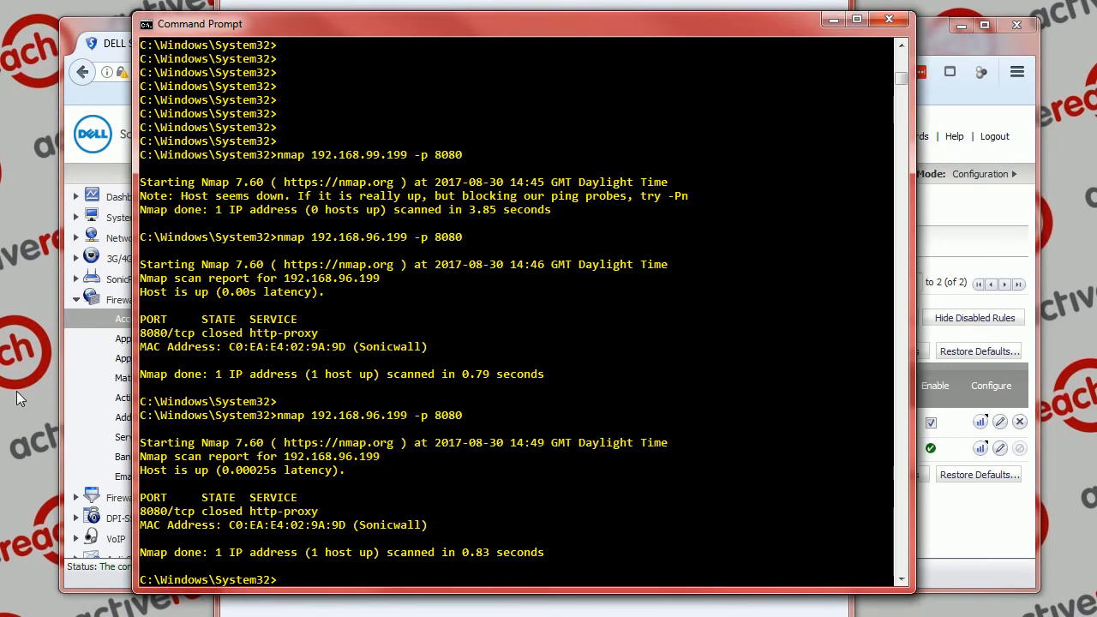
Step: Run nmap against 192.168.96.199 on port 8080 to check the port state
text(nmap 192.168.96.199 -p 8080)
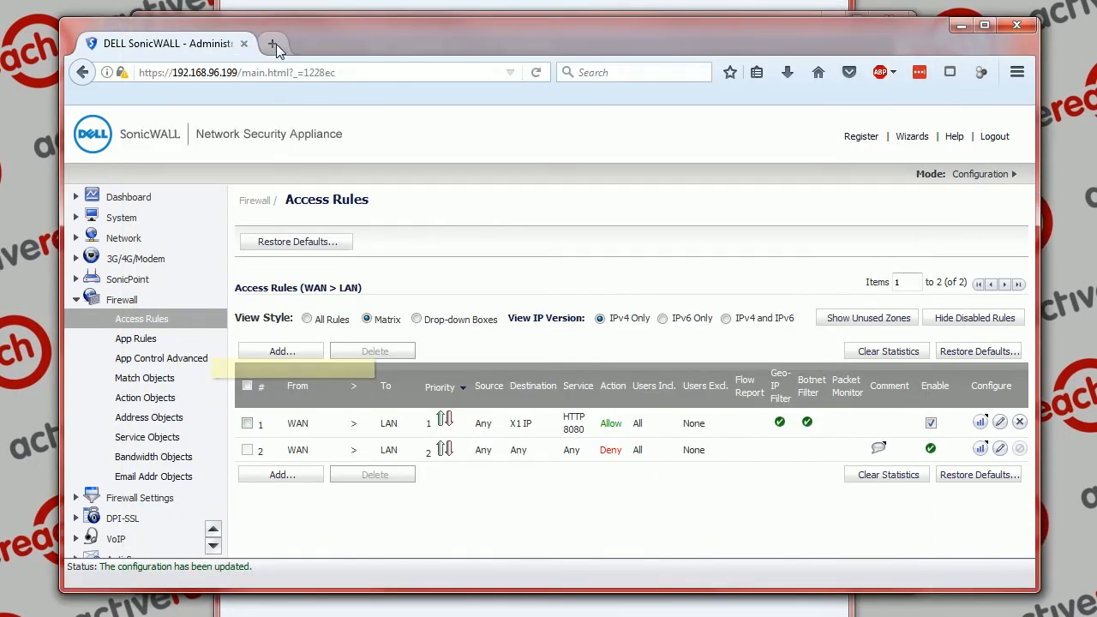
Step: Load 192.168.96.199:8080 in a new browser tab to show Xerver's listing with welcome.txt
click(274, 44)
text(192.168.96.199:8080)
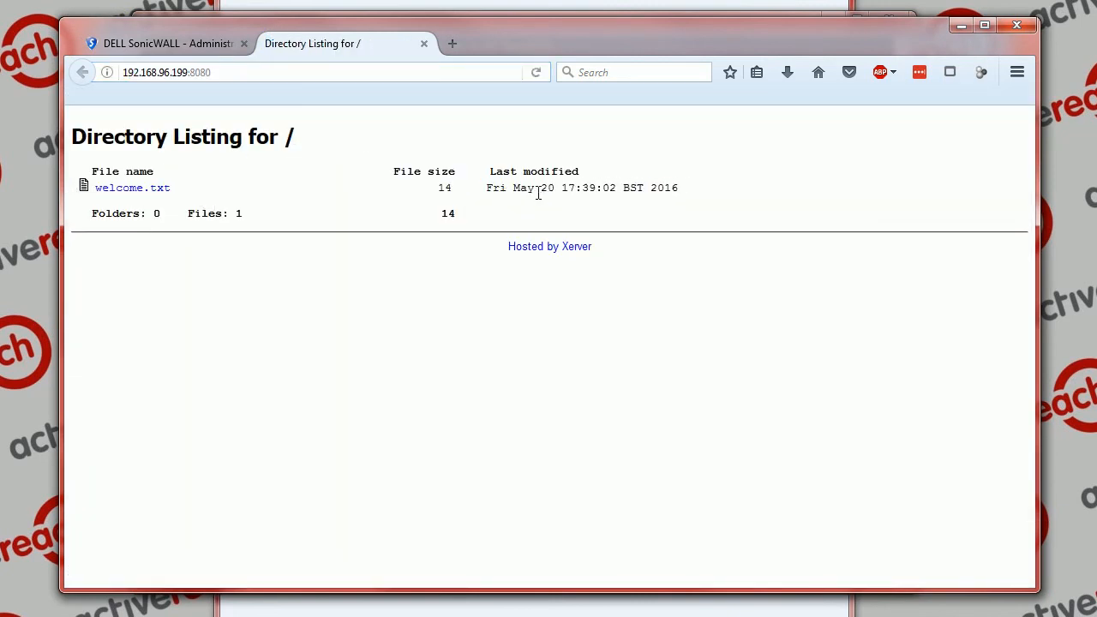
mouse_move(504, 231)
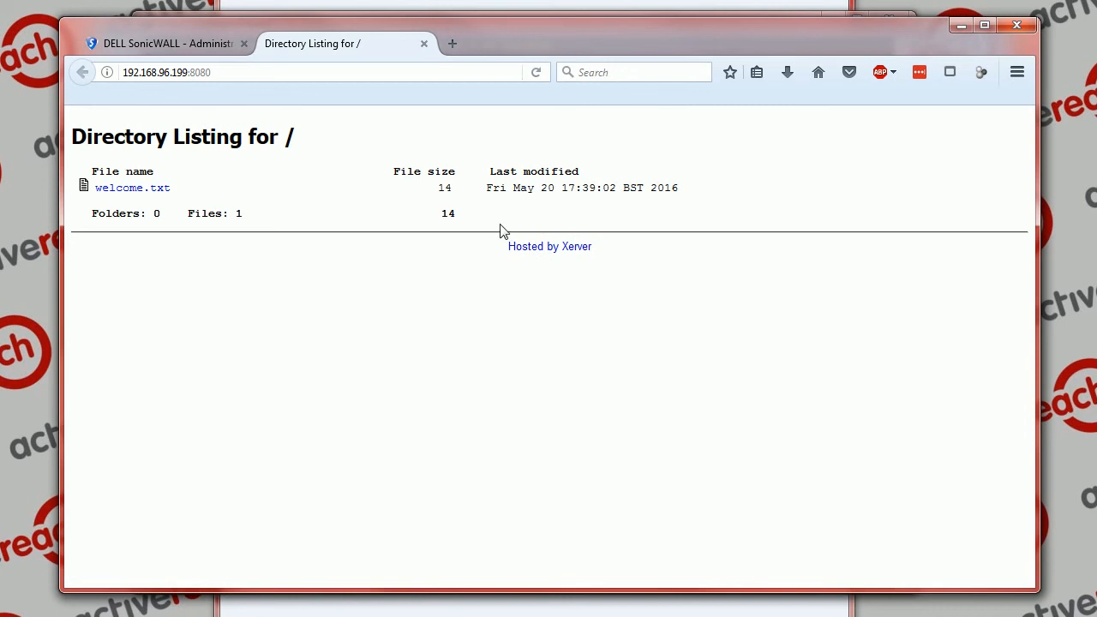
Step: Return to the SonicWALL admin and open Network > NAT Policies, showing the HTTP 8080 policy to 10.20.20.2
click(168, 44)
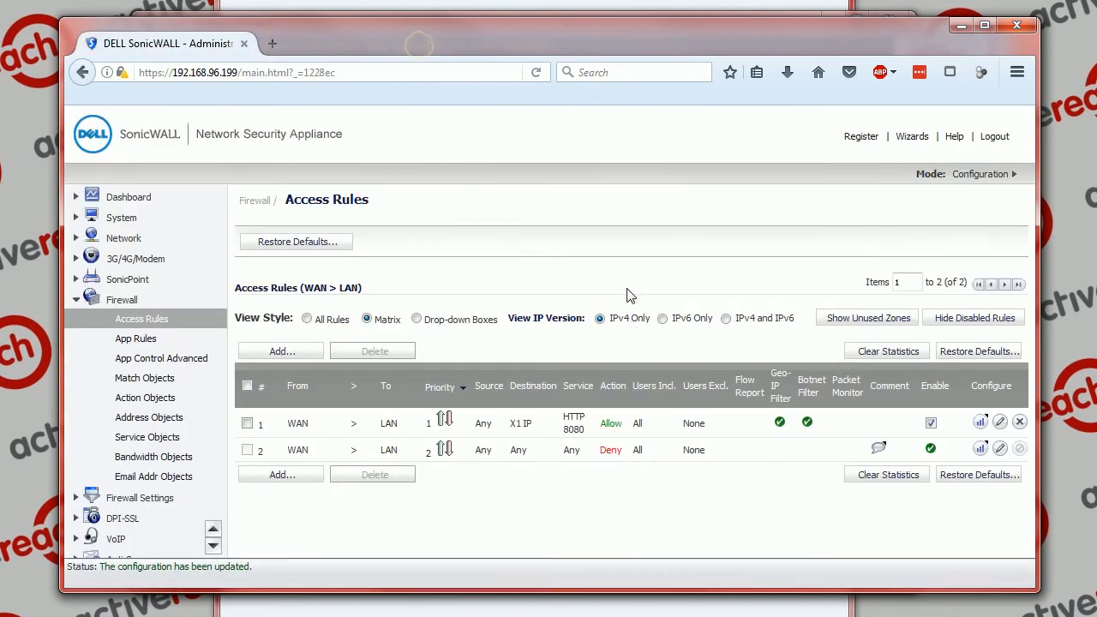
mouse_move(791, 440)
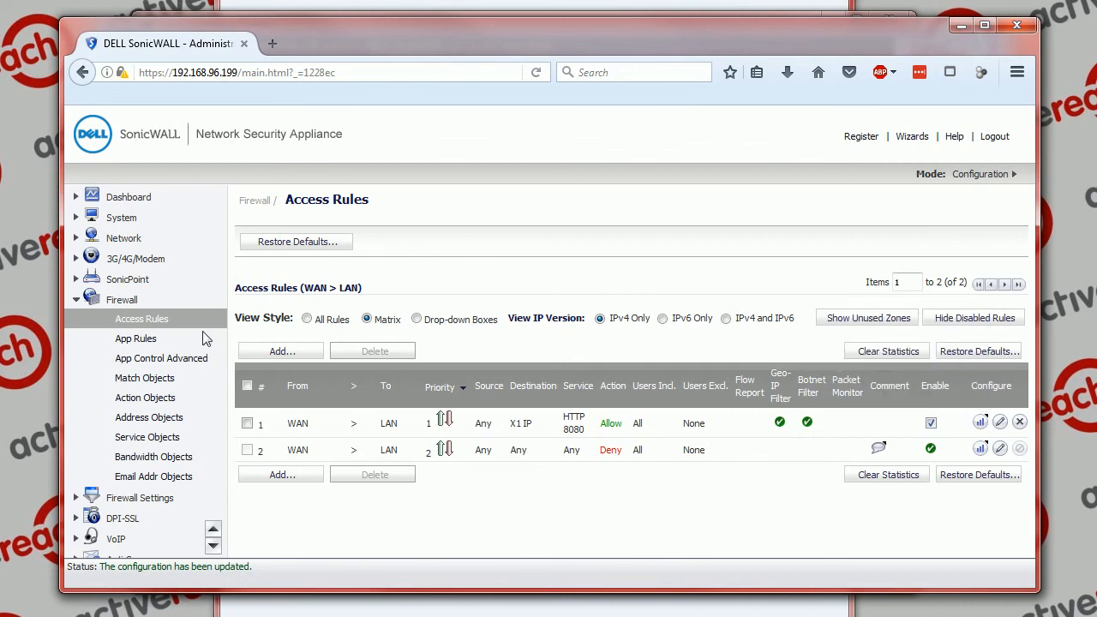
click(123, 237)
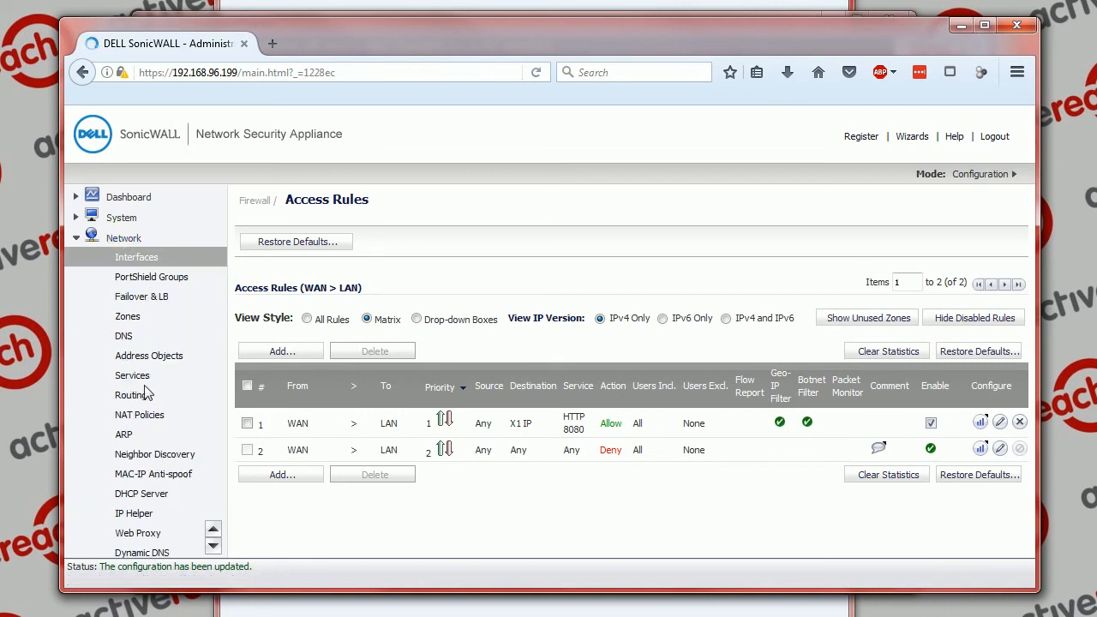
click(139, 414)
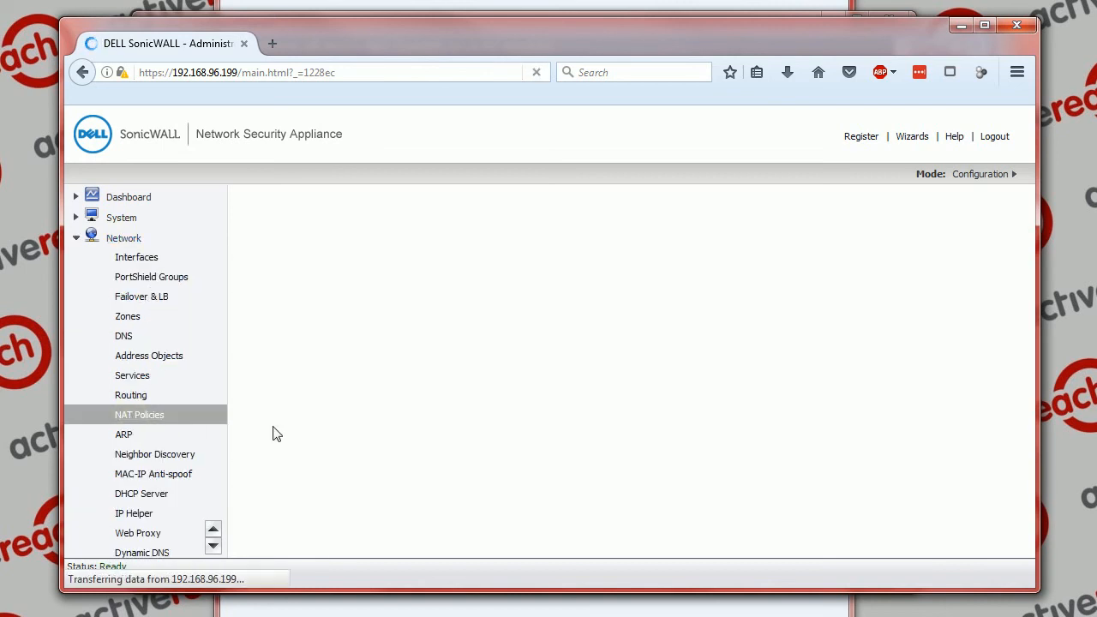
click(139, 414)
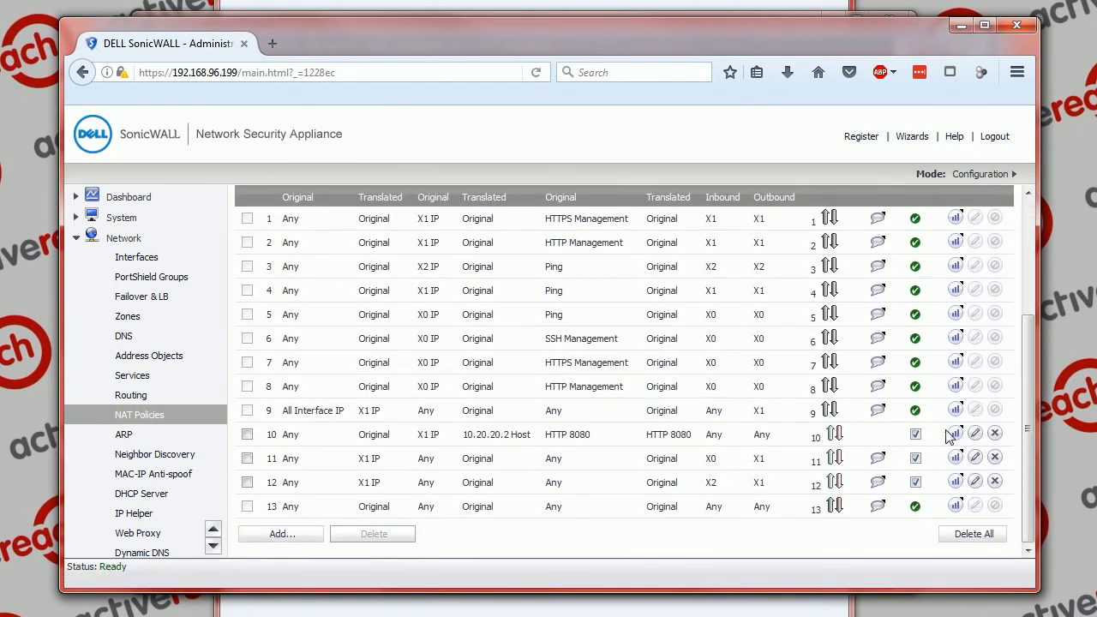
mouse_move(955, 434)
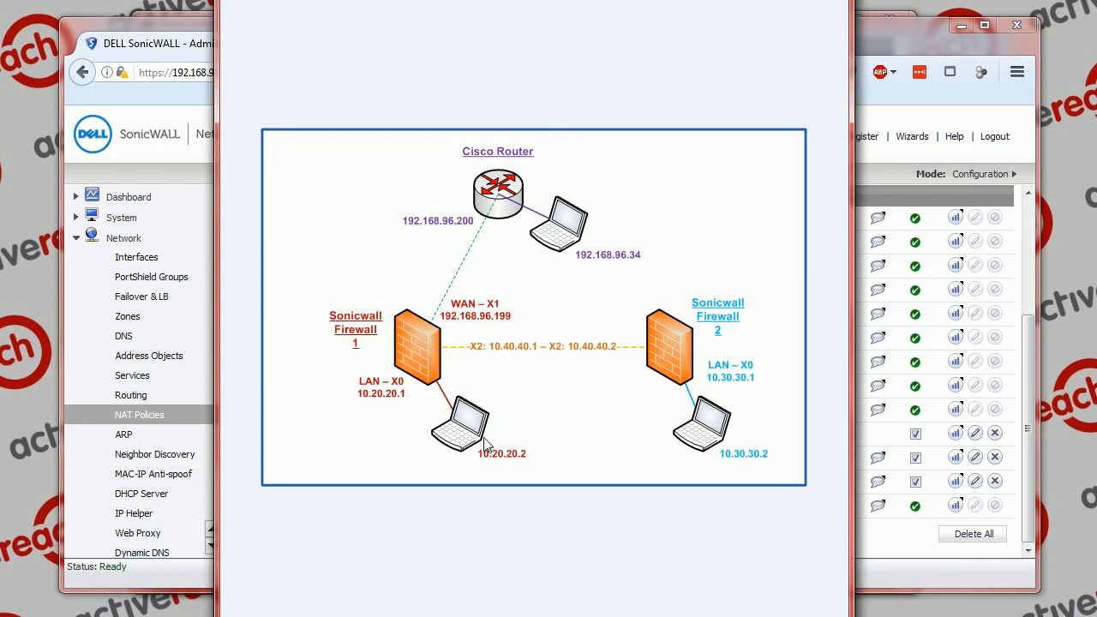
mouse_move(460, 468)
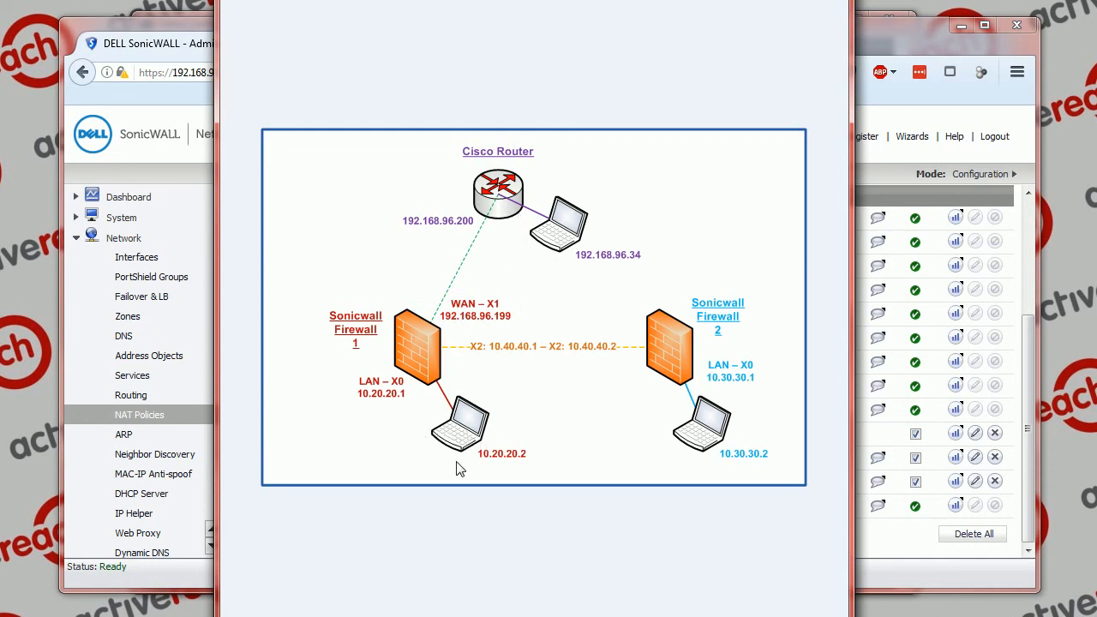
mouse_move(431, 334)
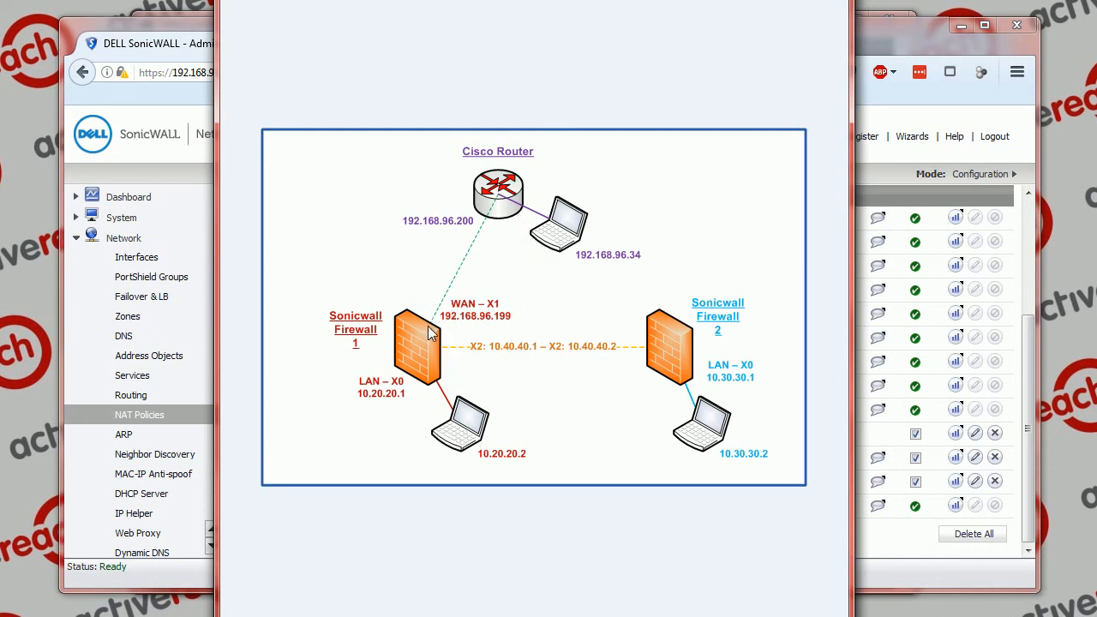
mouse_move(426, 332)
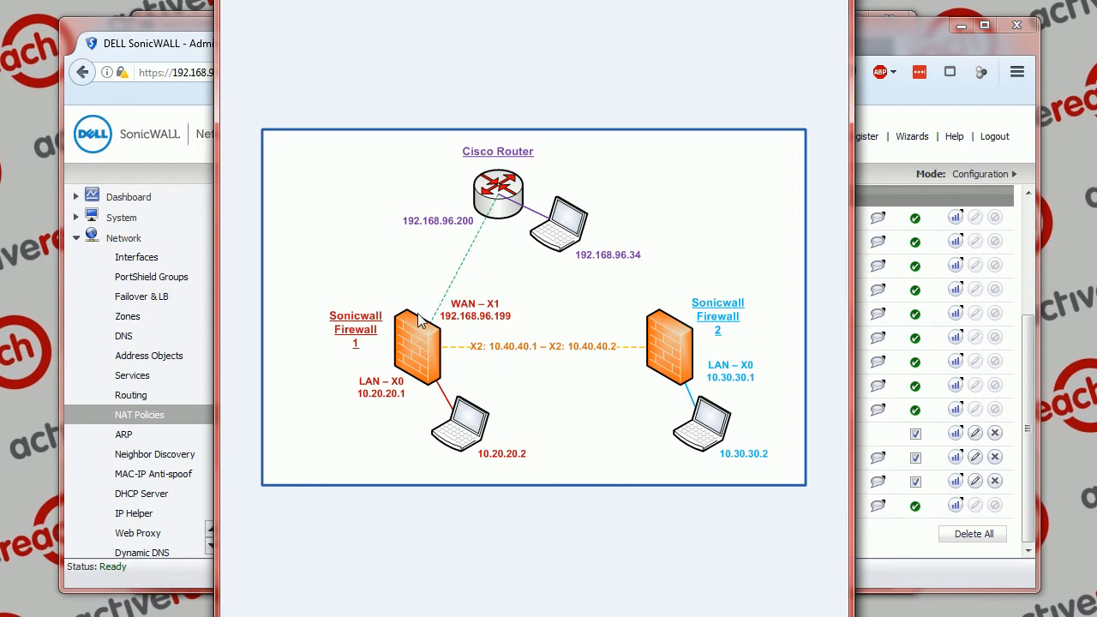
mouse_move(433, 307)
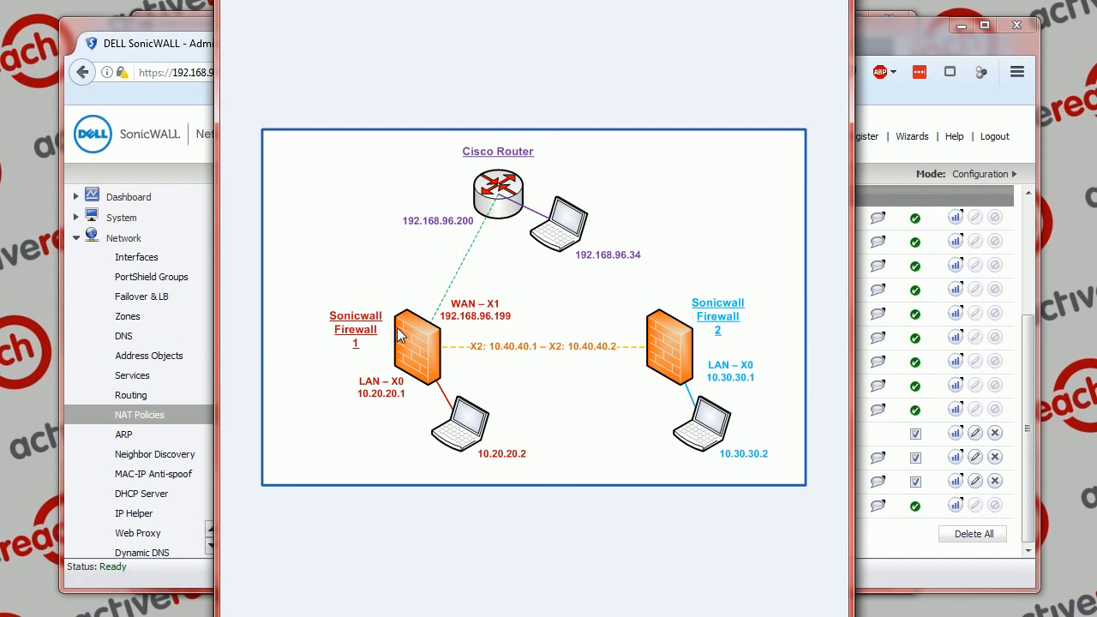
mouse_move(426, 416)
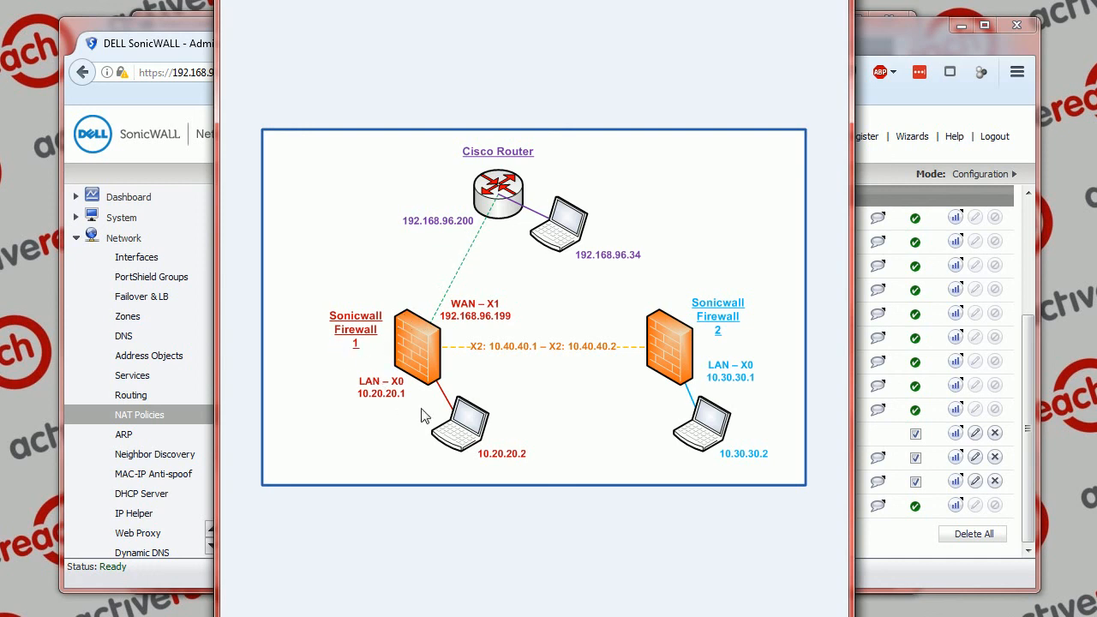
mouse_move(384, 370)
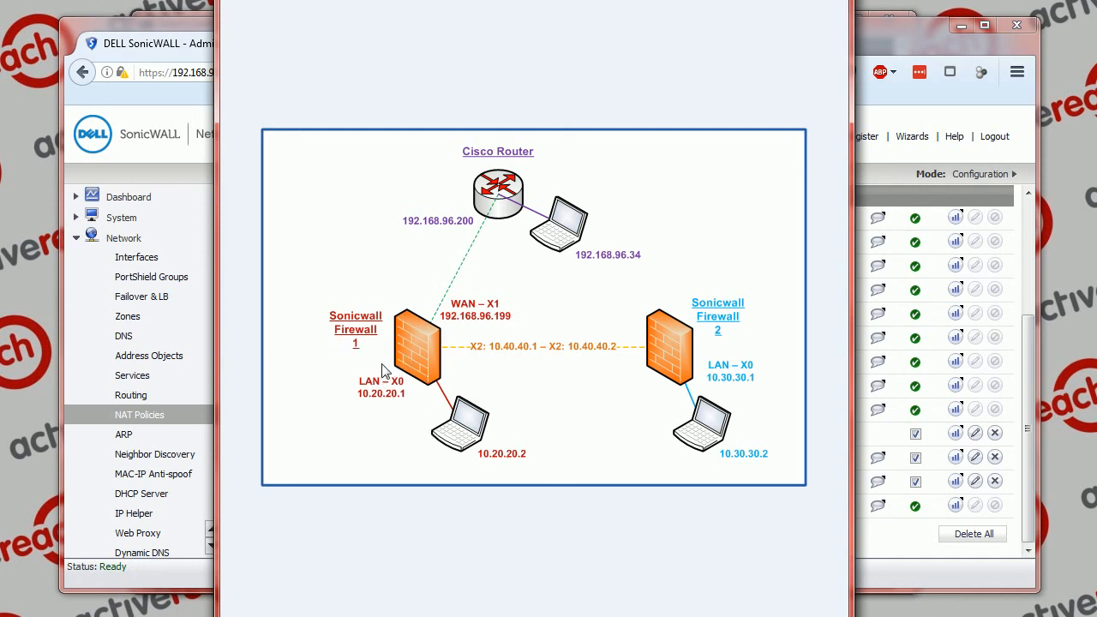
mouse_move(459, 430)
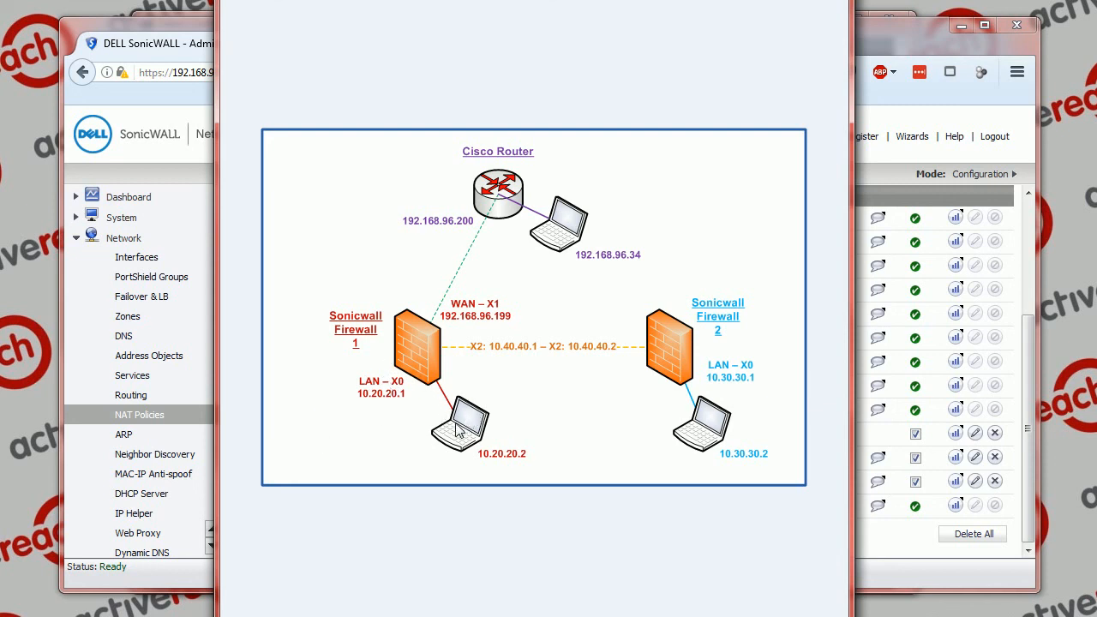
mouse_move(431, 455)
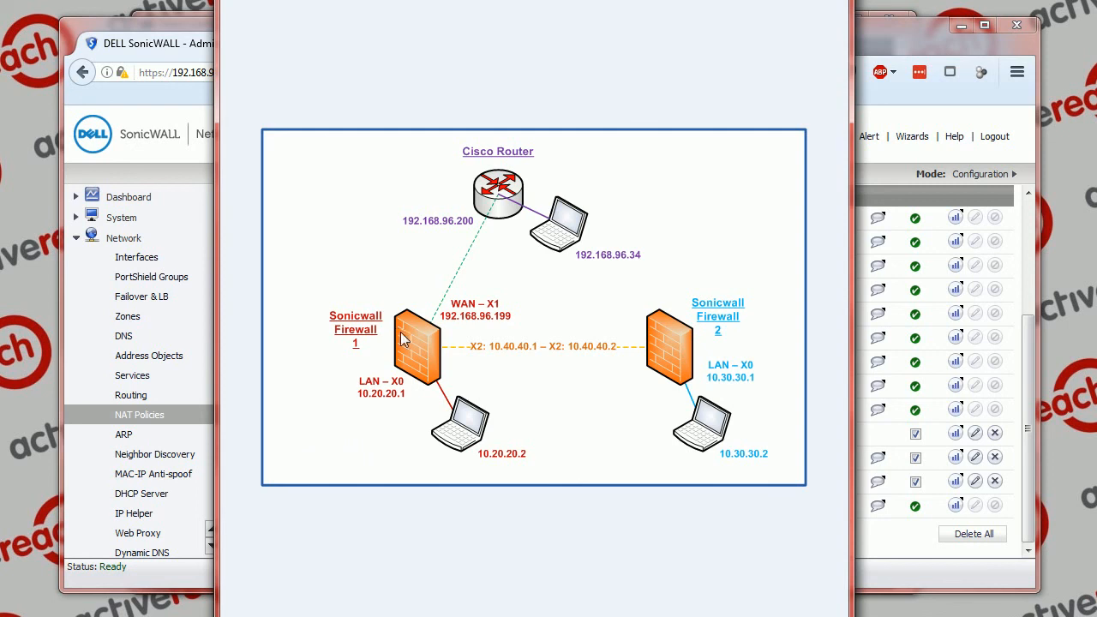
mouse_move(398, 400)
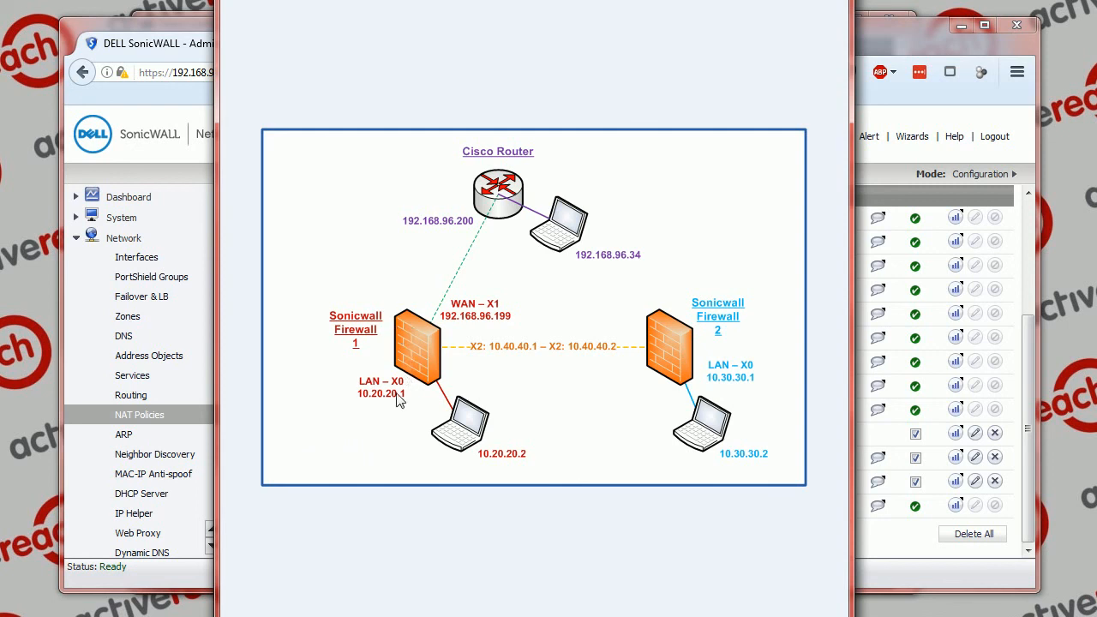
mouse_move(480, 456)
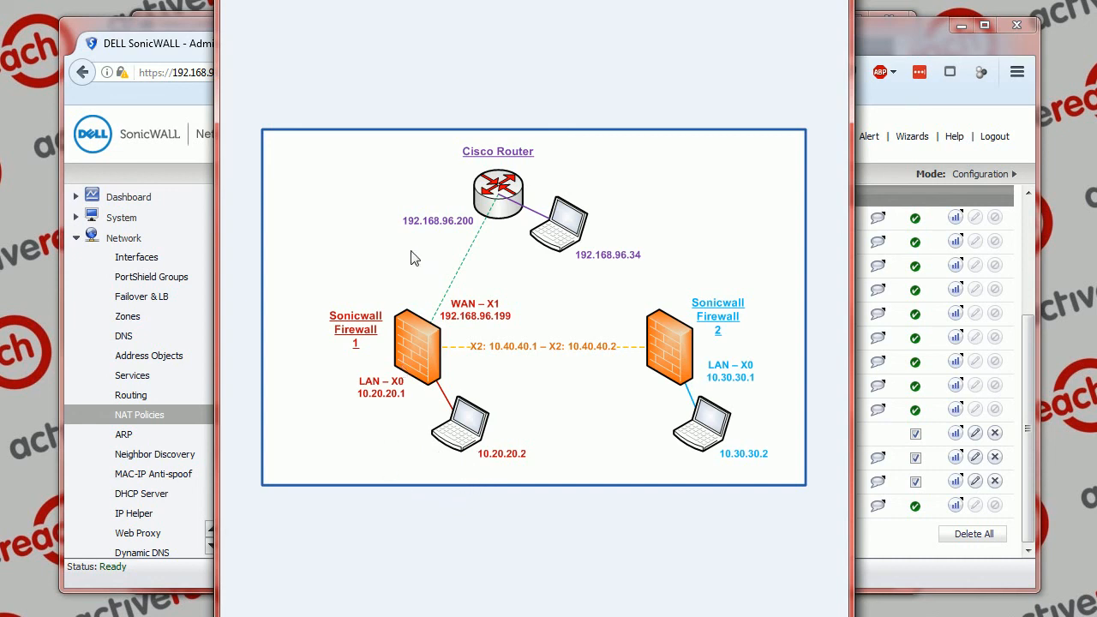
mouse_move(416, 286)
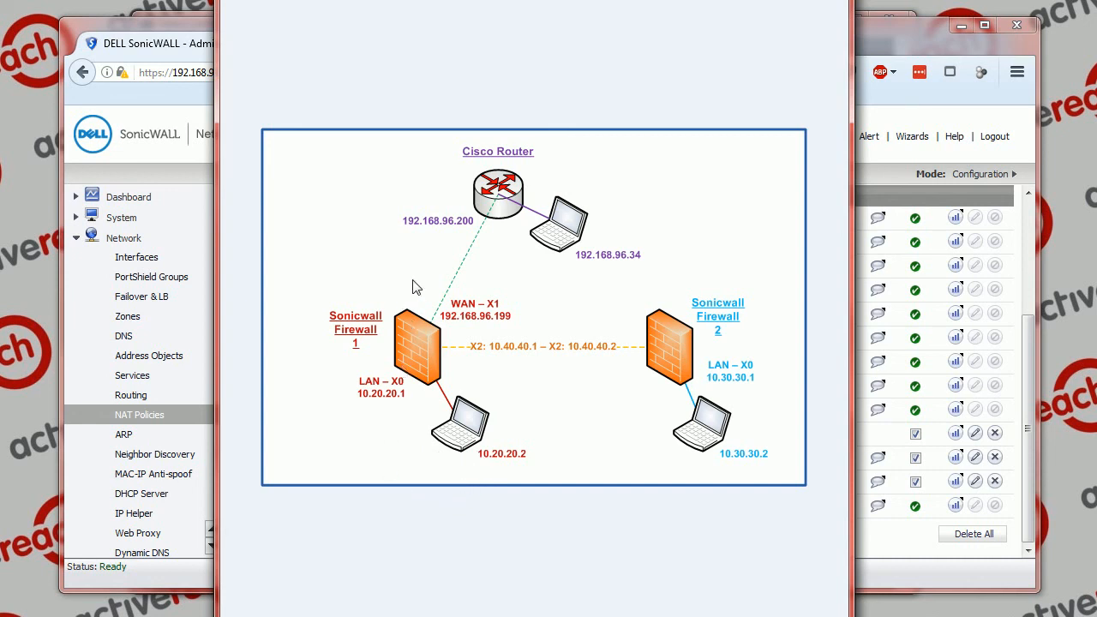
mouse_move(416, 335)
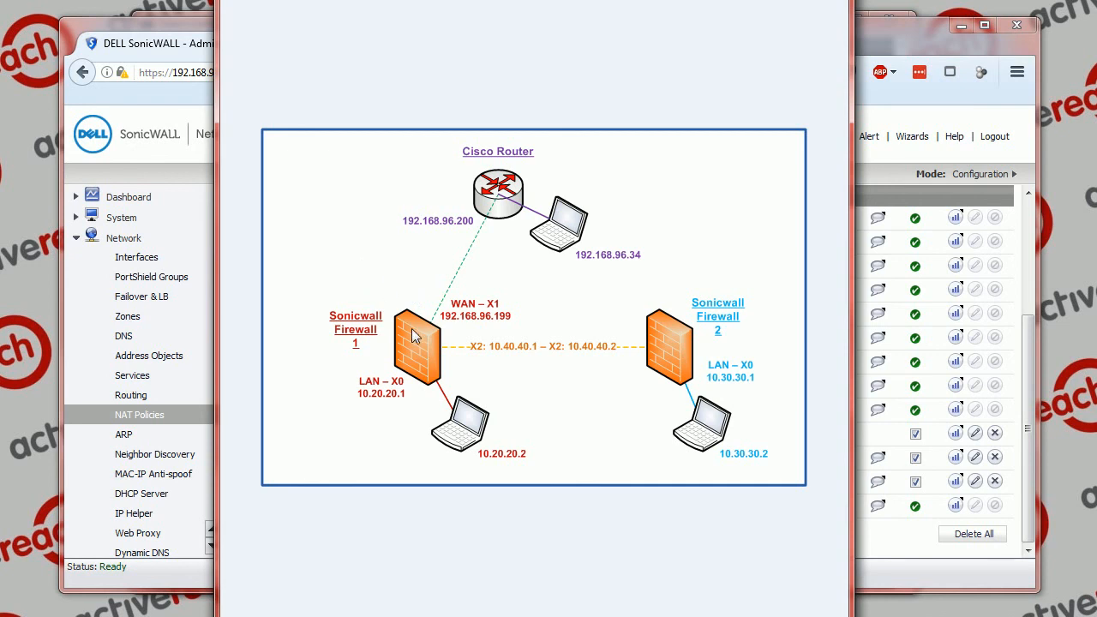
mouse_move(499, 410)
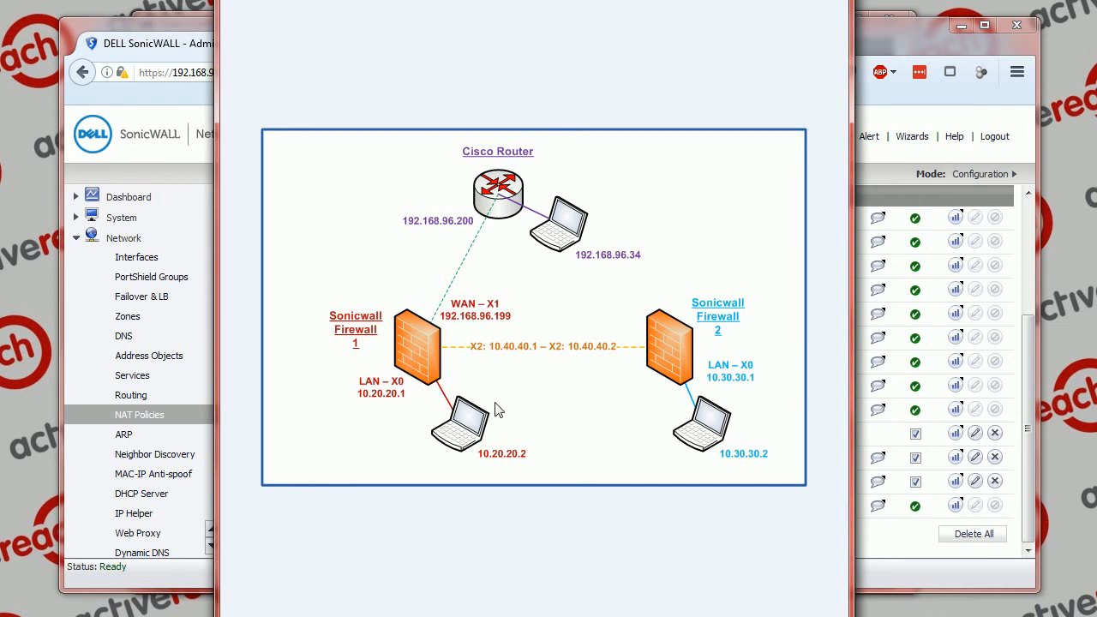
mouse_move(346, 418)
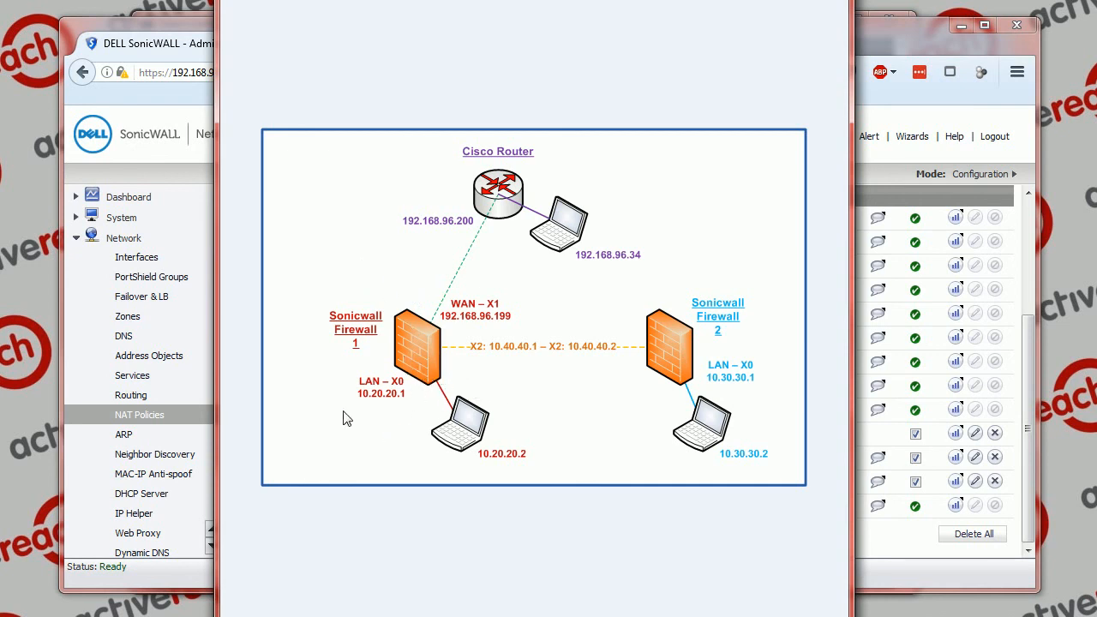
mouse_move(21, 358)
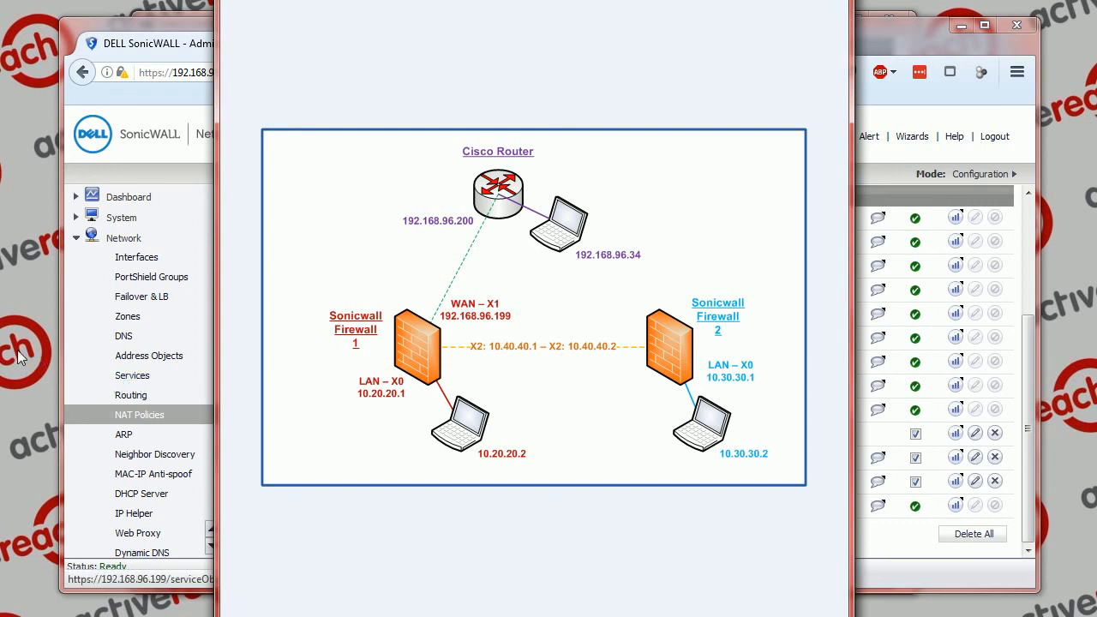
mouse_move(14, 356)
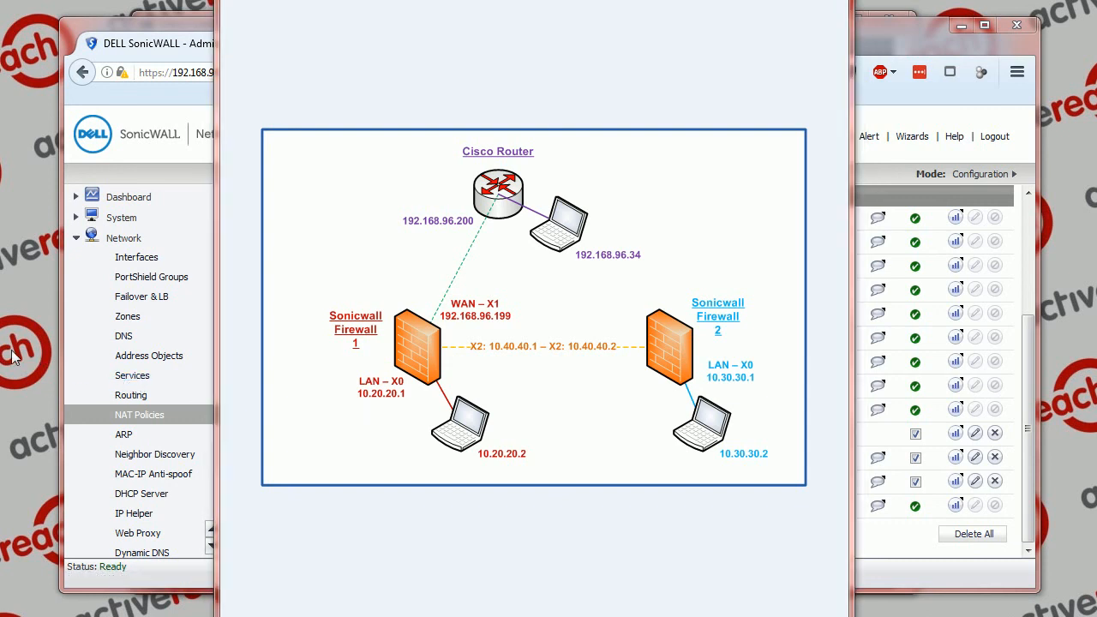